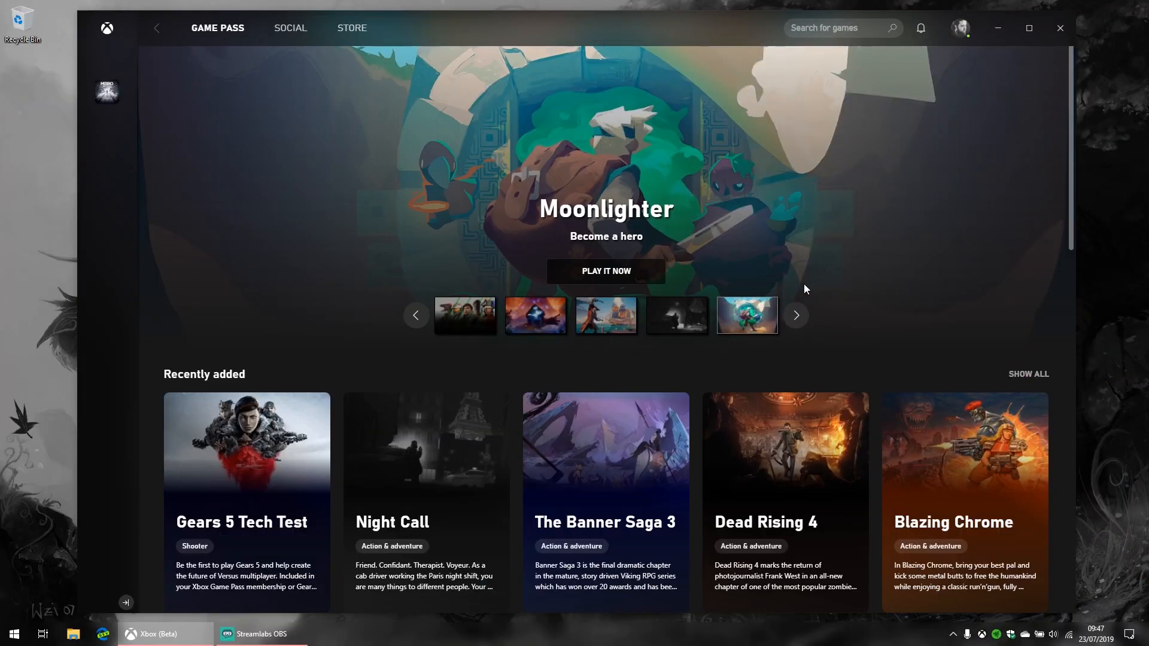
# Scroll down through the Game Pass home page's game rows.
pyautogui.click(13, 635)
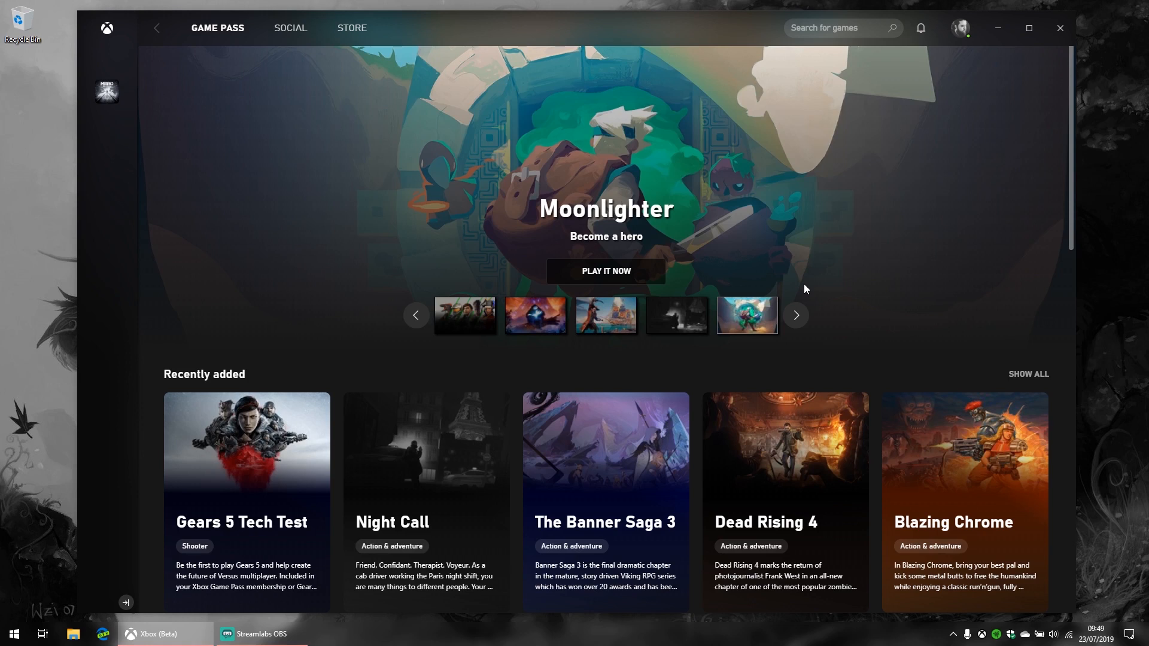
pyautogui.moveTo(428, 289)
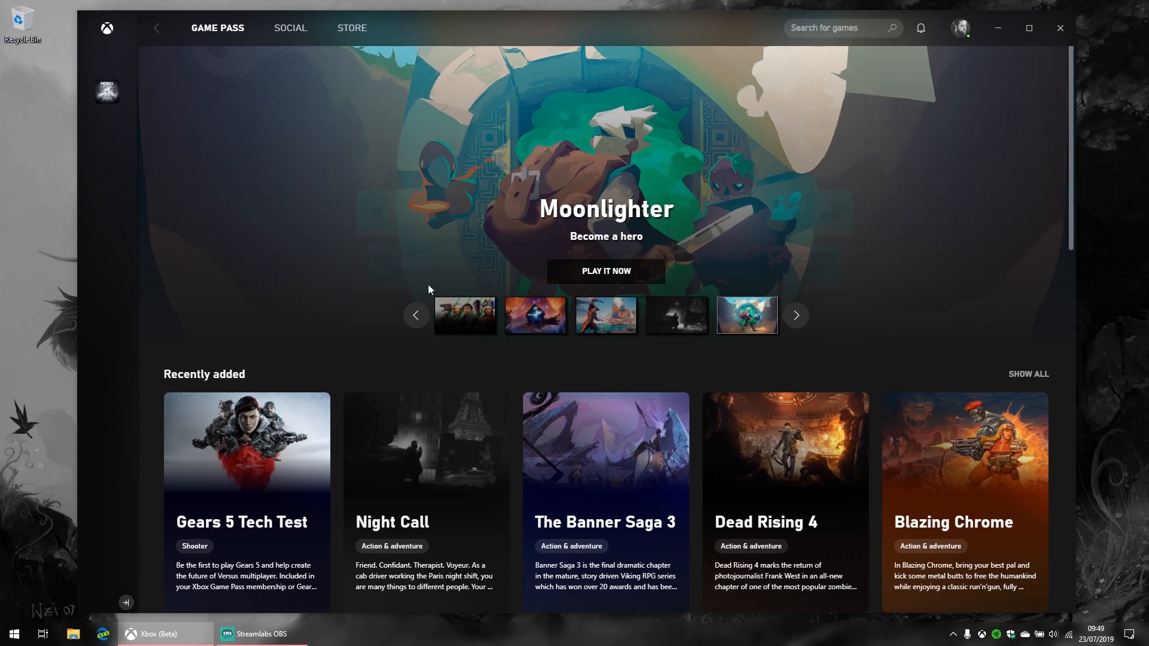
pyautogui.moveTo(979, 249)
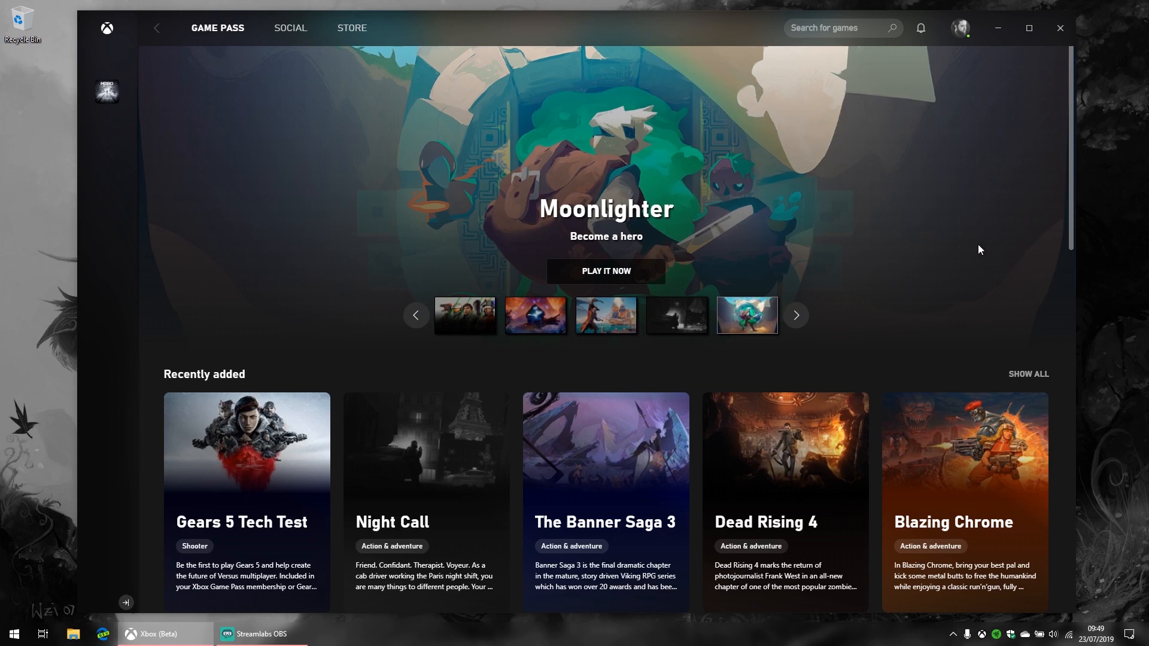
pyautogui.moveTo(903, 279)
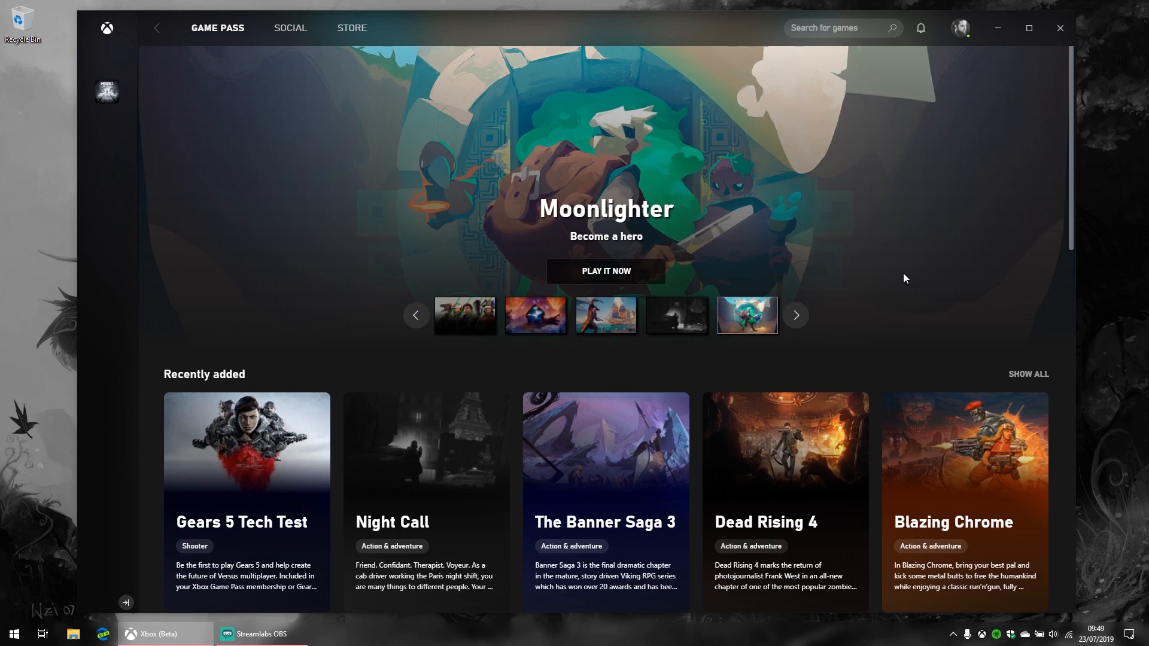
pyautogui.moveTo(852, 164)
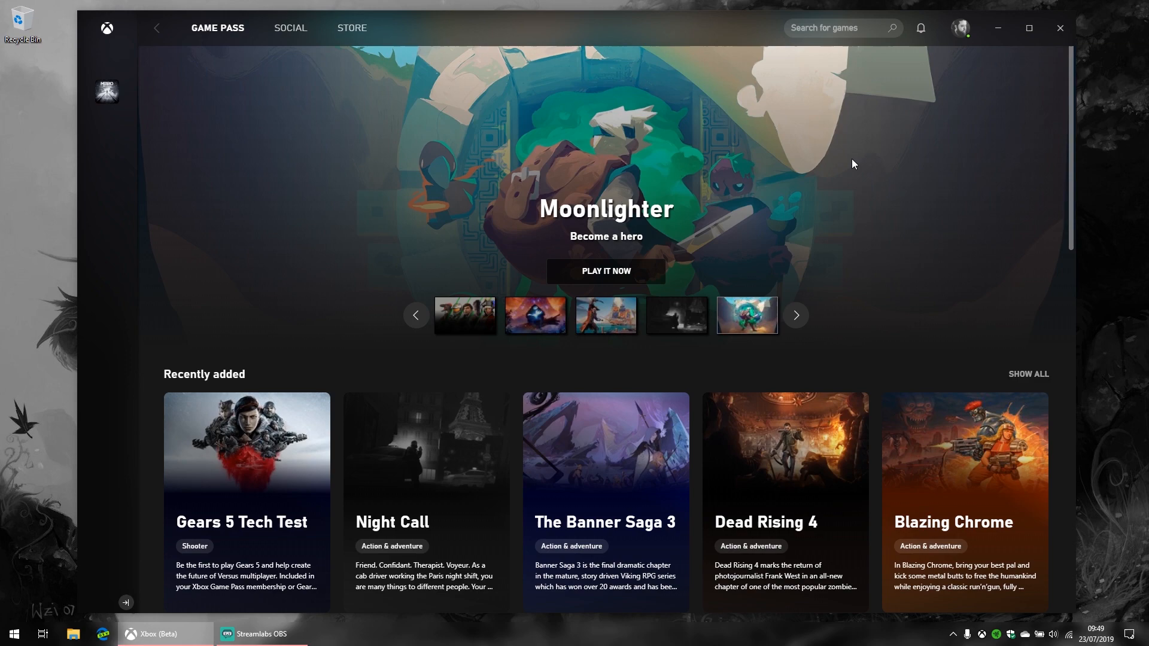
pyautogui.scroll(-3)
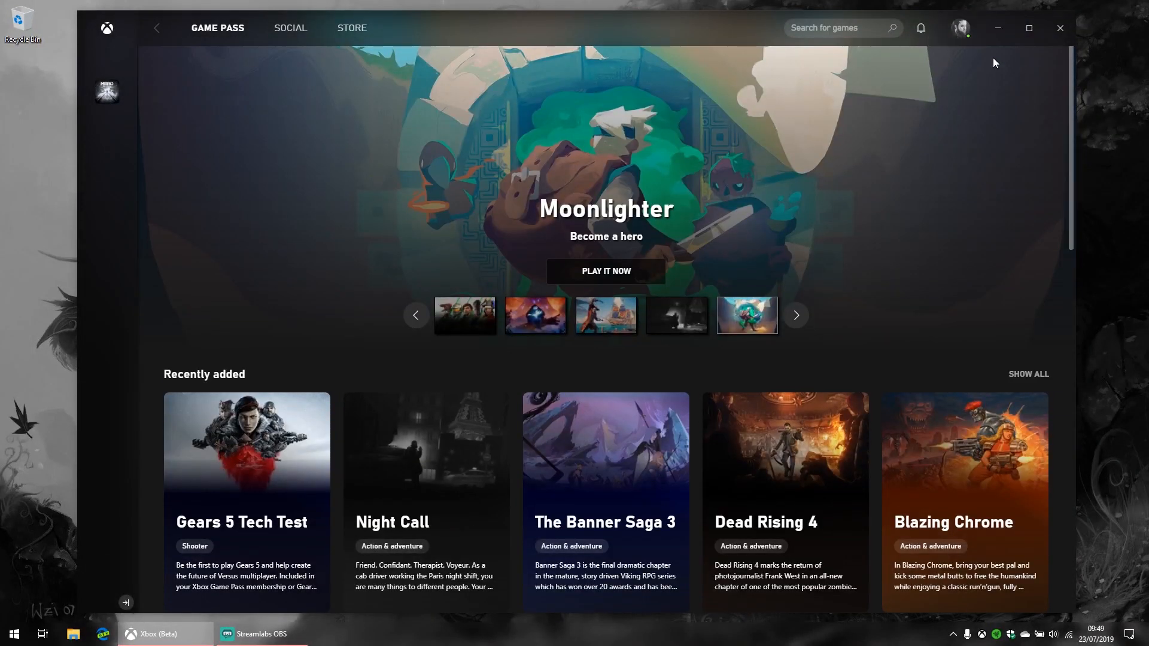
pyautogui.click(961, 27)
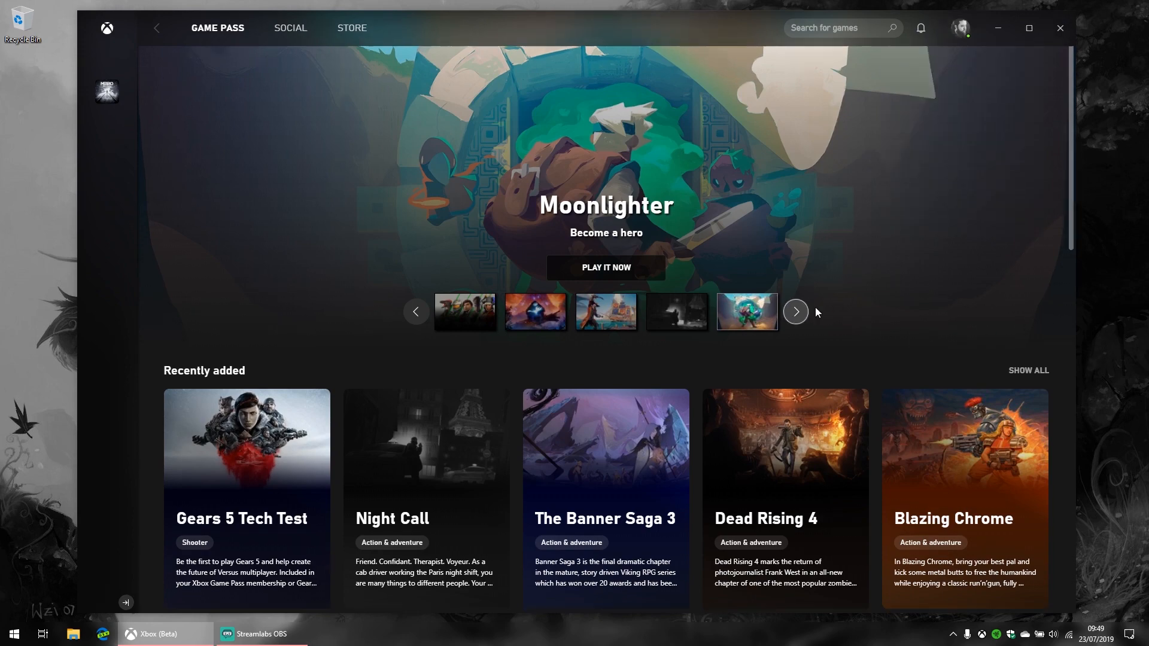
pyautogui.scroll(-3)
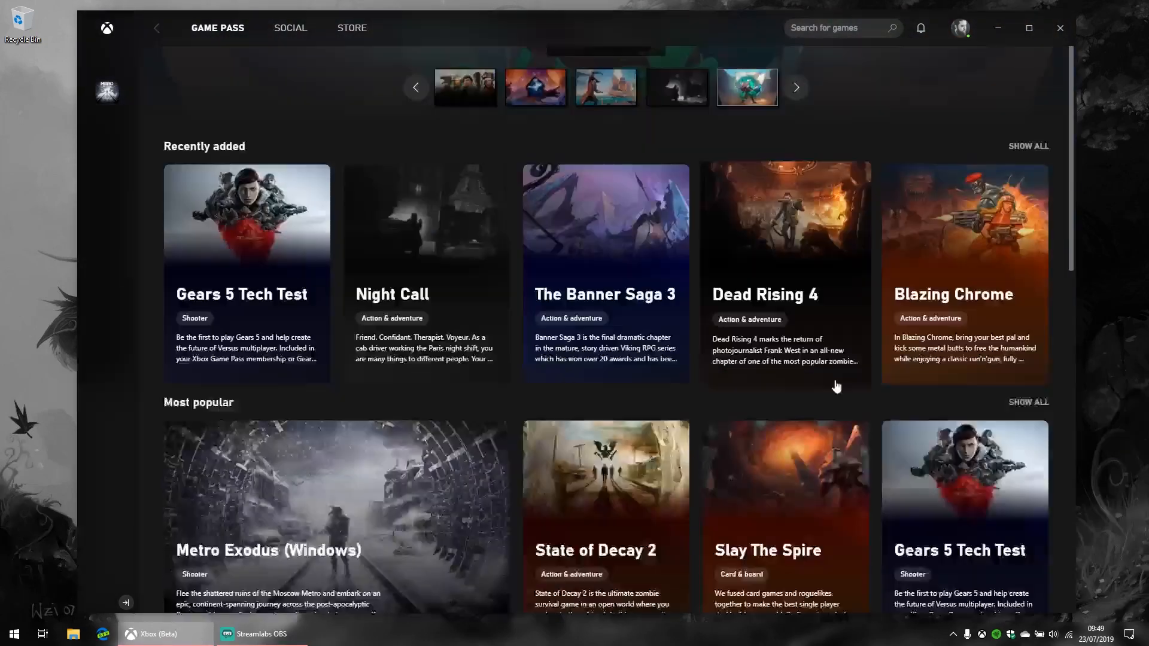
pyautogui.scroll(-3)
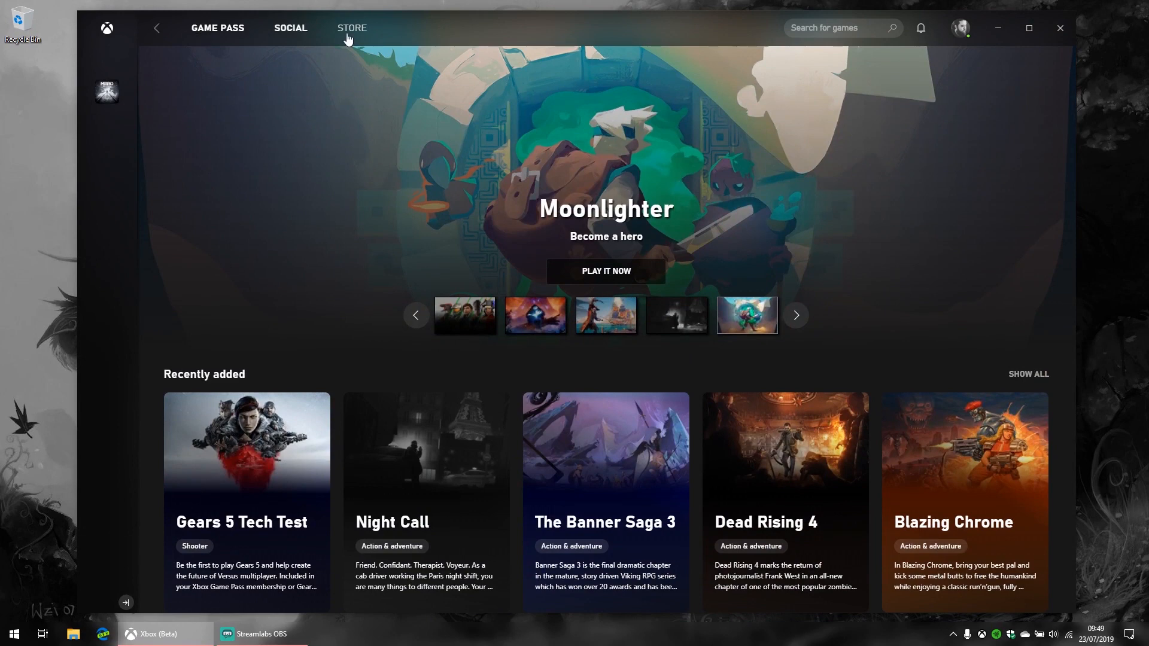
pyautogui.scroll(-3)
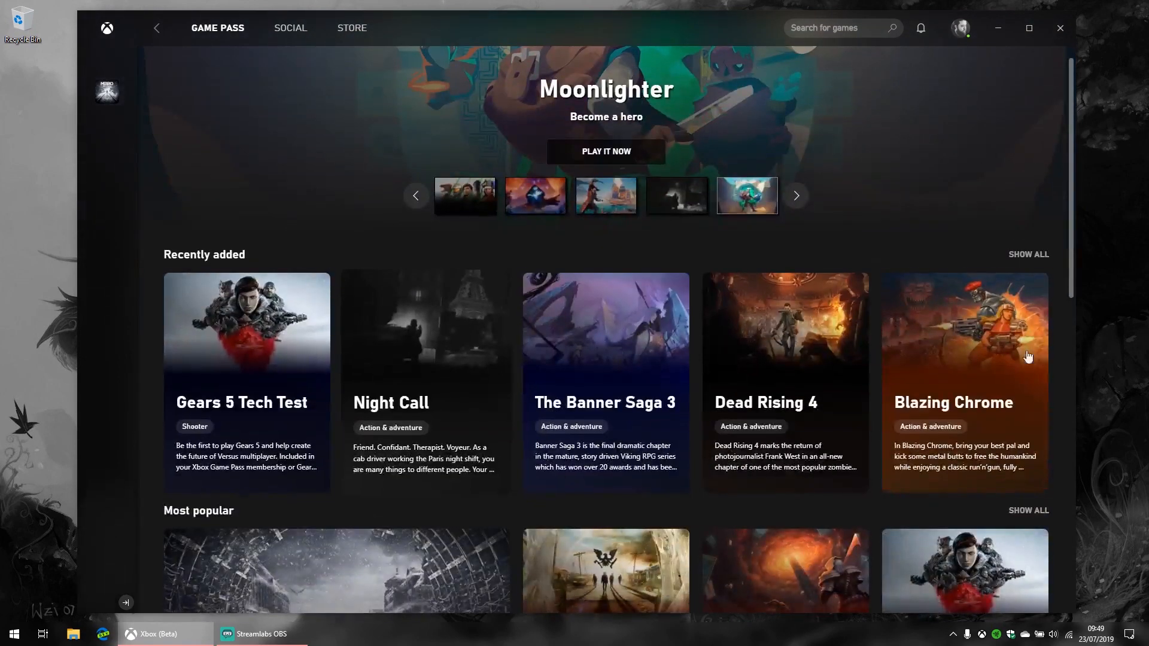
pyautogui.moveTo(189, 387)
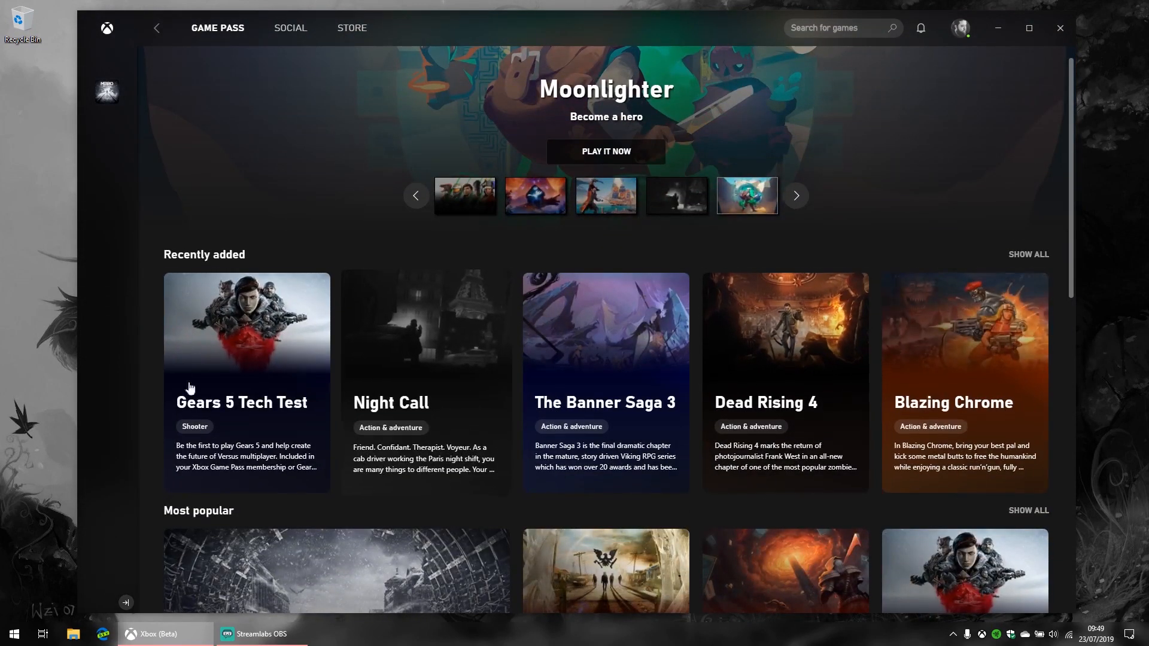
# Bring up the full Recently added games list and look through it.
pyautogui.click(1028, 253)
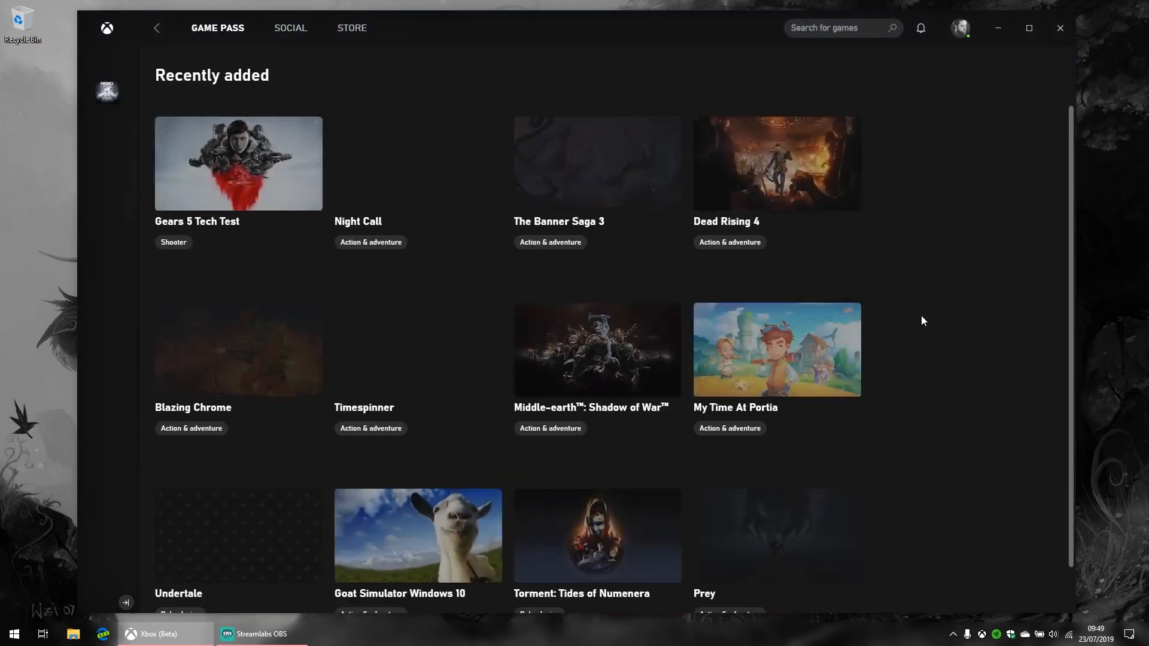
pyautogui.scroll(-3)
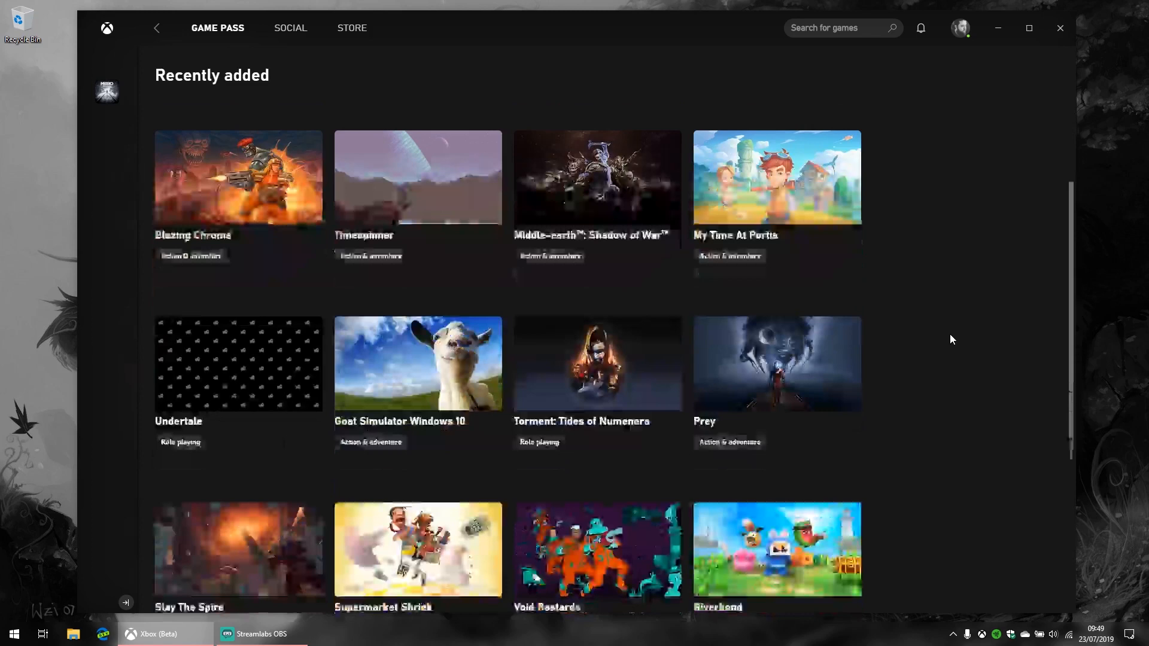
pyautogui.scroll(-3)
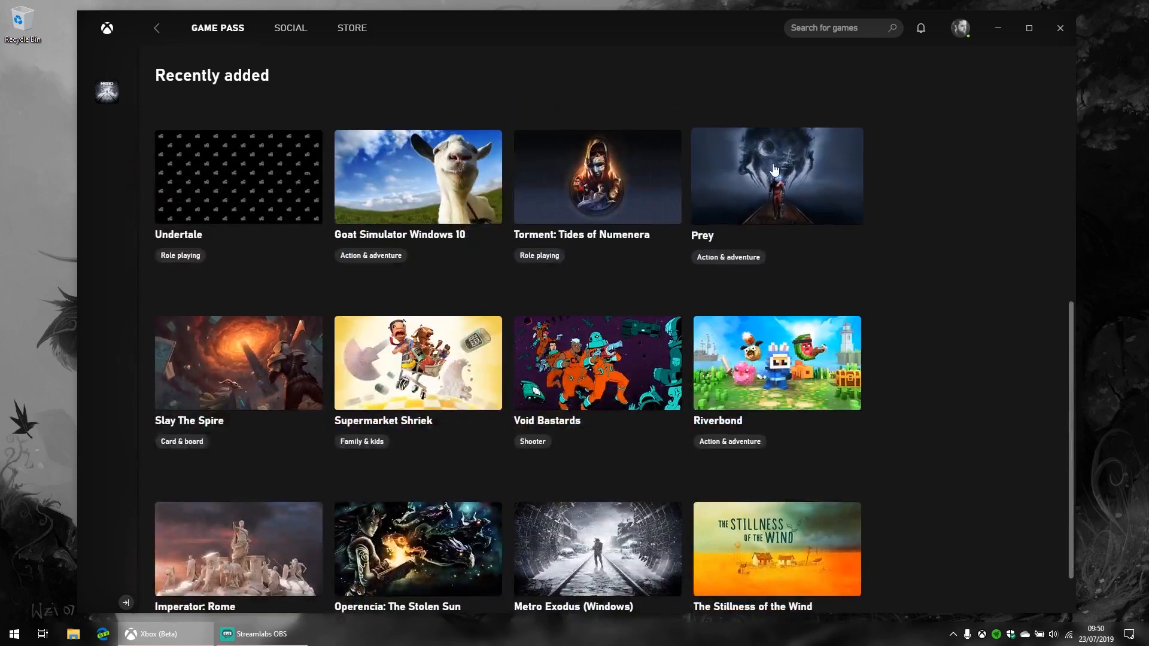
pyautogui.scroll(-3)
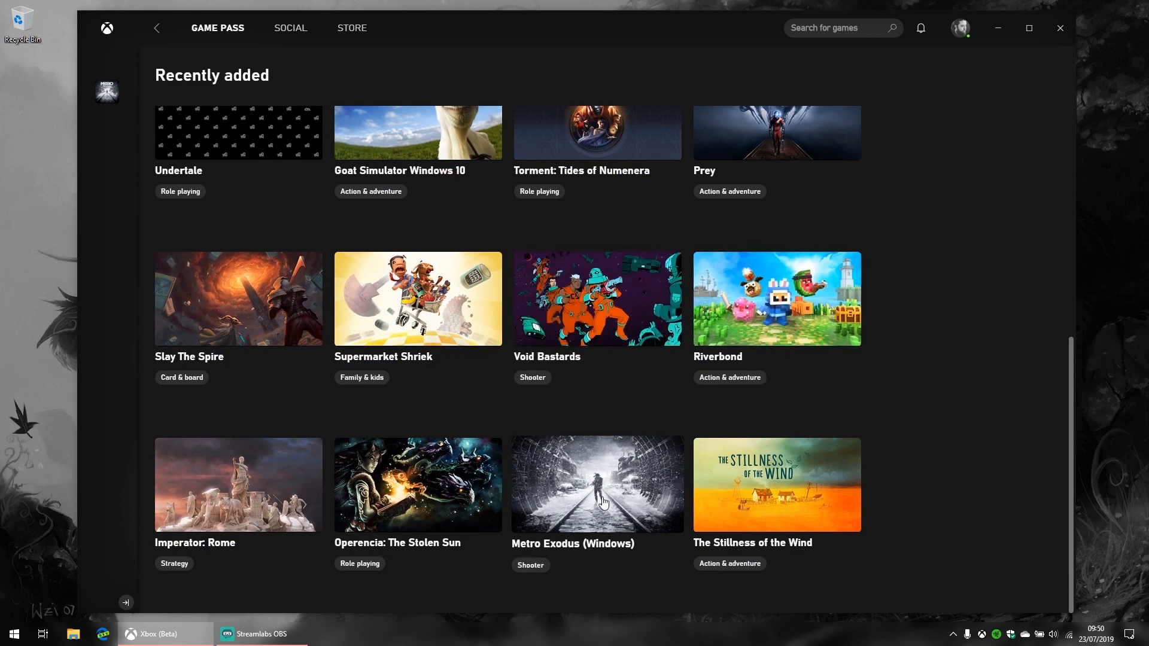
pyautogui.moveTo(602, 462)
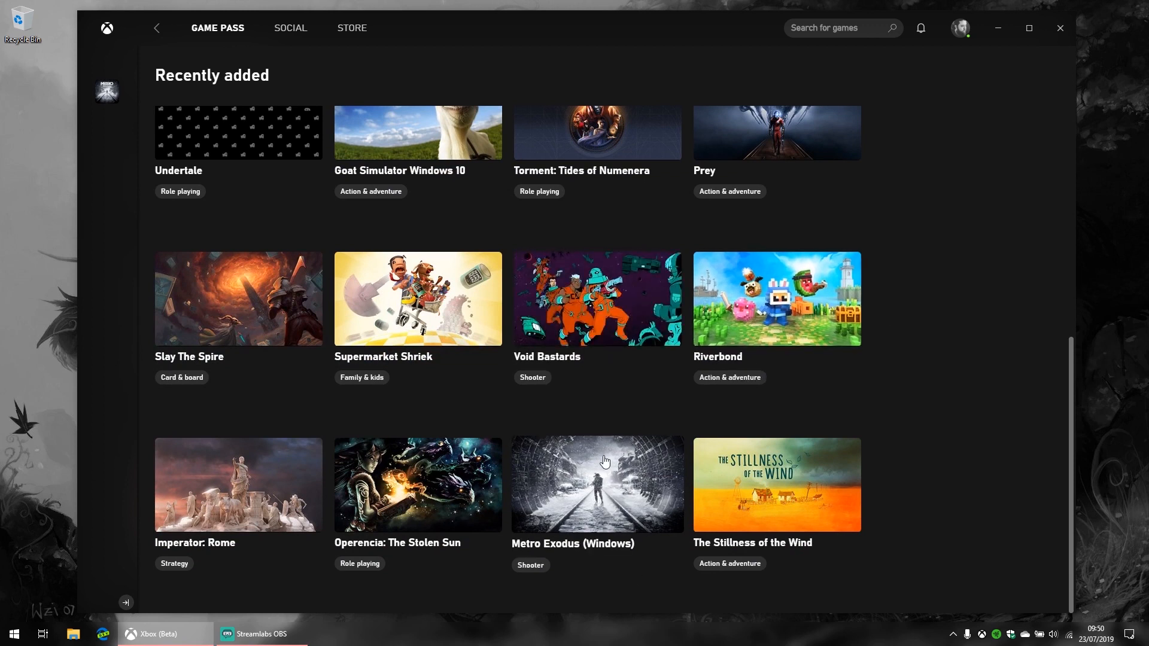
pyautogui.moveTo(629, 487)
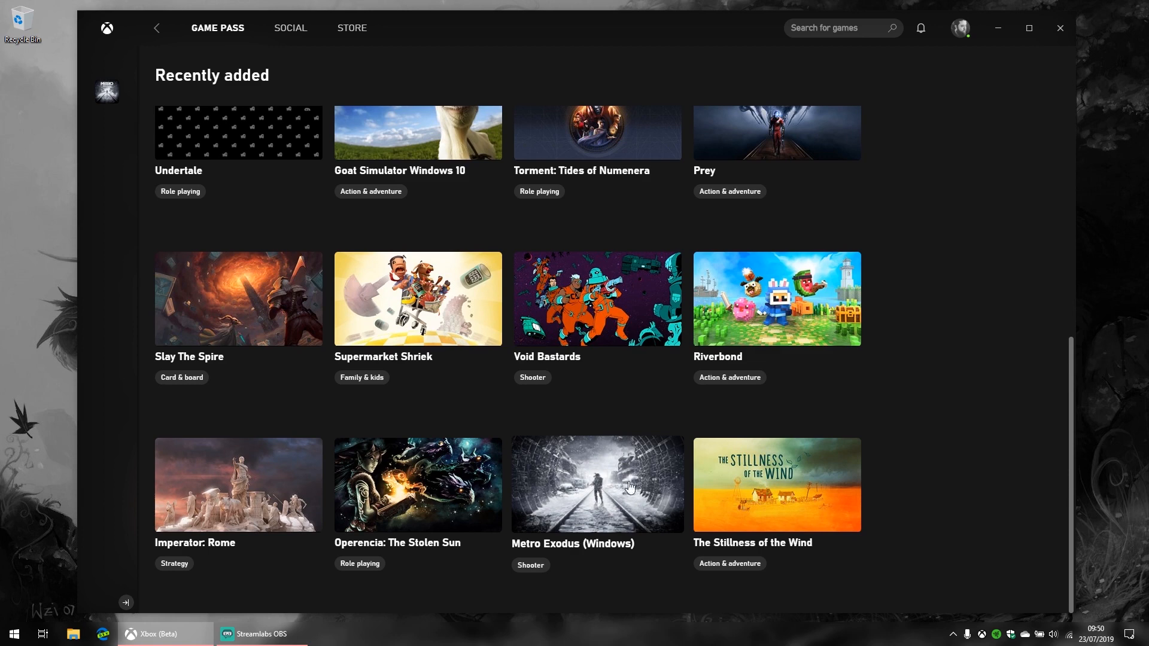
pyautogui.scroll(3)
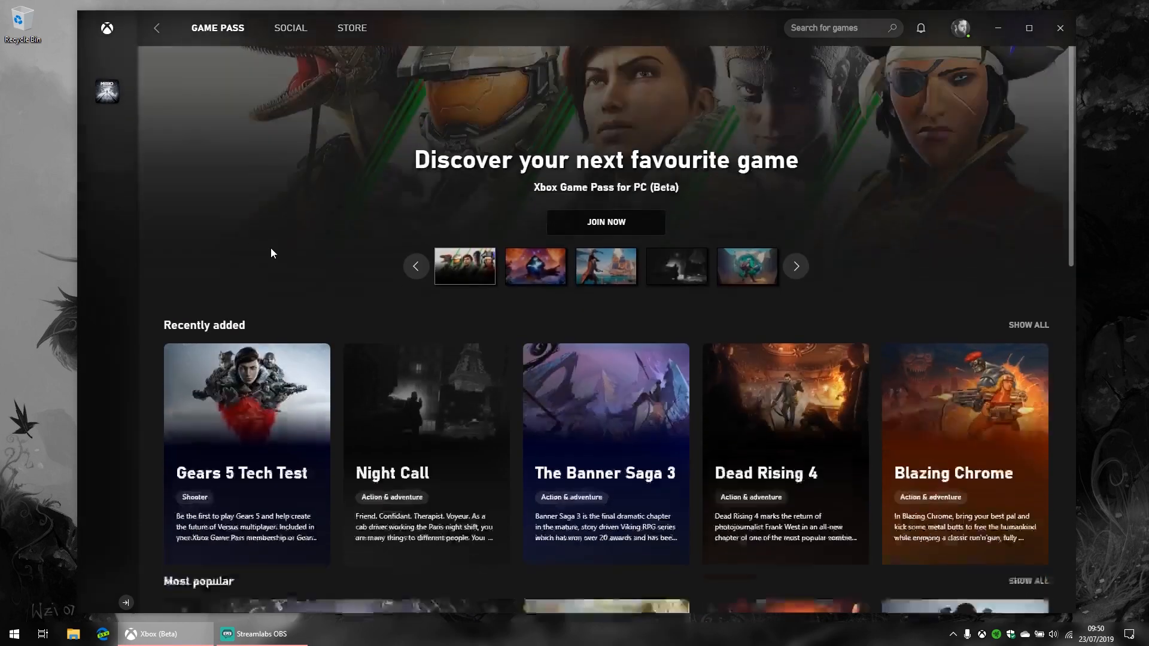
pyautogui.scroll(-3)
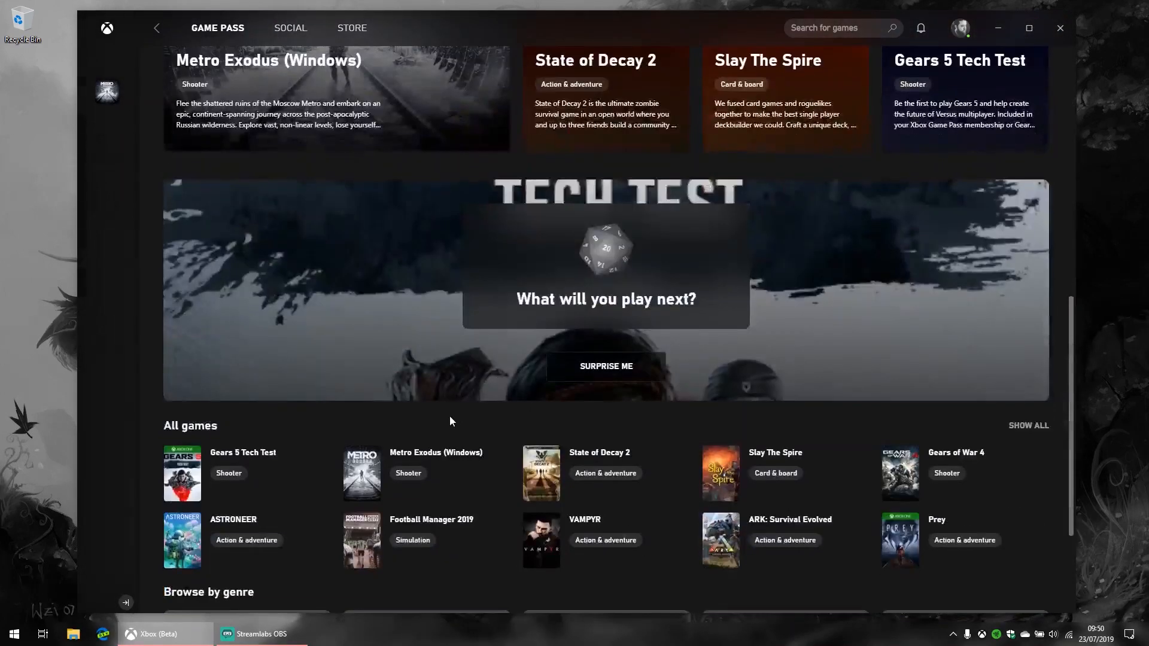
# Bring up the full list of all Game Pass games and scroll to its end.
pyautogui.click(1027, 425)
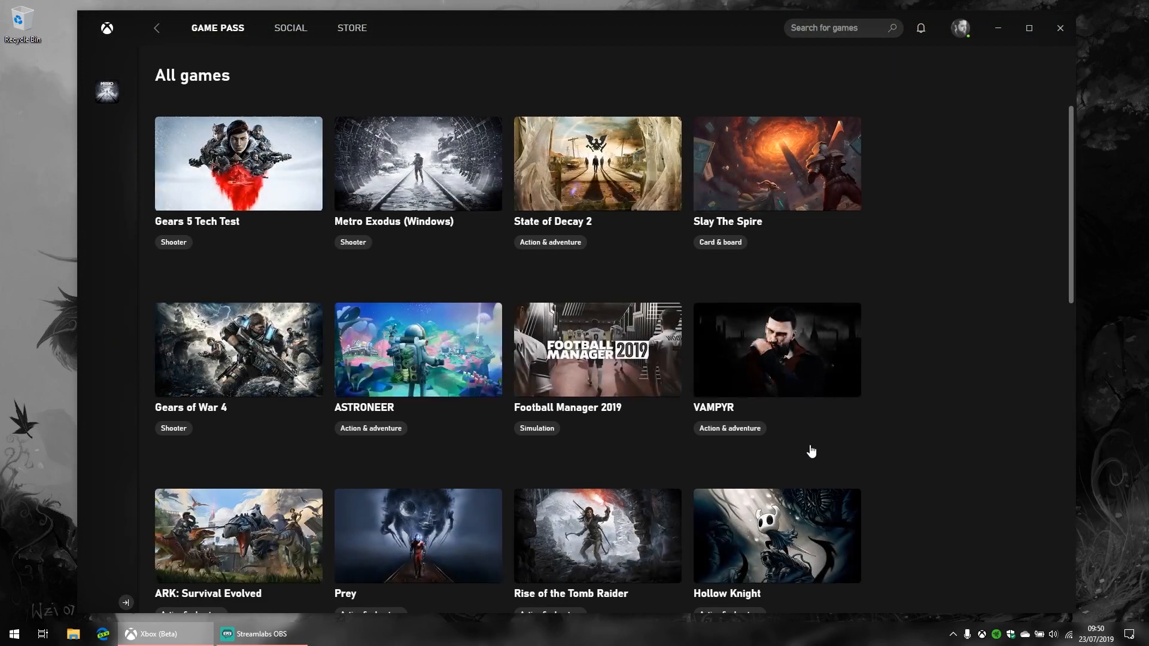
pyautogui.moveTo(597, 350)
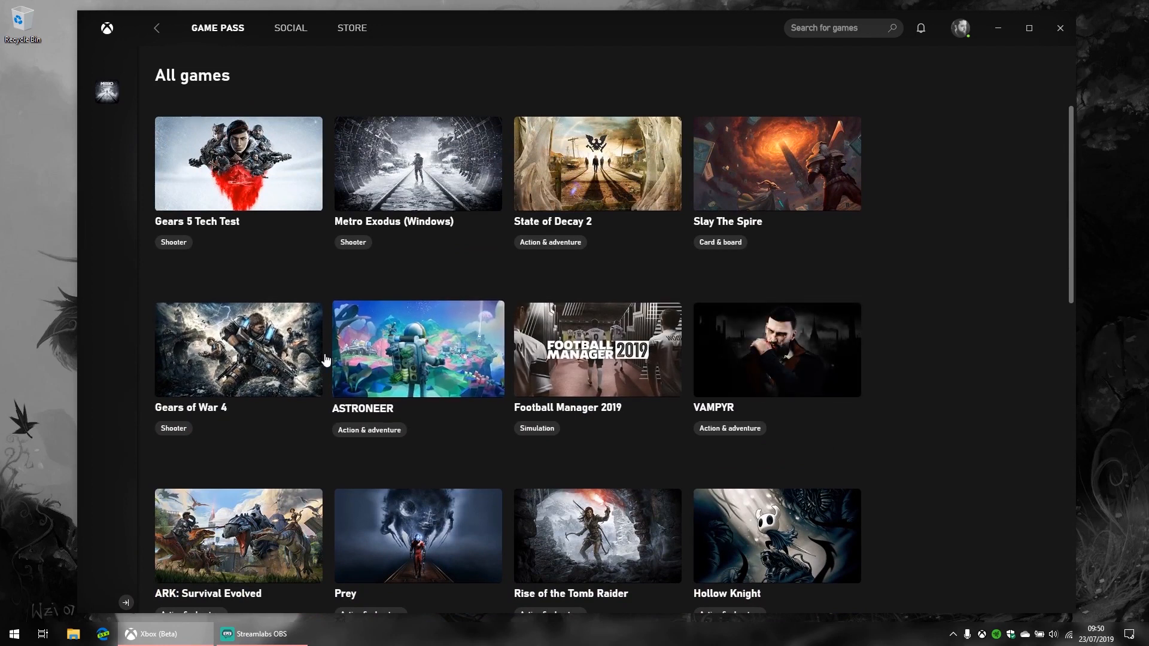
pyautogui.moveTo(475, 380)
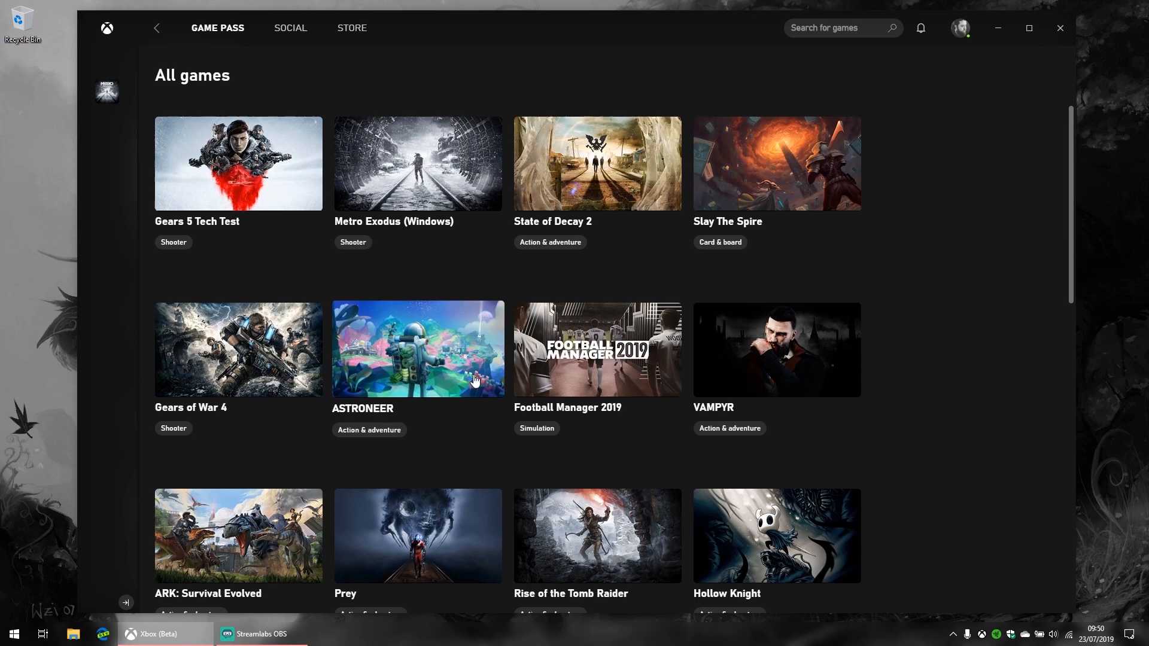
pyautogui.scroll(-3)
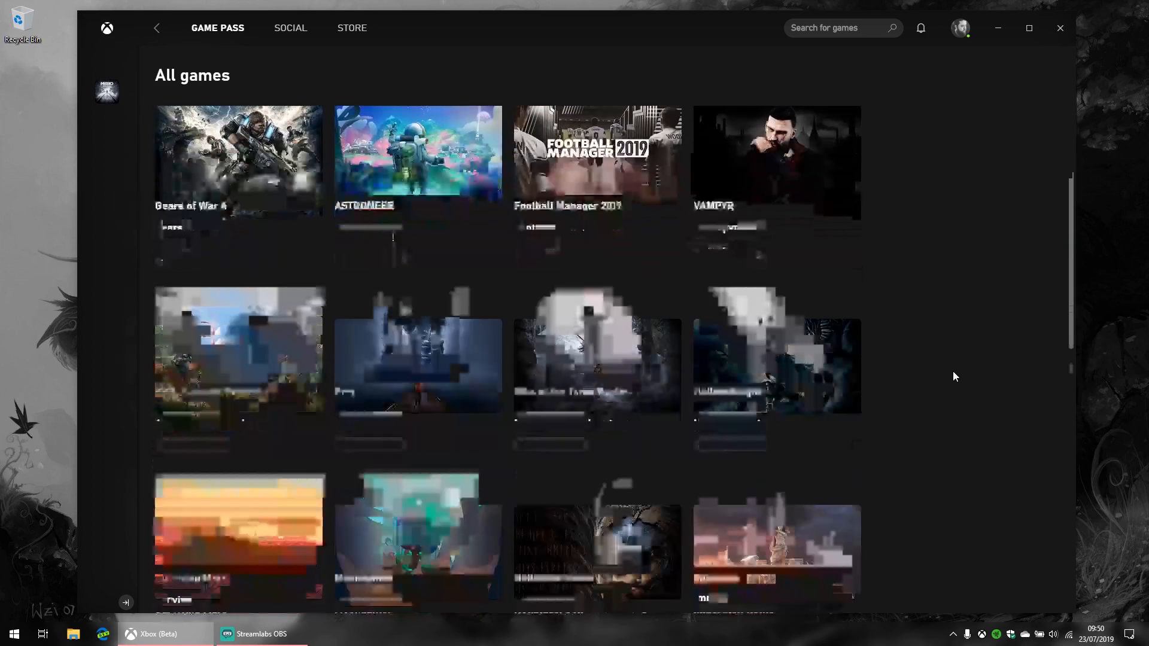
pyautogui.scroll(-3)
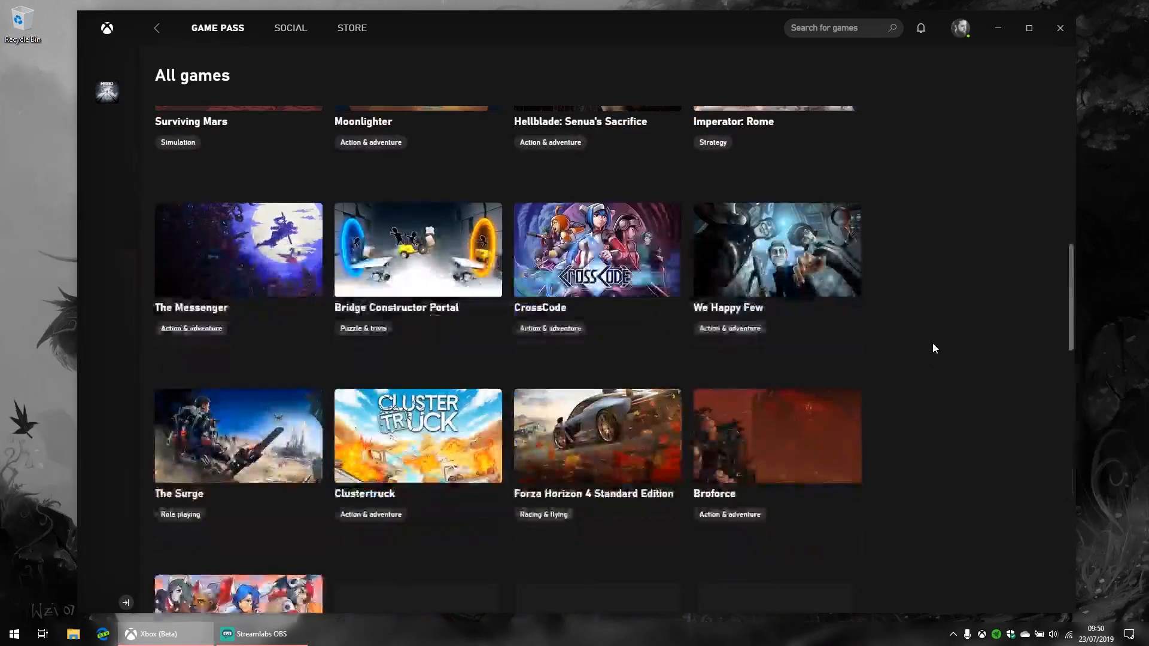
pyautogui.scroll(-3)
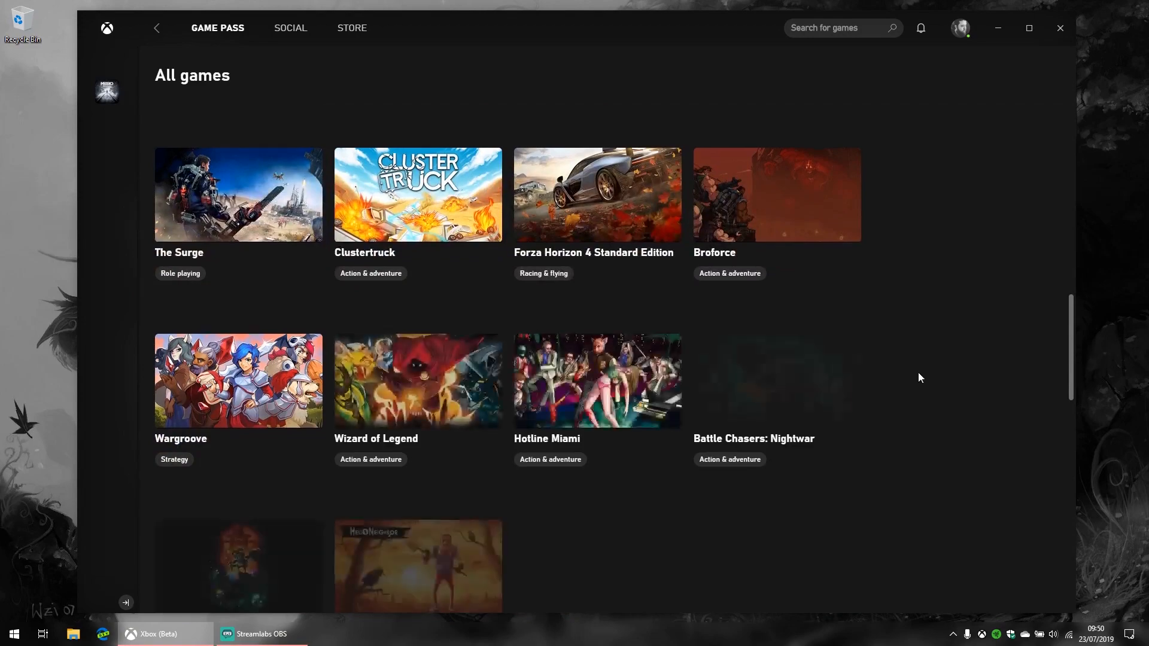
pyautogui.scroll(-3)
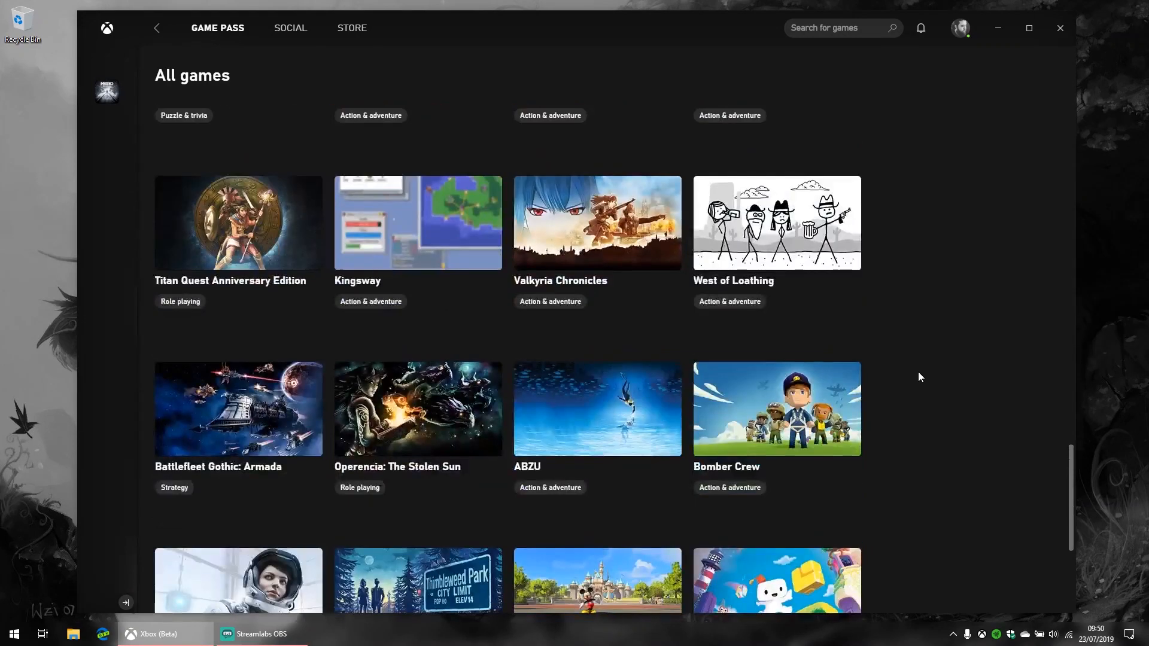
pyautogui.scroll(-3)
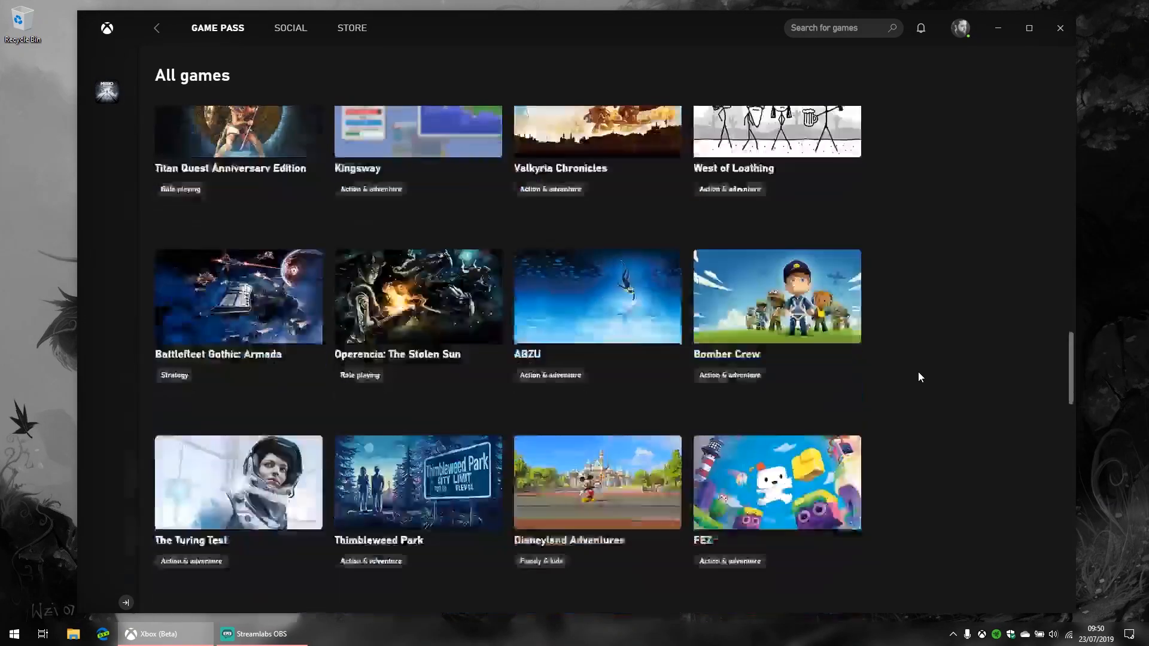
pyautogui.scroll(-3)
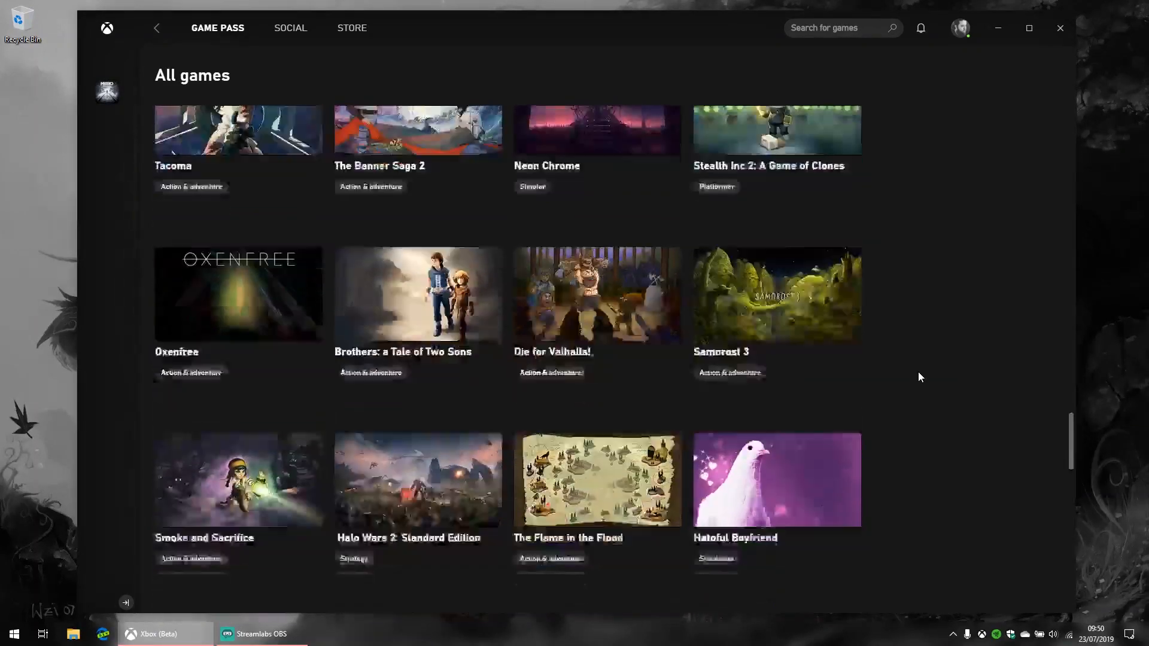
pyautogui.scroll(-3)
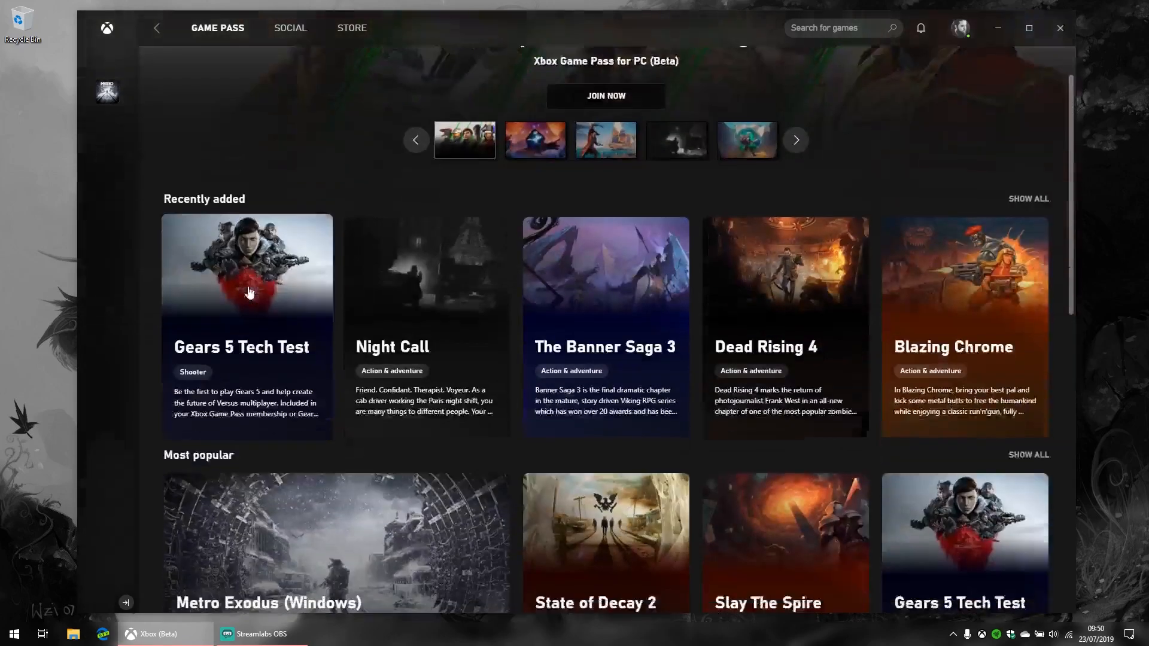
pyautogui.scroll(-3)
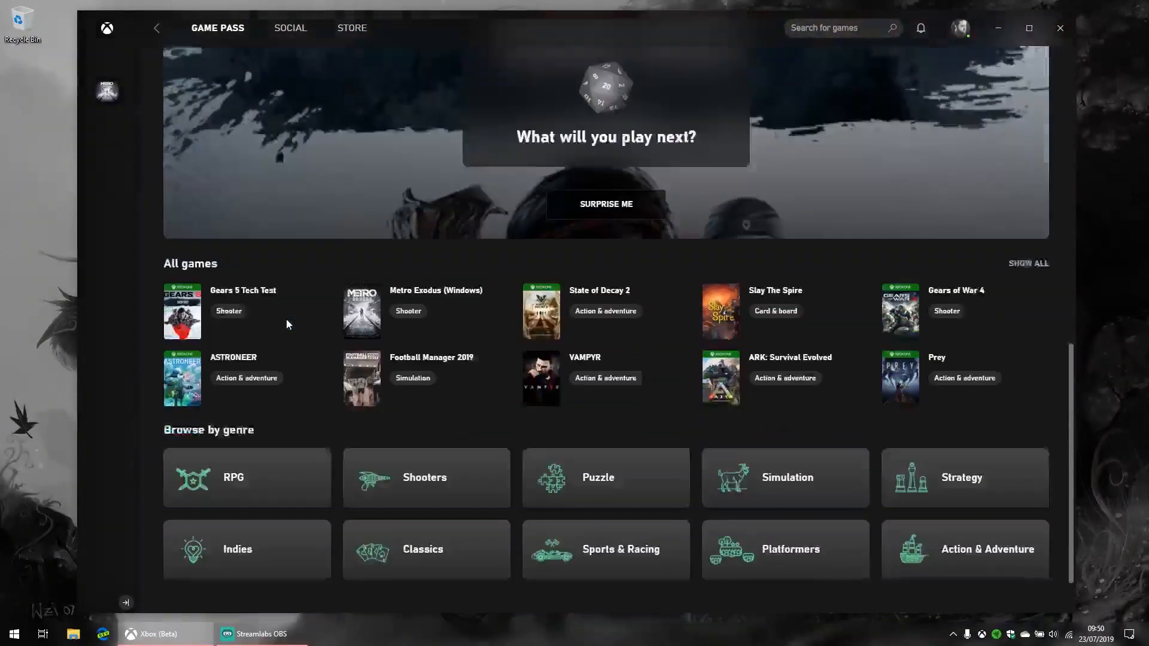
pyautogui.scroll(-3)
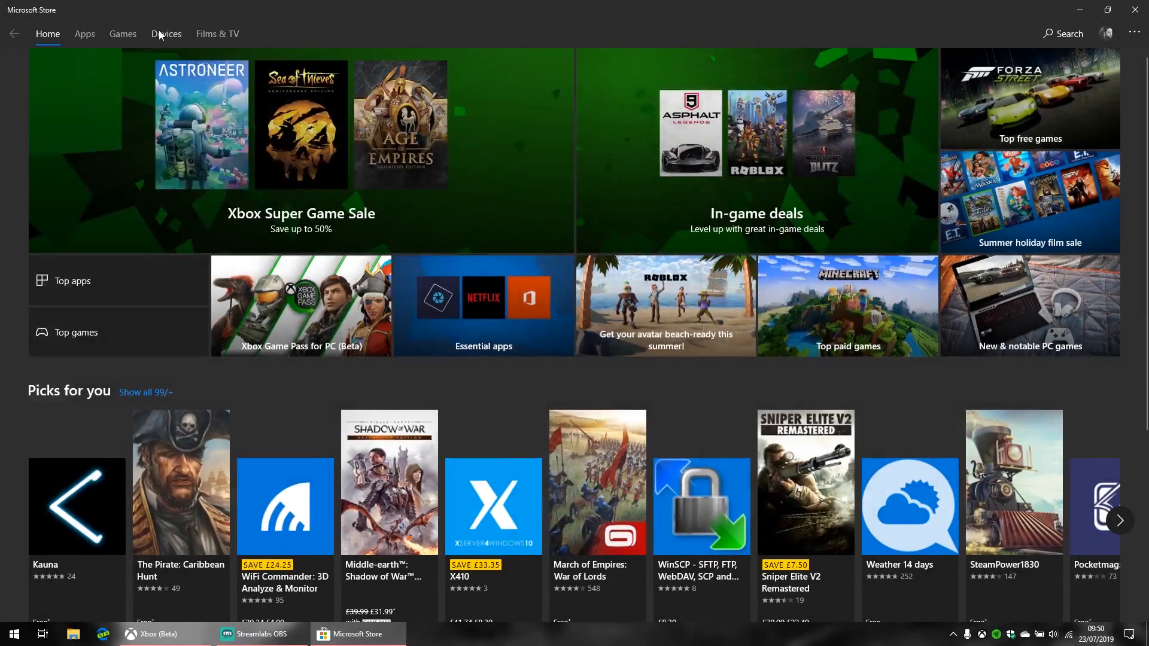
# Switch to the Store's Games section and scroll to the New & notable PC games with Toy Party.
pyautogui.click(122, 34)
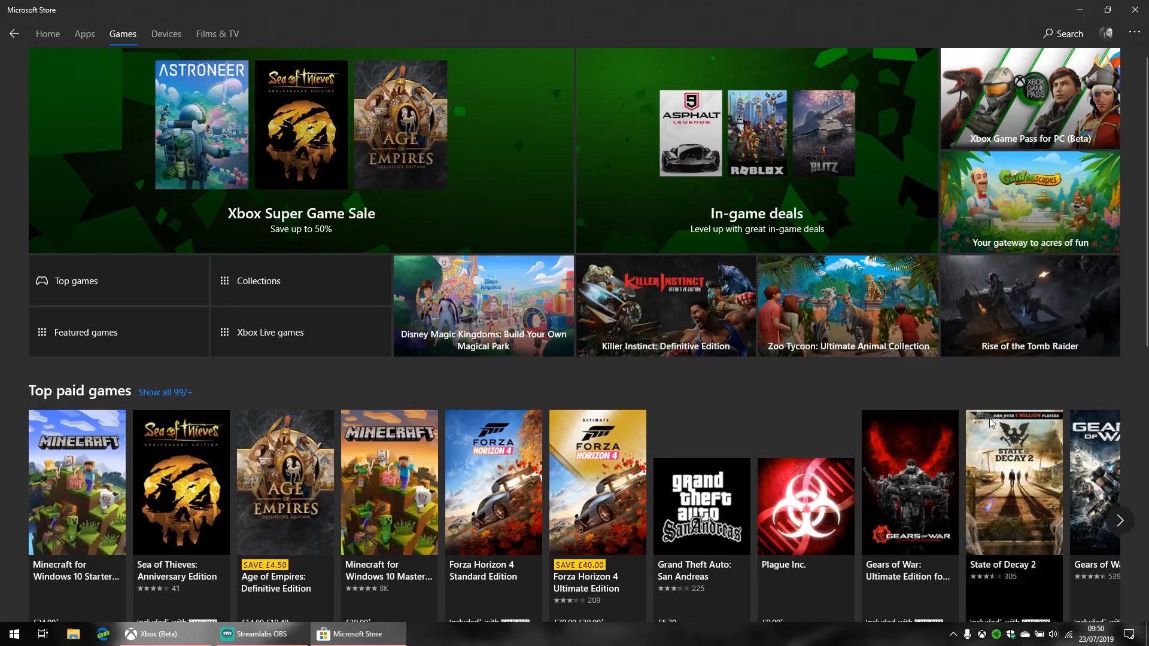
pyautogui.moveTo(885, 230)
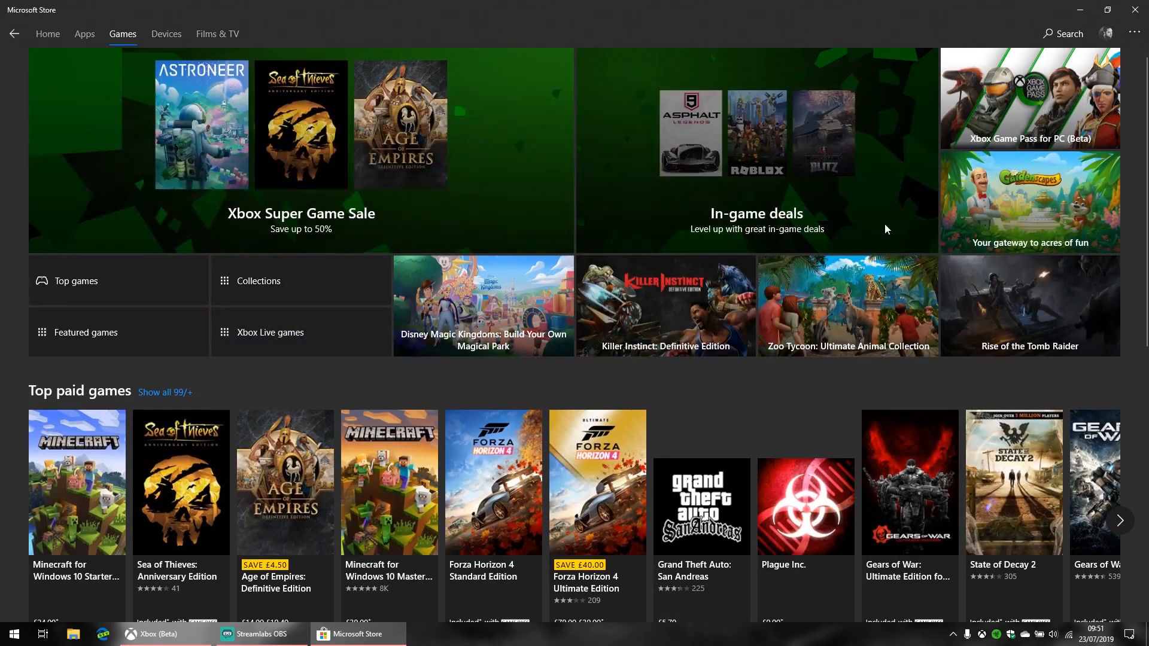
pyautogui.scroll(-3)
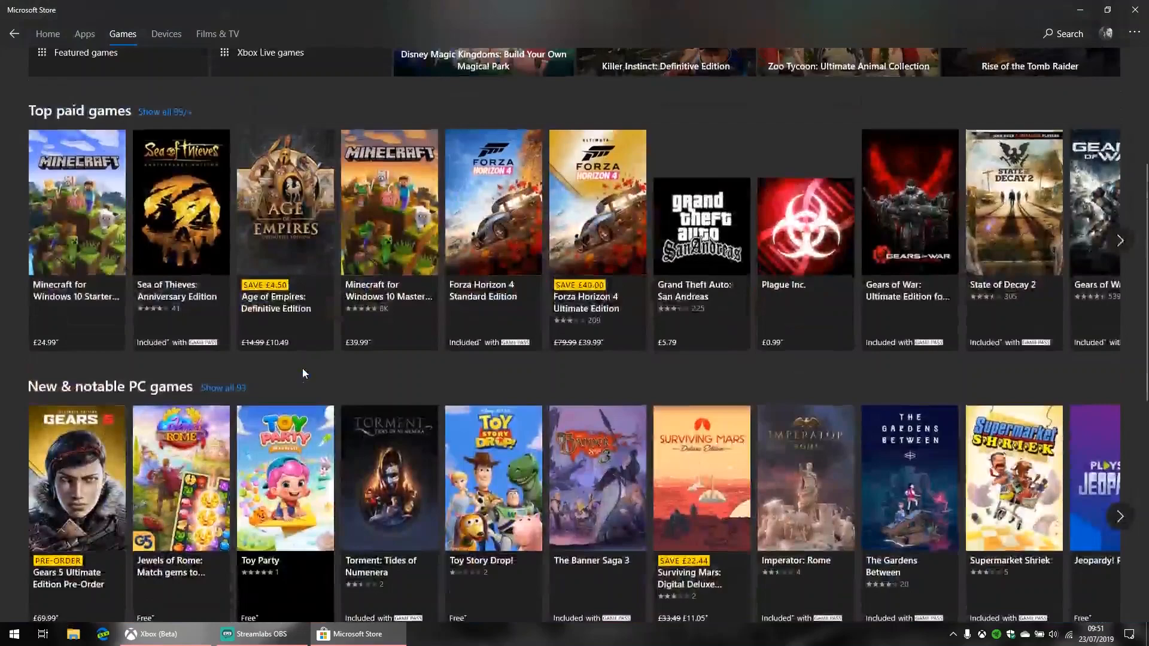
pyautogui.scroll(-3)
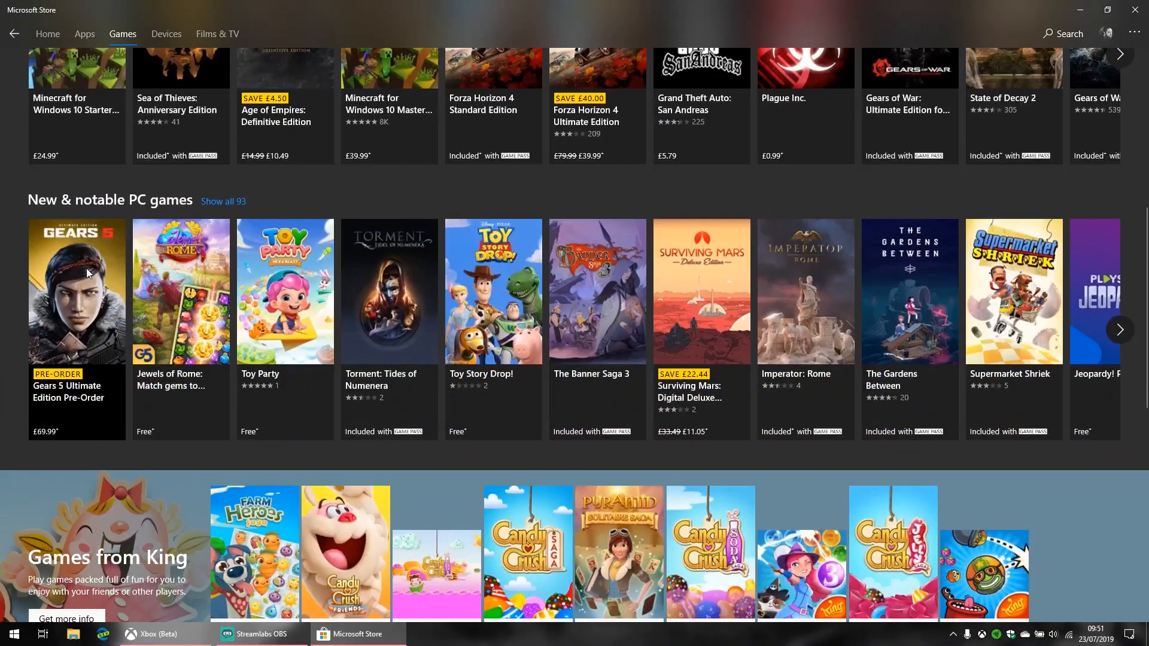
pyautogui.moveTo(491, 318)
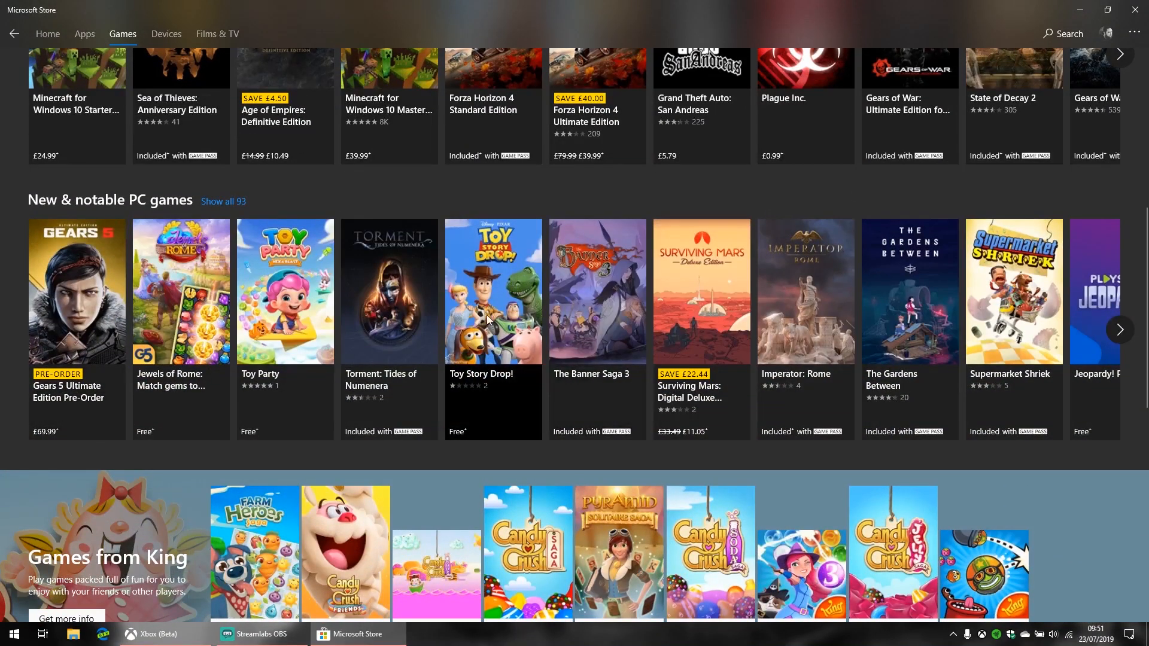
pyautogui.moveTo(285, 280)
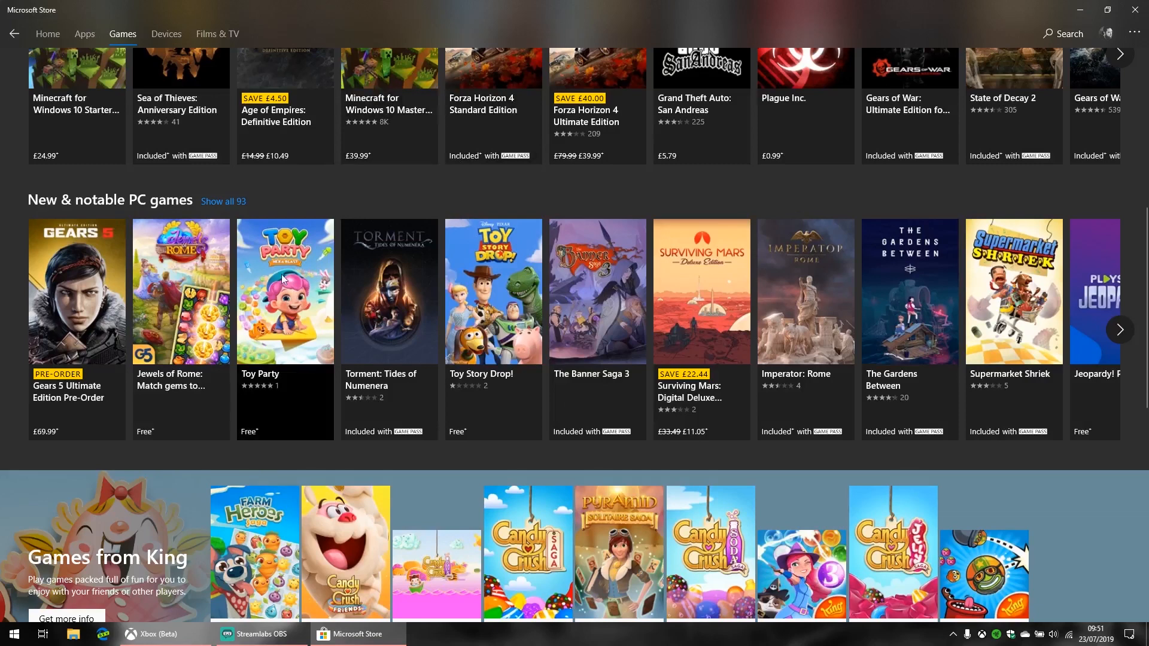
pyautogui.moveTo(117, 195)
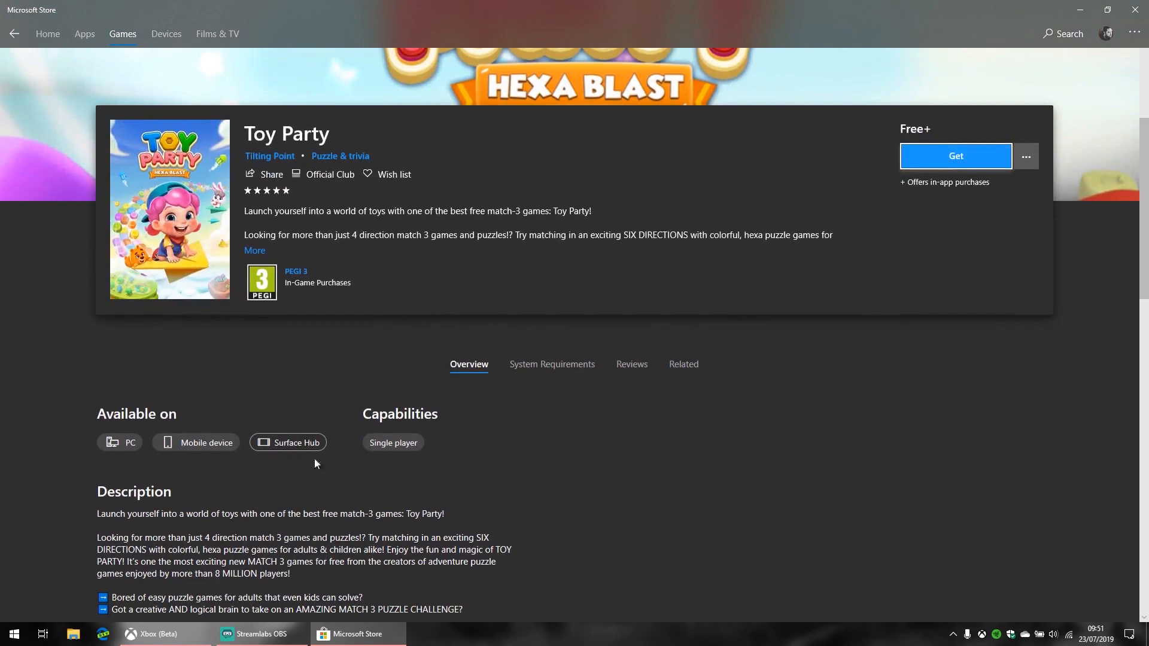
pyautogui.scroll(-3)
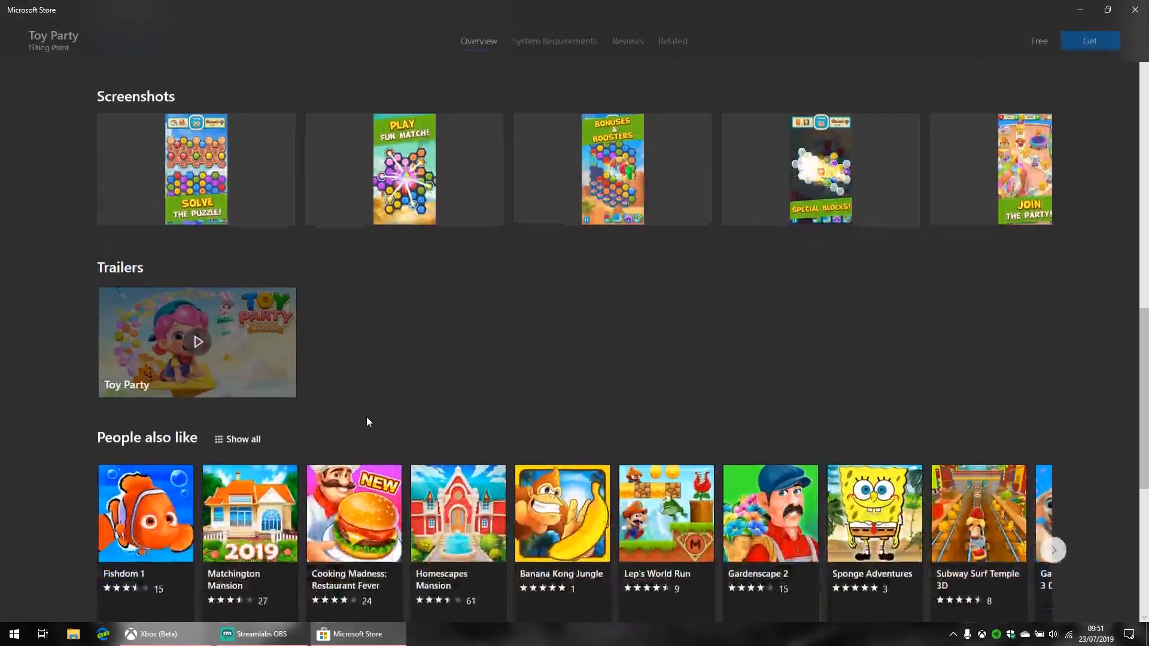
pyautogui.scroll(3)
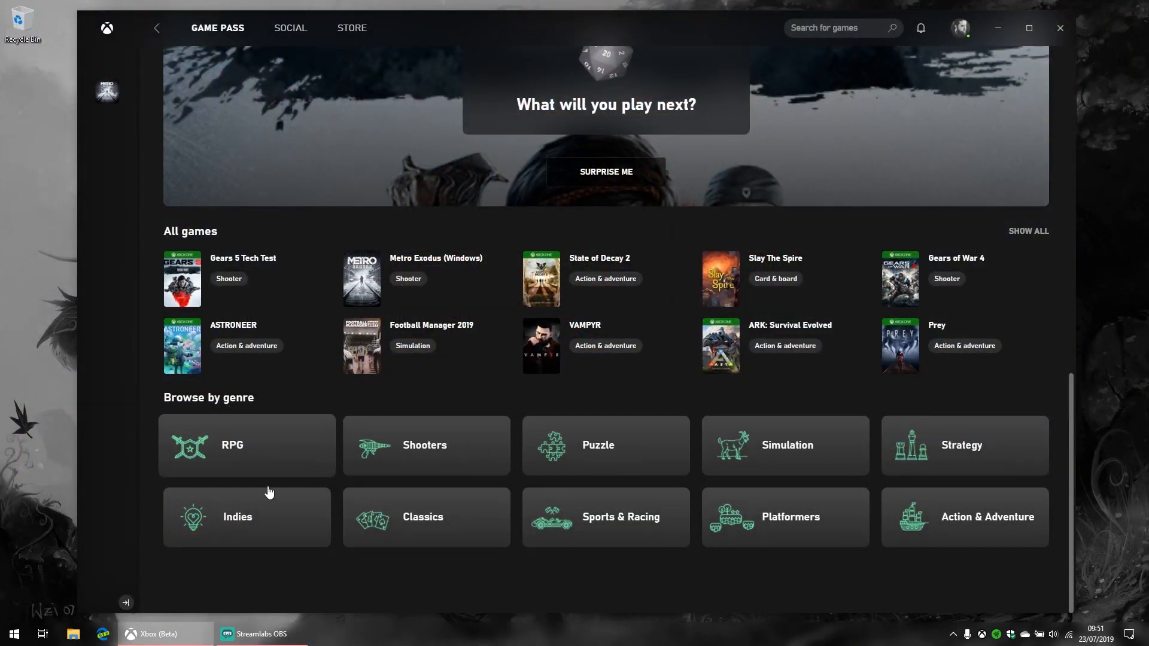
pyautogui.scroll(3)
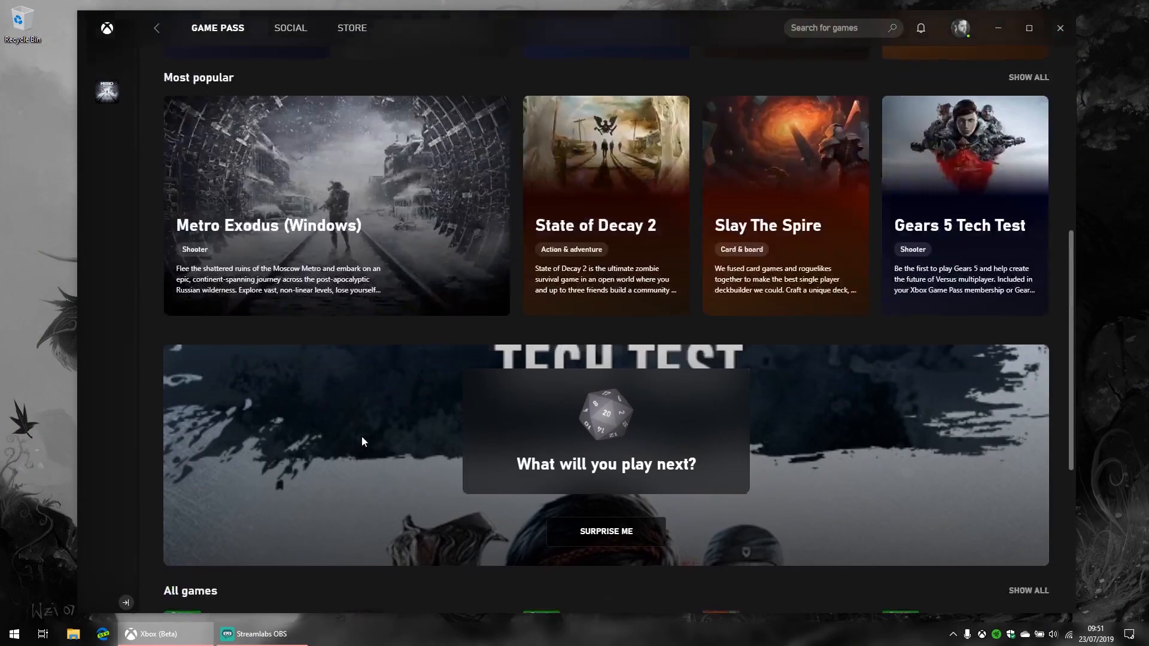
pyautogui.scroll(3)
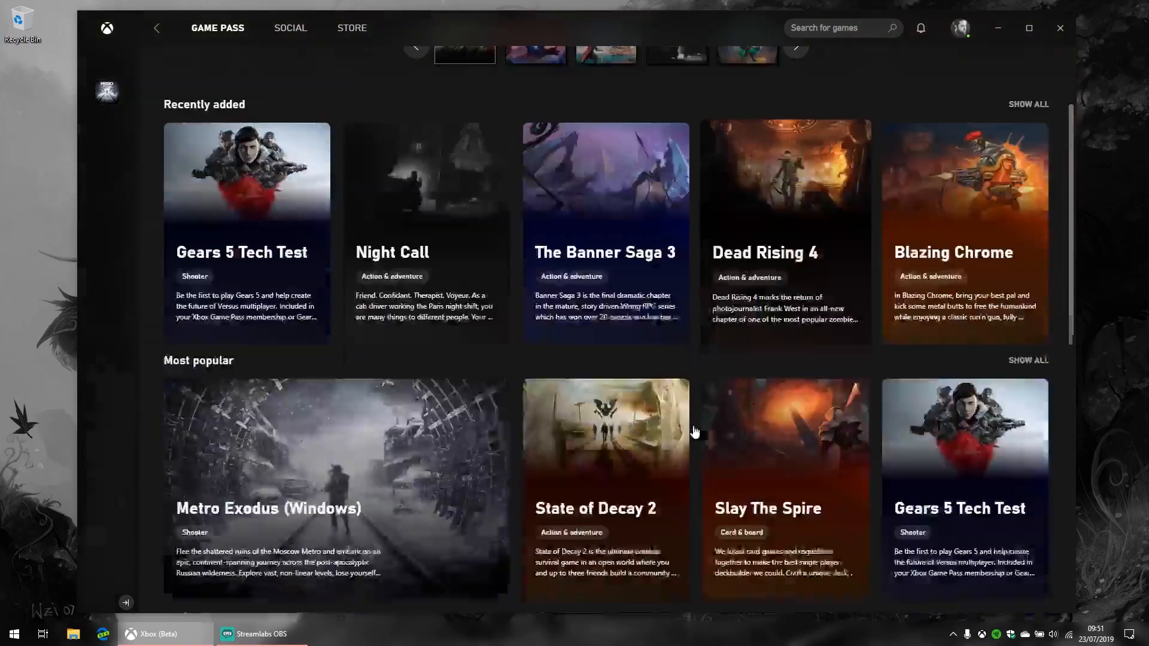
pyautogui.scroll(-3)
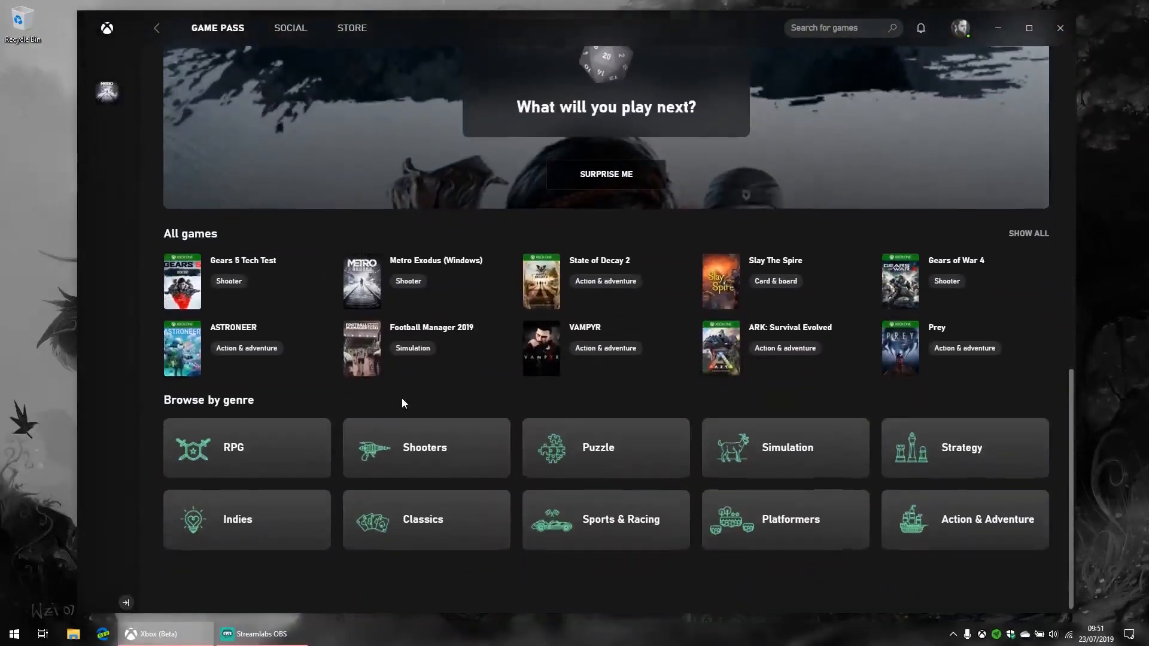
pyautogui.scroll(-3)
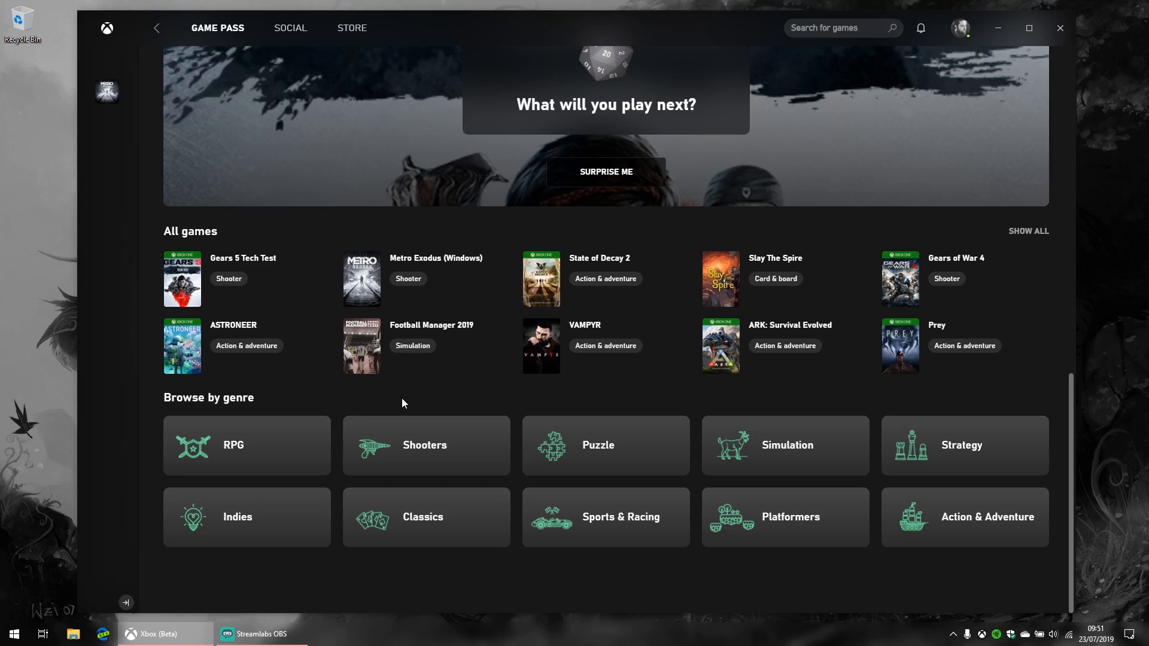
pyautogui.moveTo(927, 468)
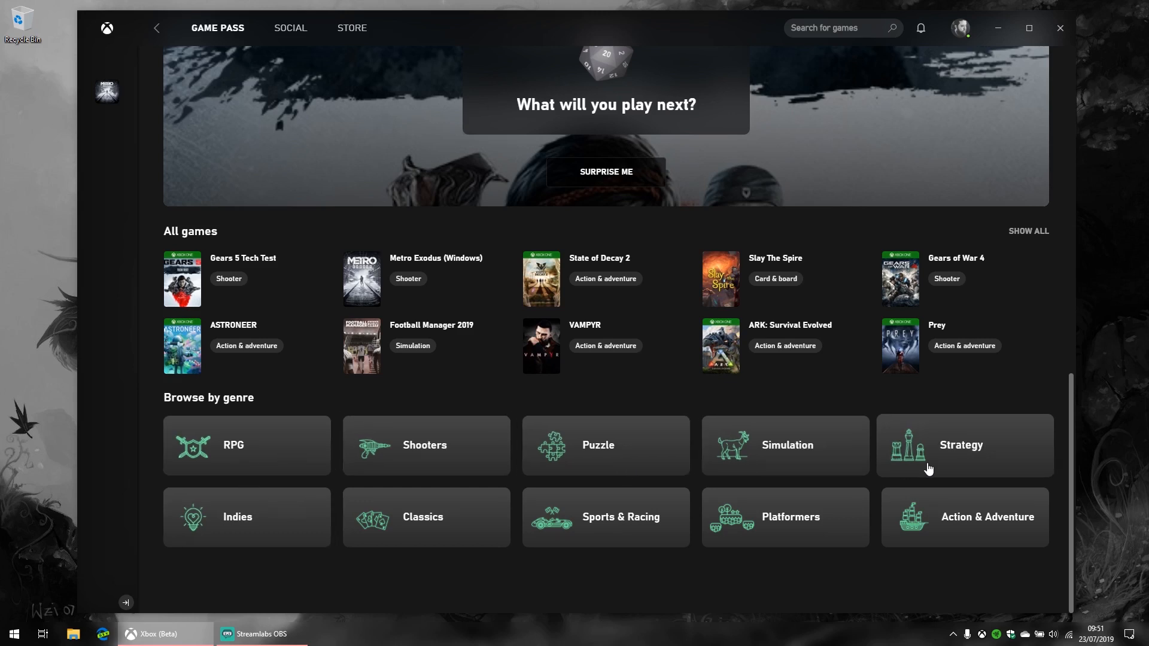
pyautogui.moveTo(991, 483)
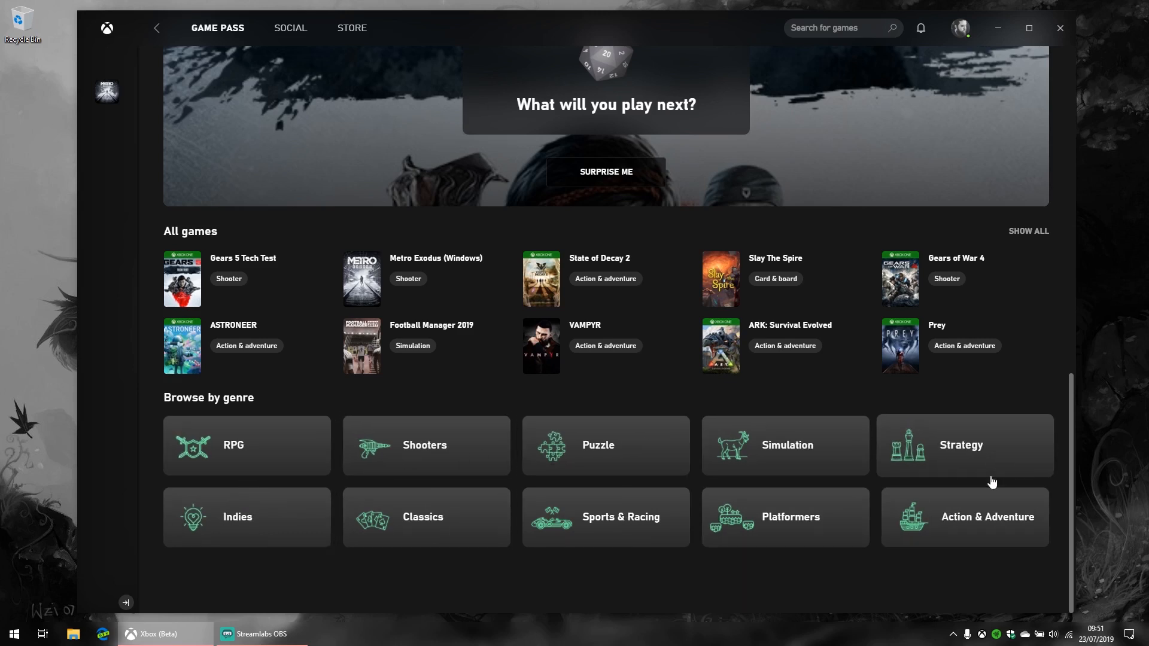
pyautogui.moveTo(326, 461)
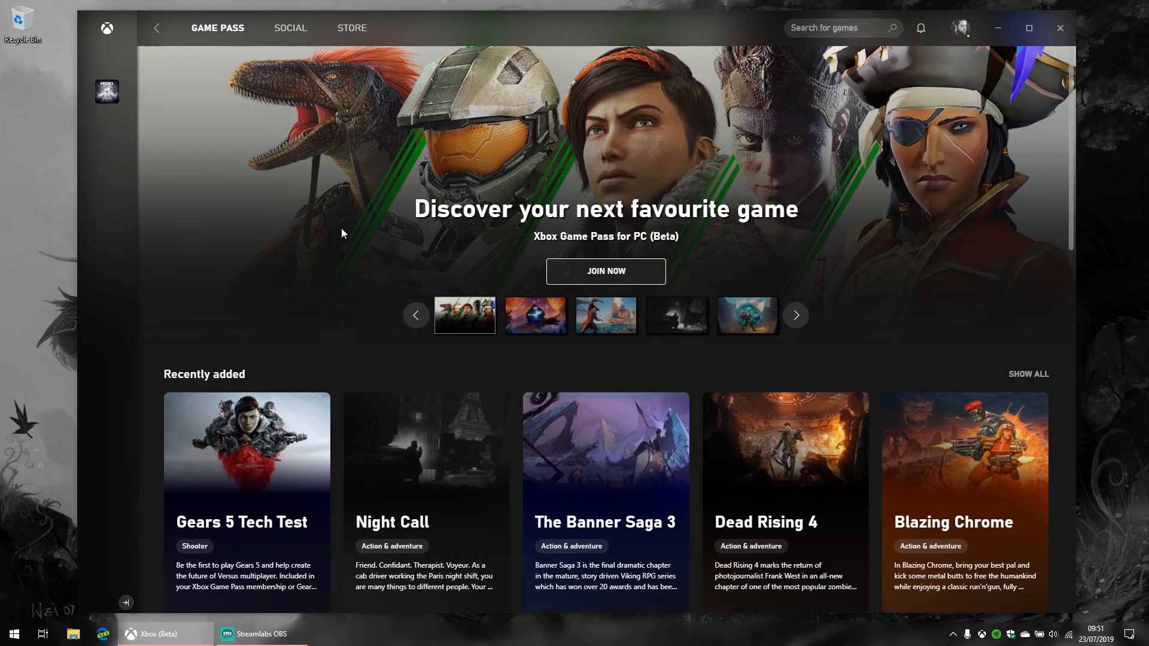
pyautogui.moveTo(987, 465)
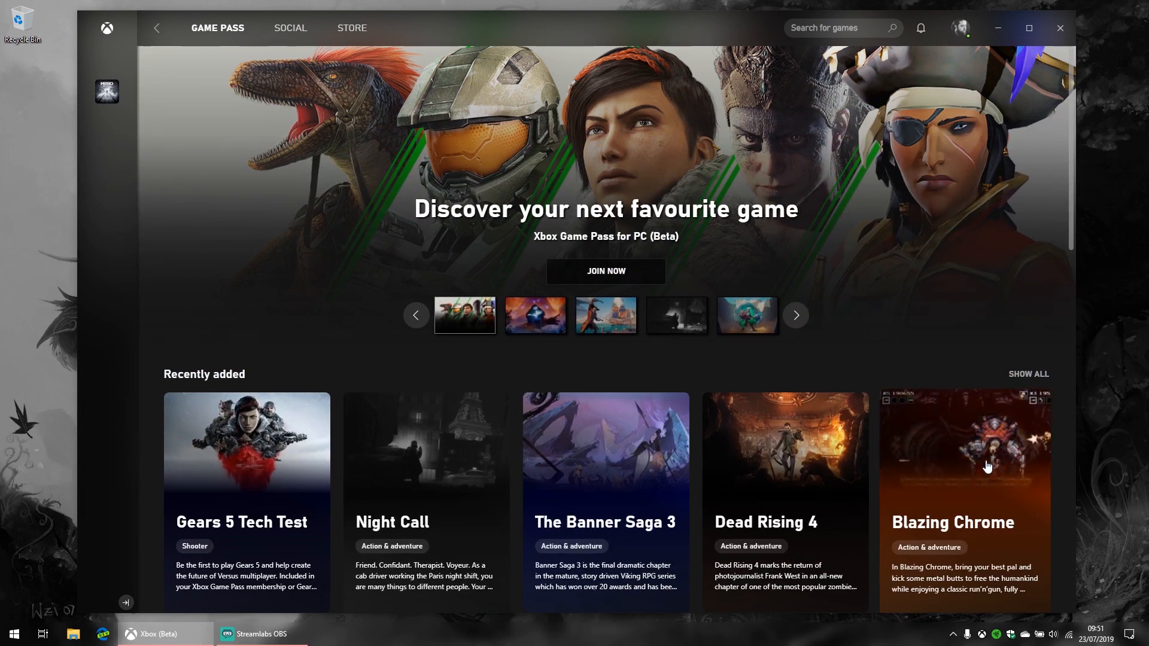
# View Blazing Chrome's page, enlarge a screenshot, and bring up its install confirmation for the C: drive.
pyautogui.click(965, 466)
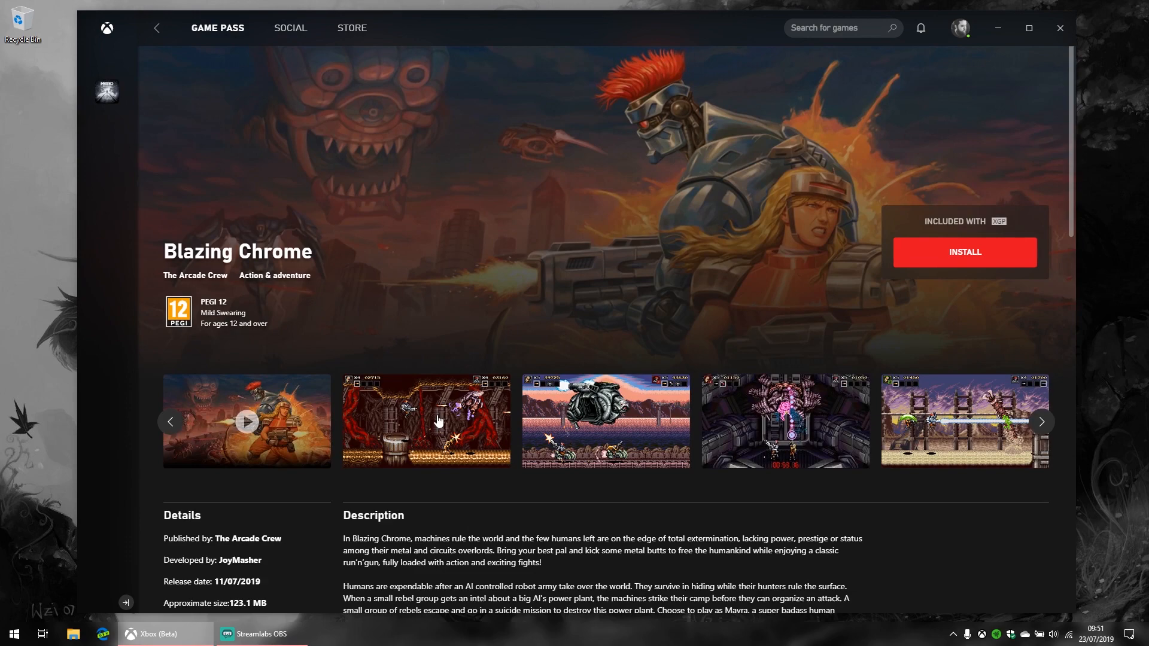
pyautogui.click(426, 420)
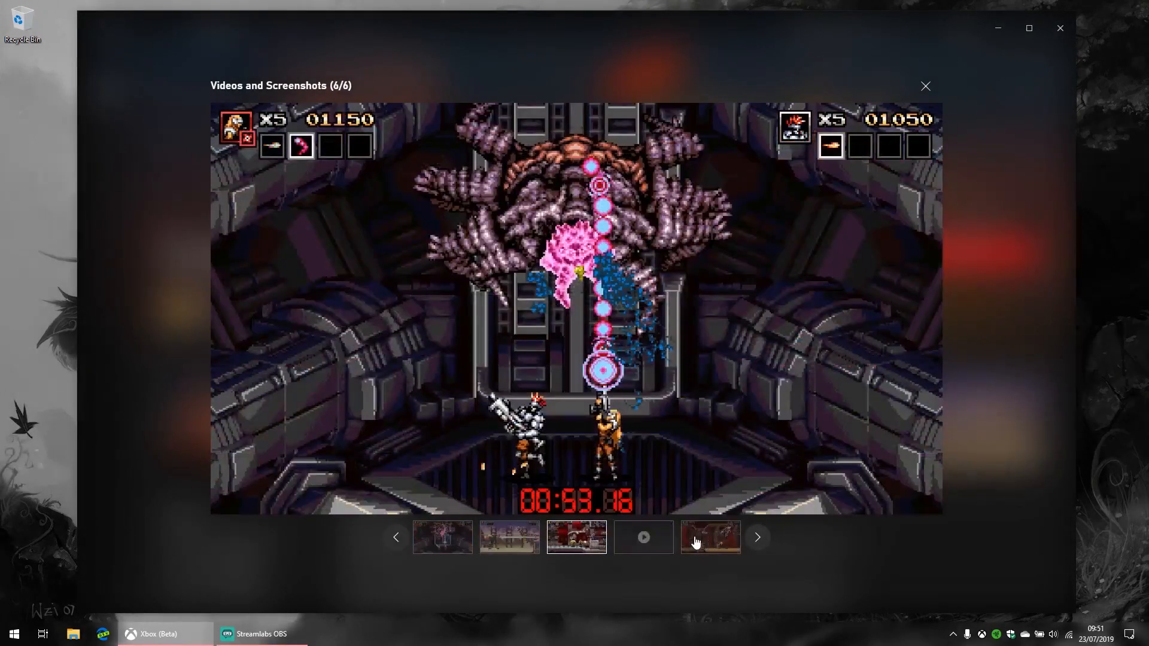
pyautogui.click(925, 87)
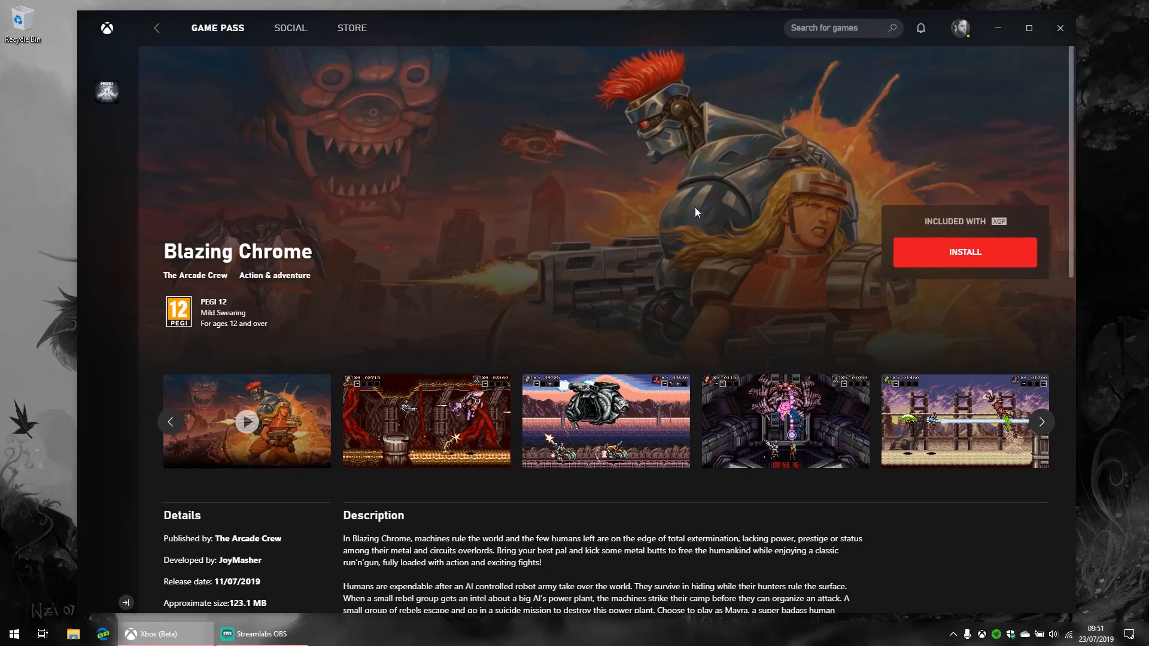
pyautogui.moveTo(953, 240)
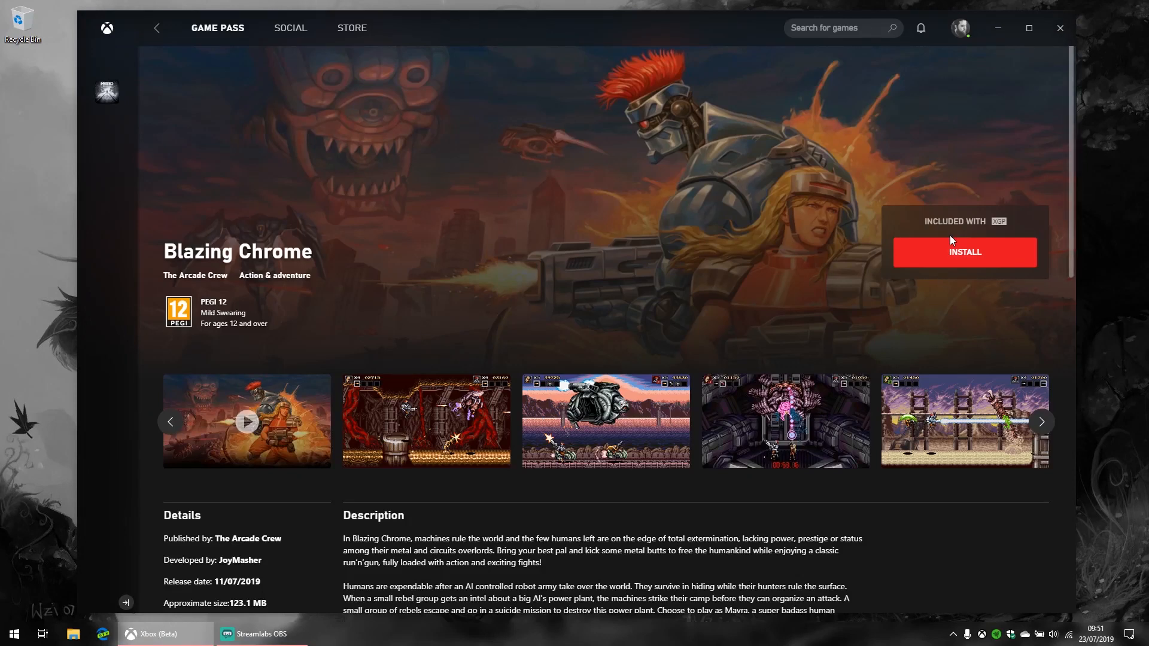
pyautogui.click(963, 253)
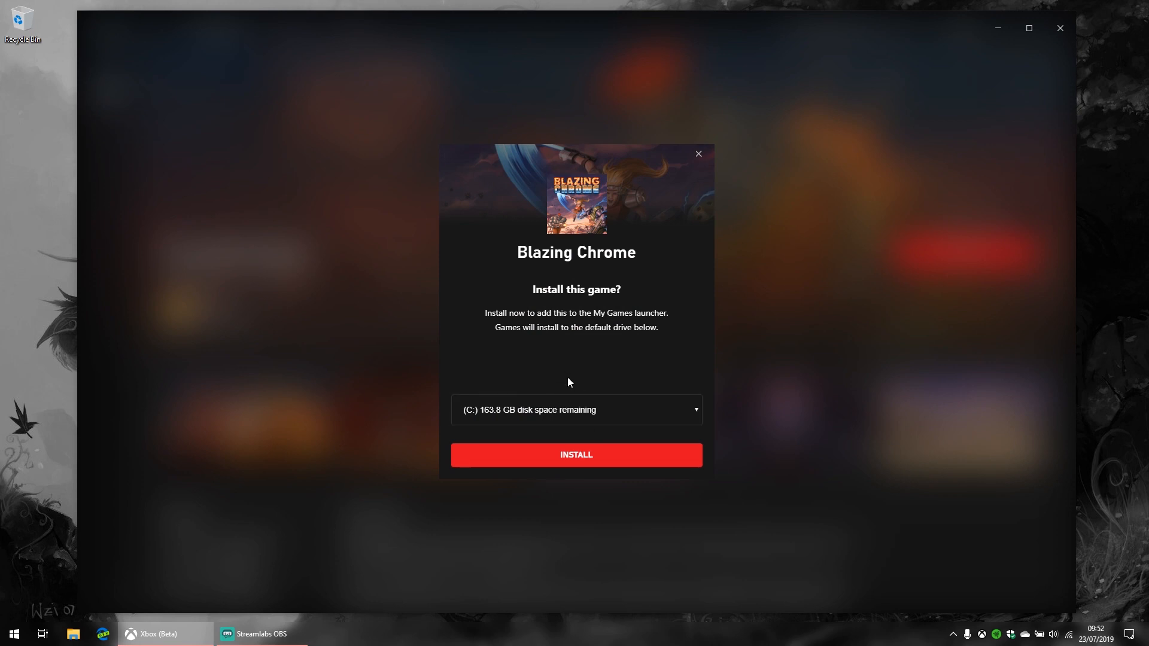
pyautogui.moveTo(583, 352)
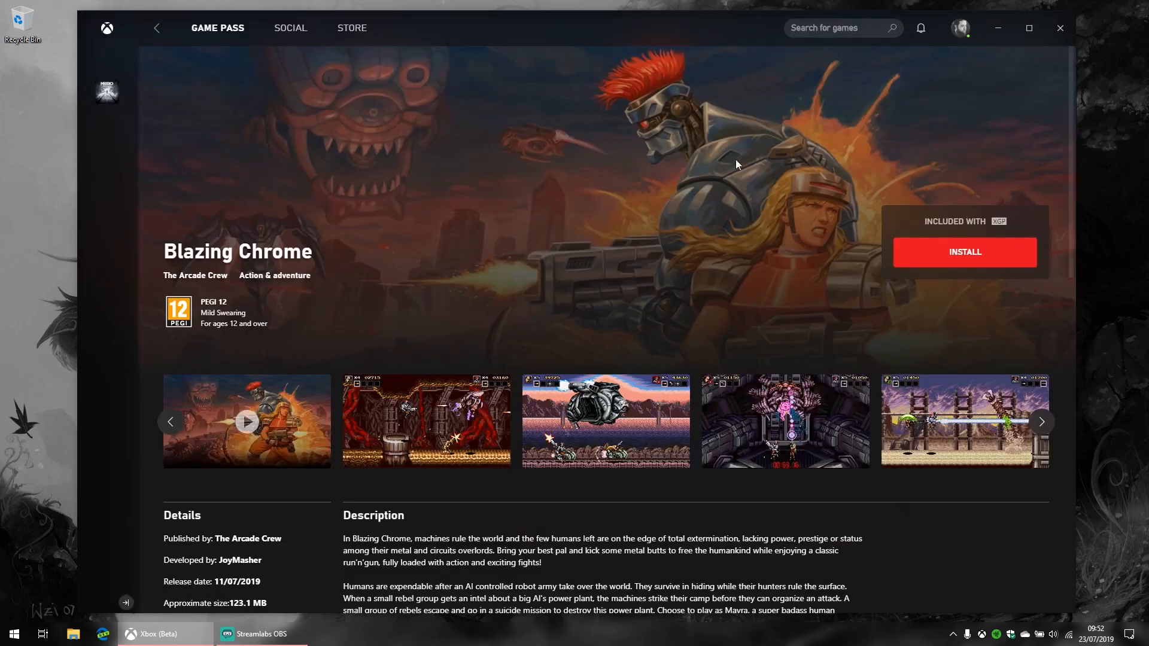
# Scroll through Blazing Chrome's details, capabilities and system requirements.
pyautogui.scroll(-3)
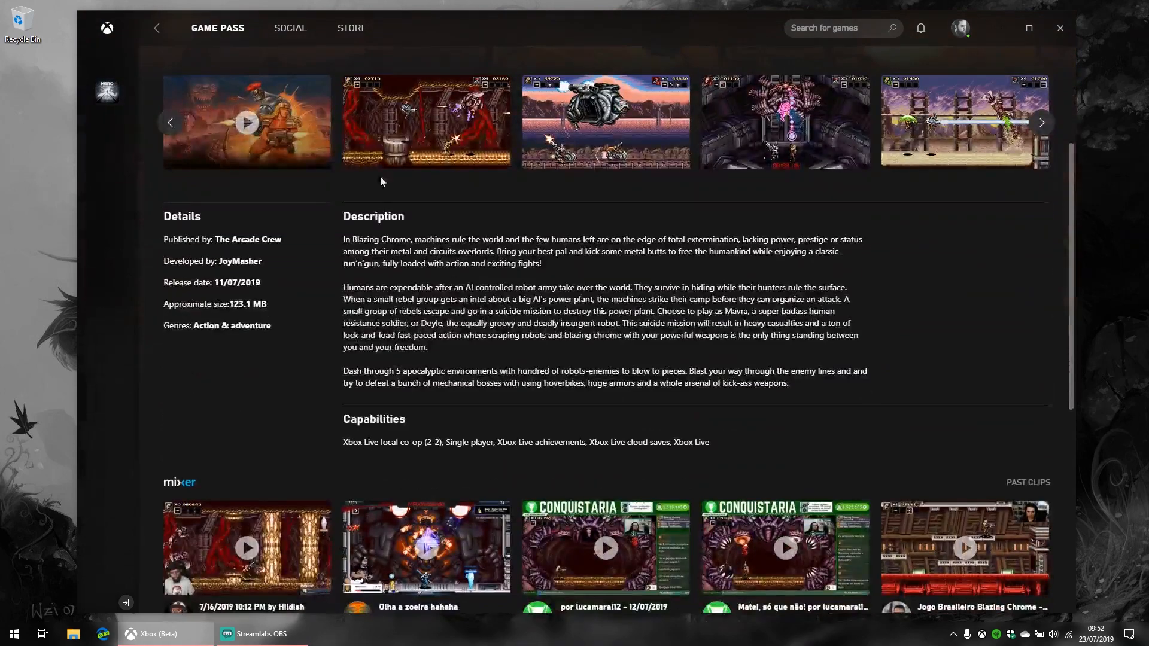
pyautogui.scroll(-3)
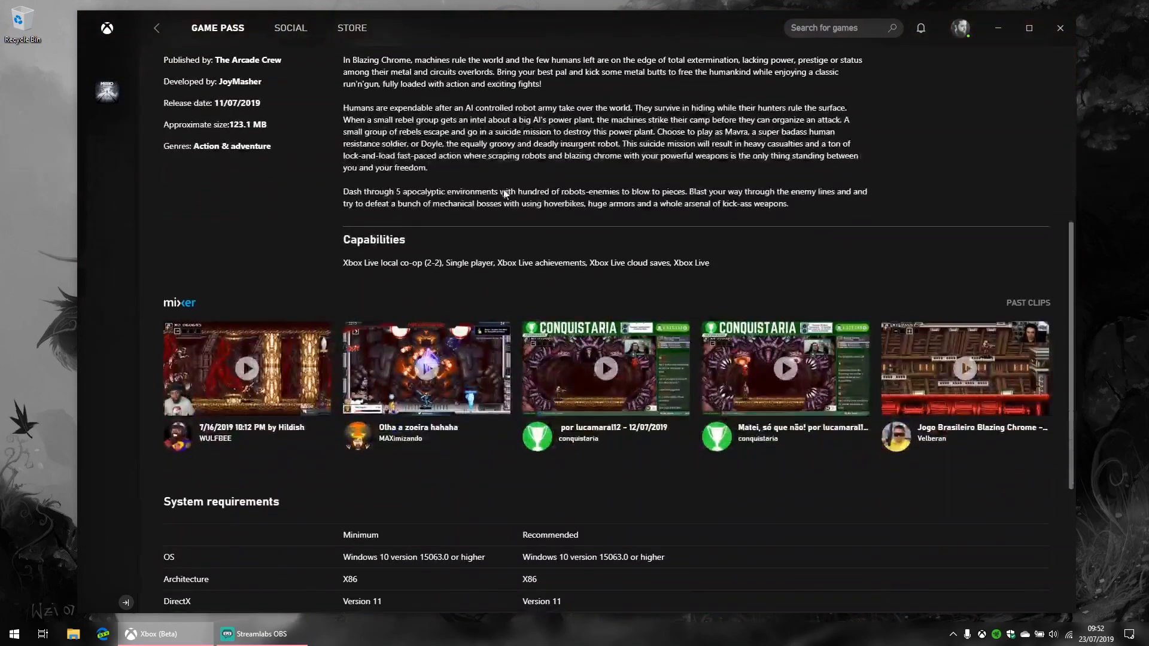
pyautogui.scroll(-3)
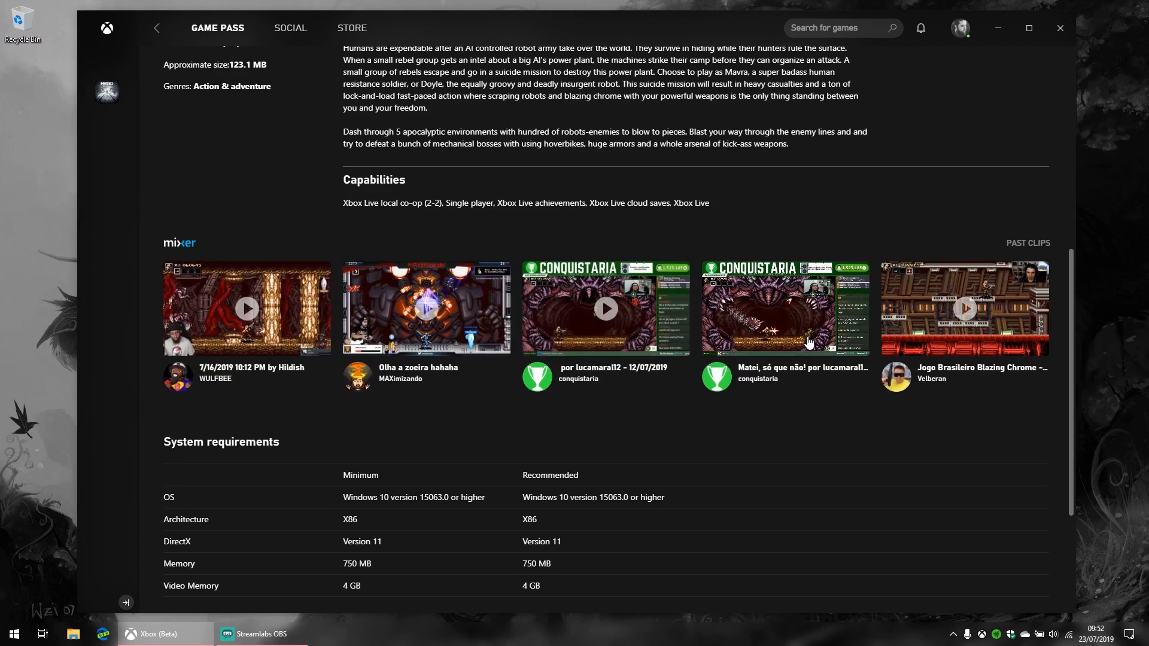
pyautogui.scroll(-3)
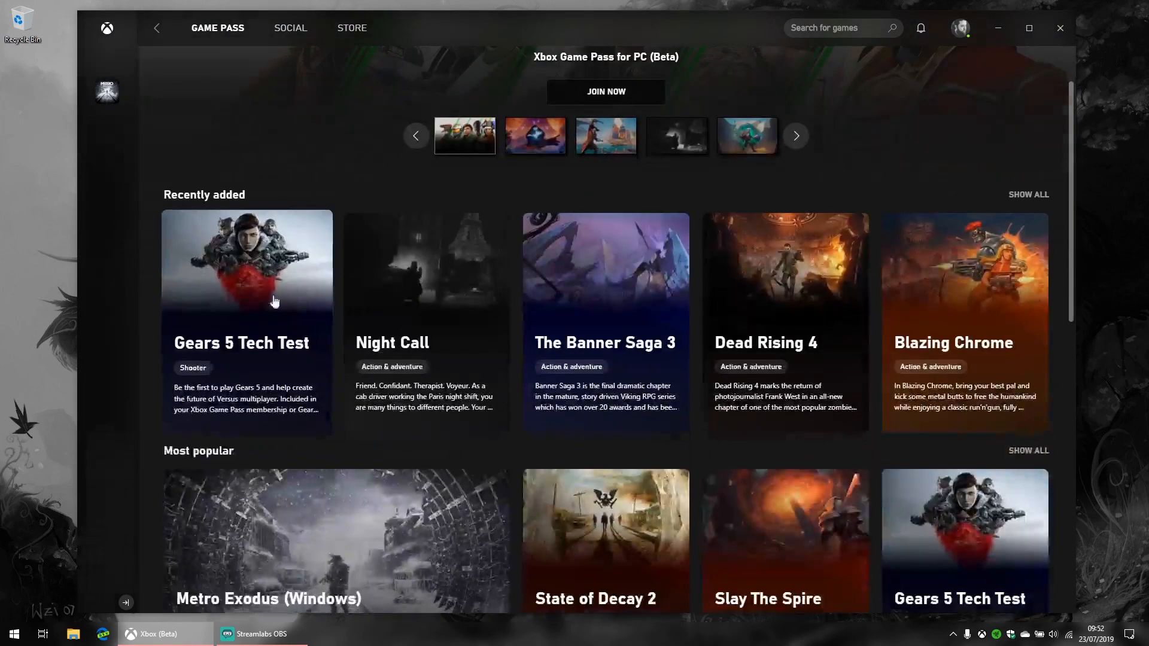
# On Metro Exodus (Windows), read the Expansion Pass roadmap and Game Pass update posts with comments, then close both.
pyautogui.click(334, 539)
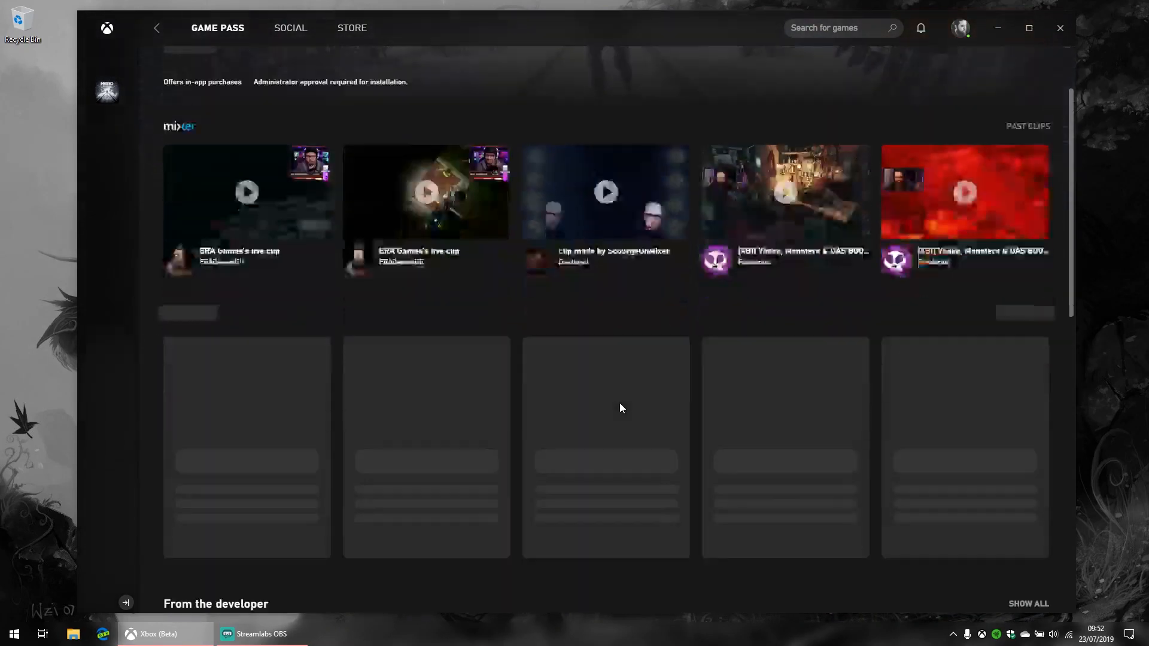
pyautogui.scroll(-3)
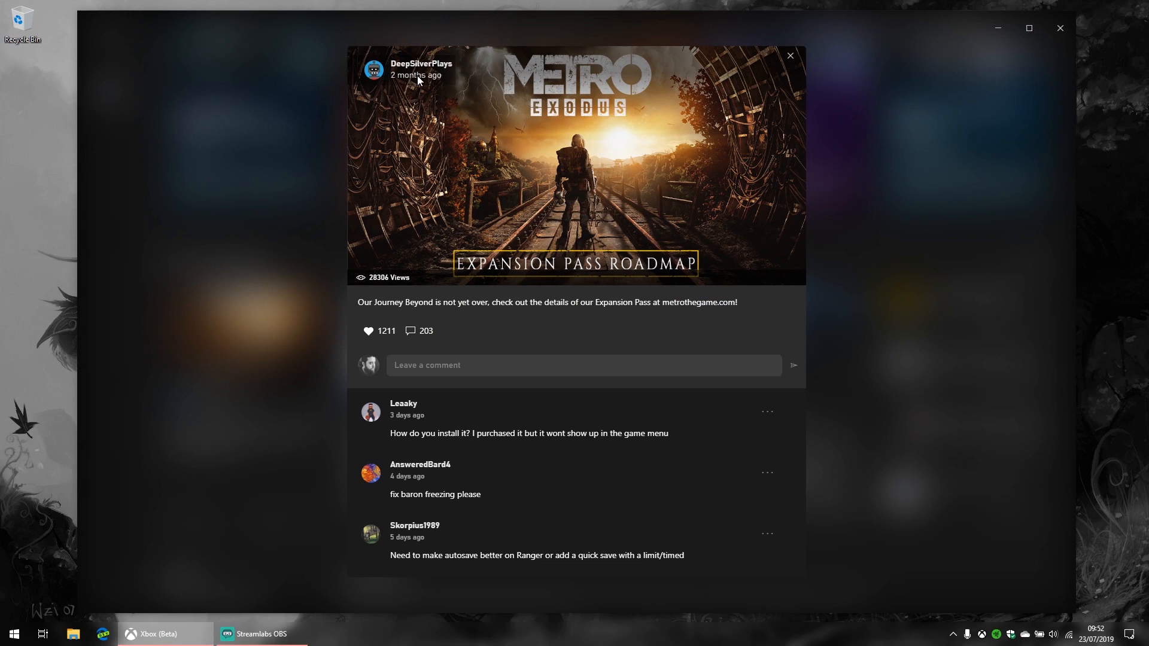
pyautogui.moveTo(447, 144)
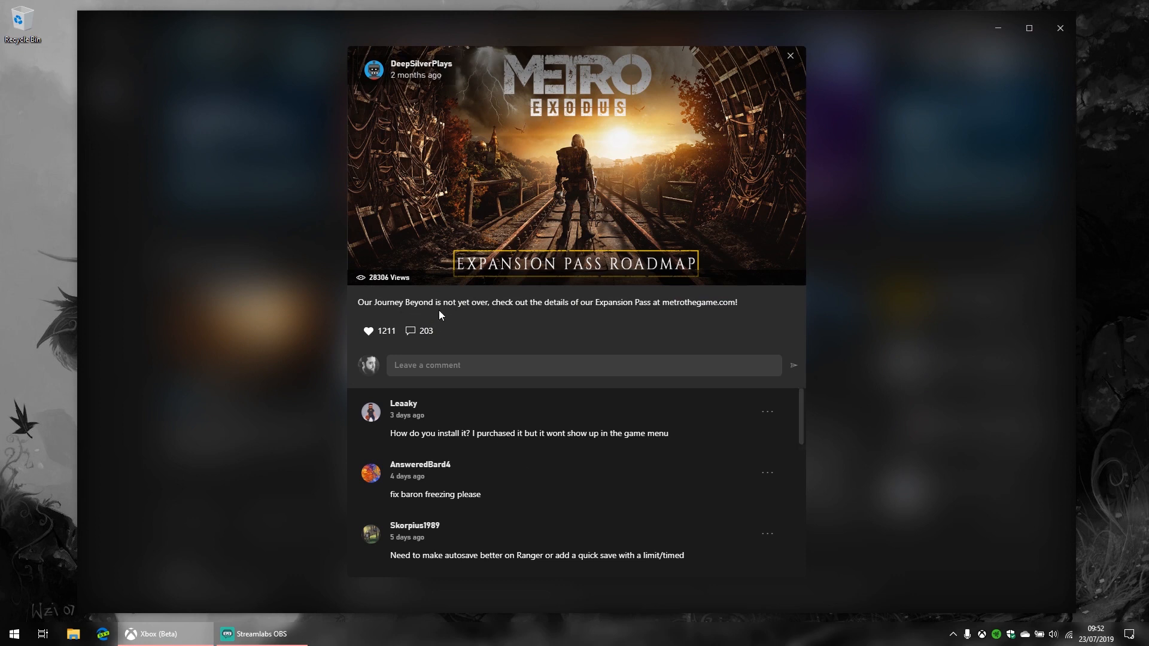
pyautogui.moveTo(504, 214)
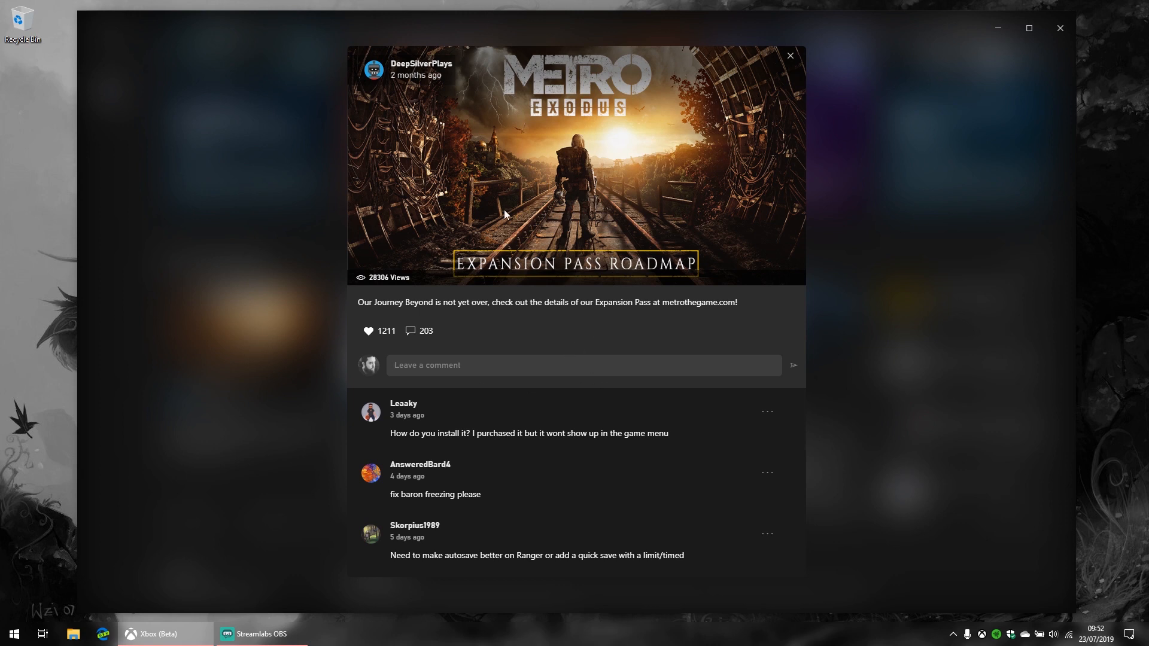
pyautogui.scroll(-3)
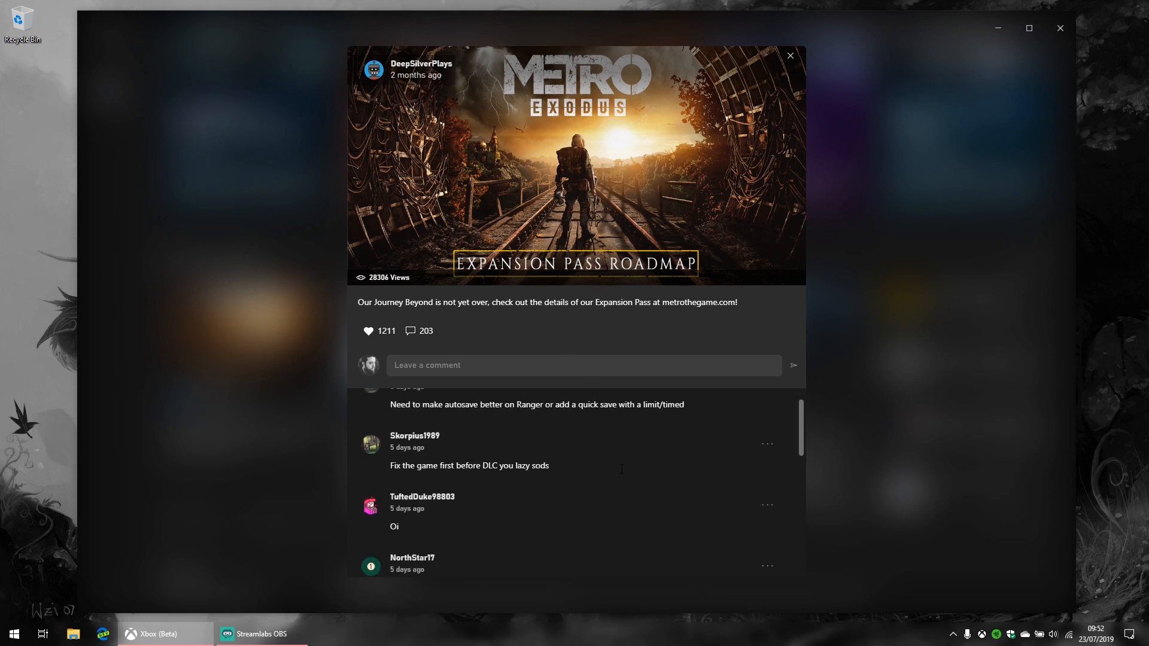
pyautogui.scroll(-3)
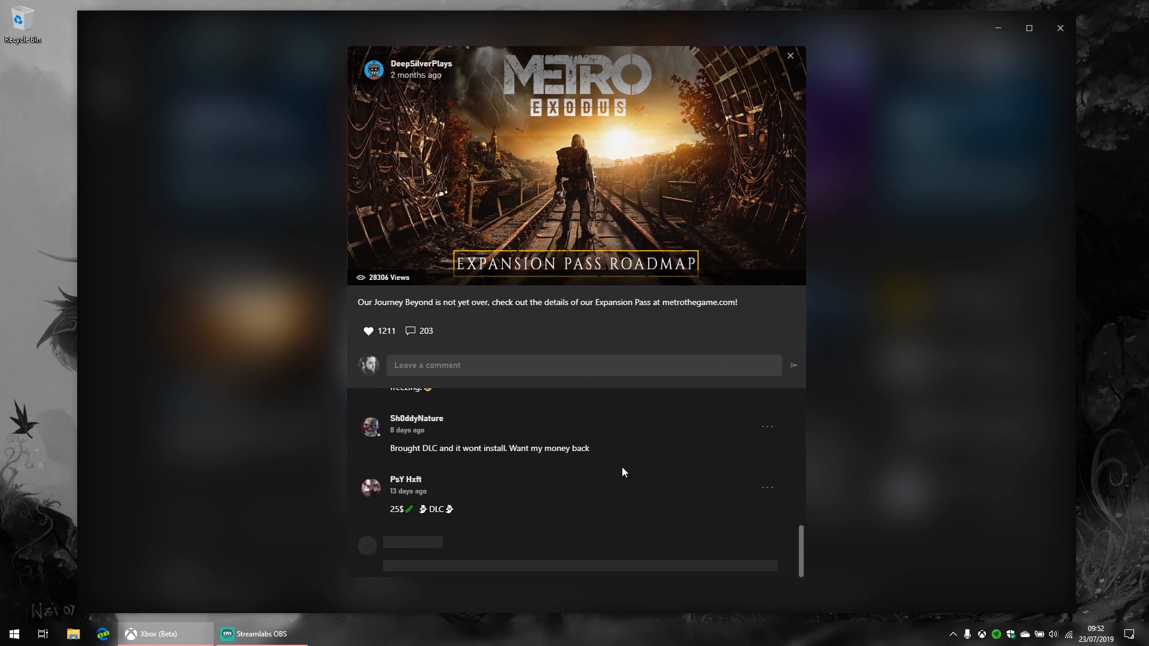
pyautogui.scroll(-3)
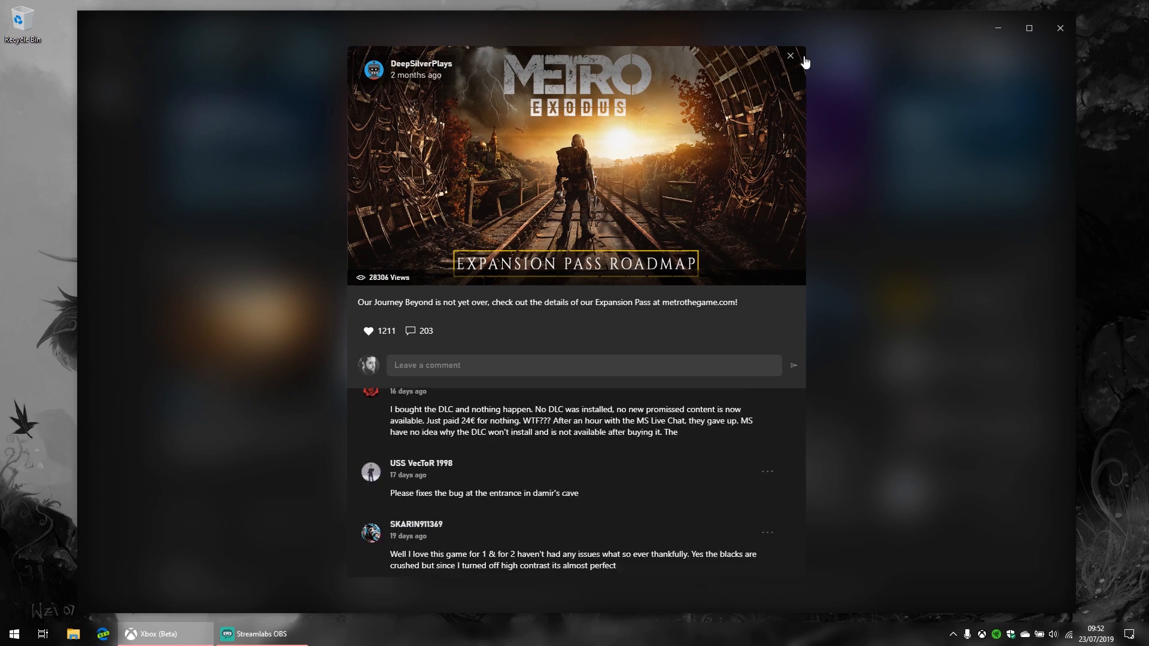
pyautogui.click(790, 56)
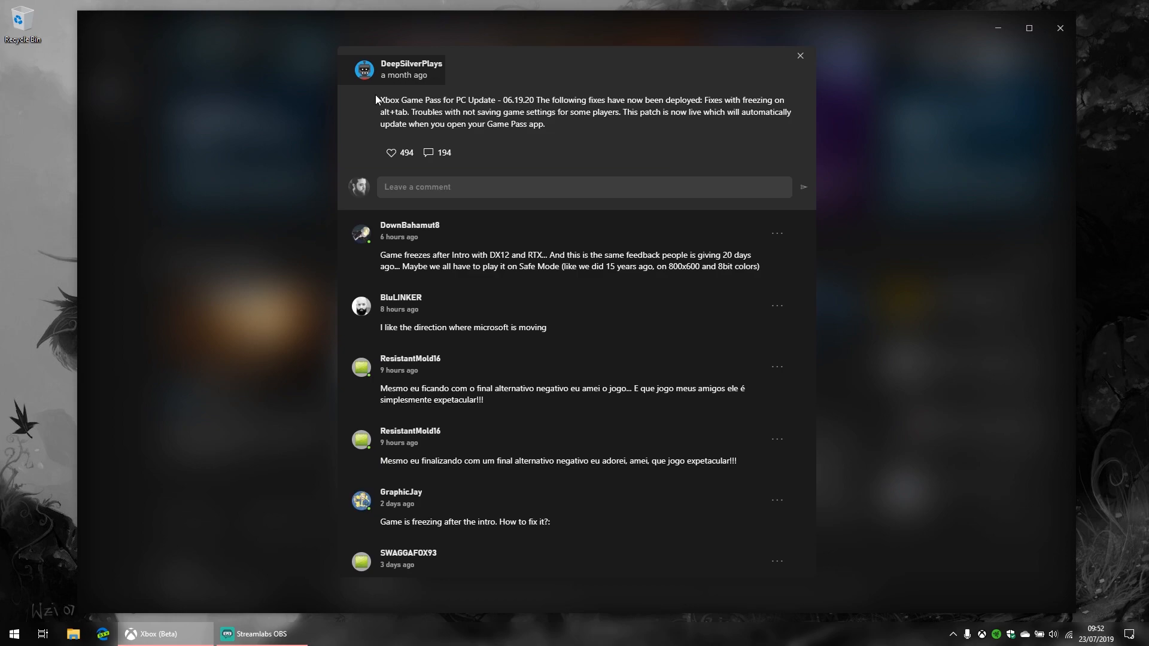
pyautogui.click(799, 57)
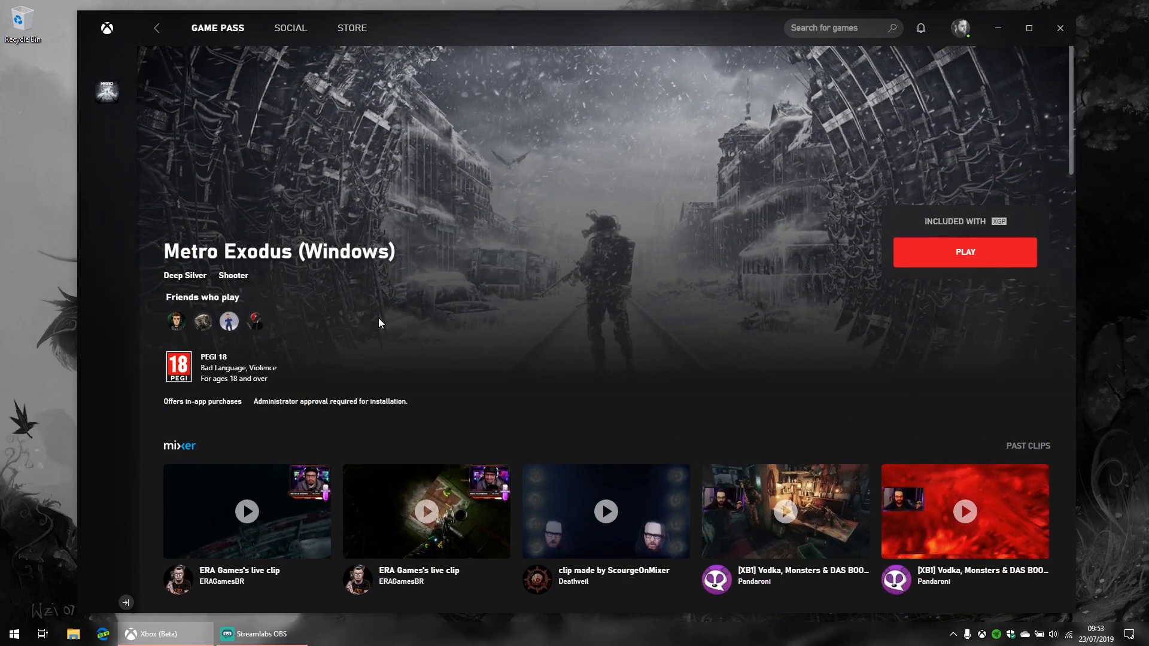
pyautogui.moveTo(158, 114)
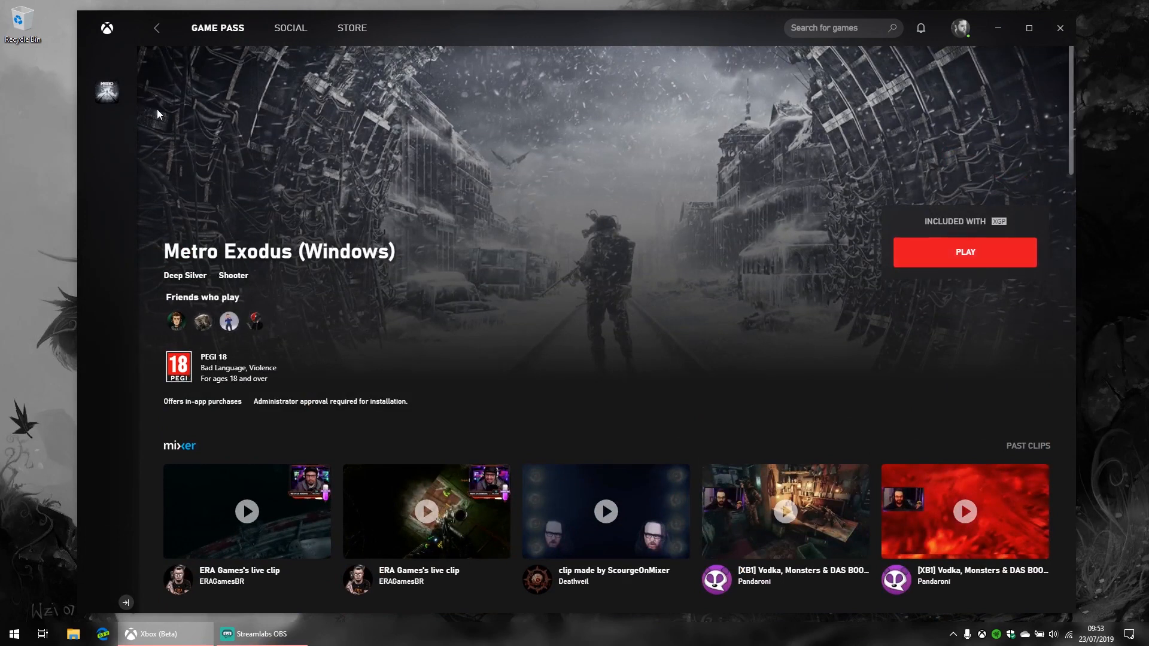
pyautogui.moveTo(107, 93)
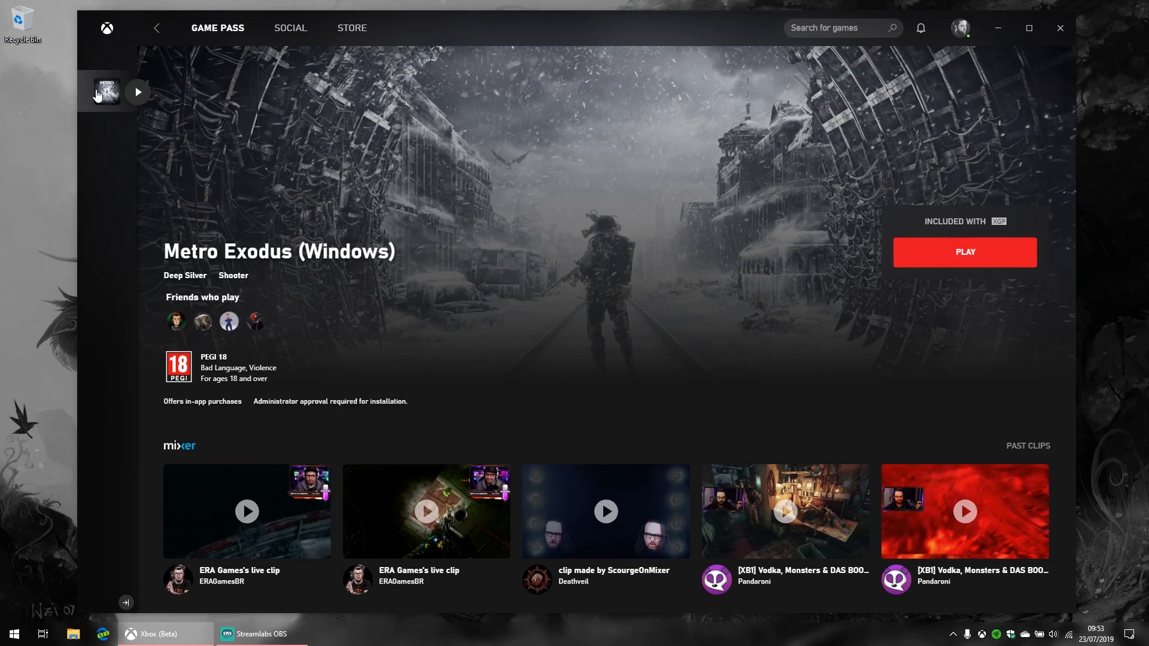
pyautogui.moveTo(104, 155)
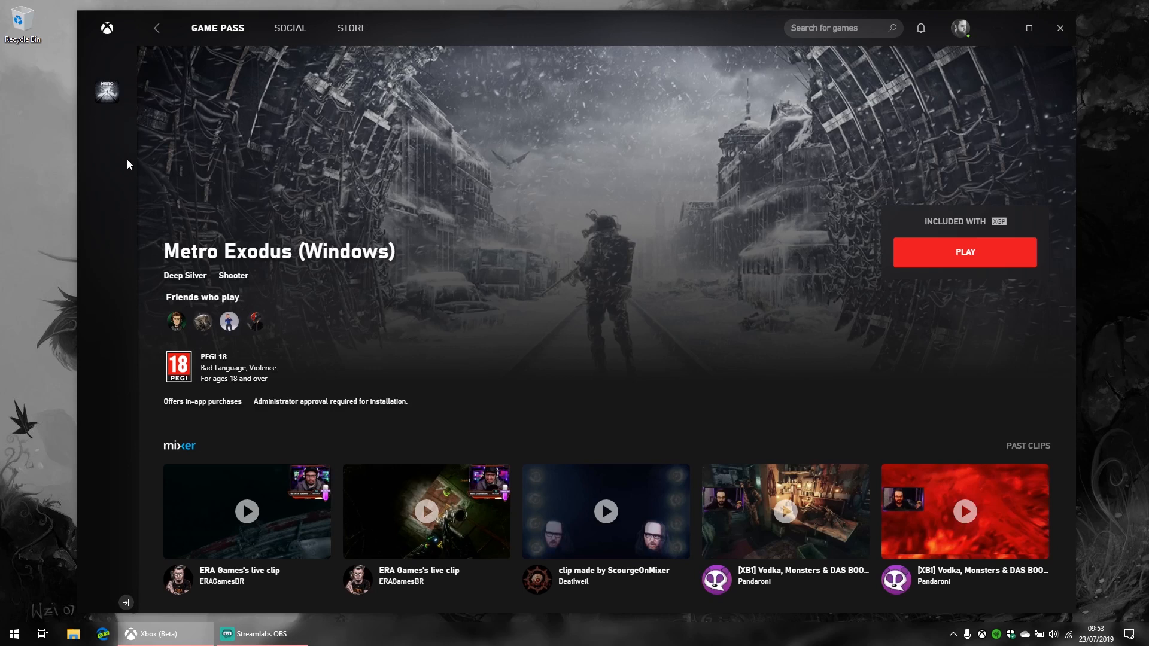
# Uninstall Metro Exodus from the sidebar's game options and return to the Game Pass home page.
pyautogui.click(107, 92)
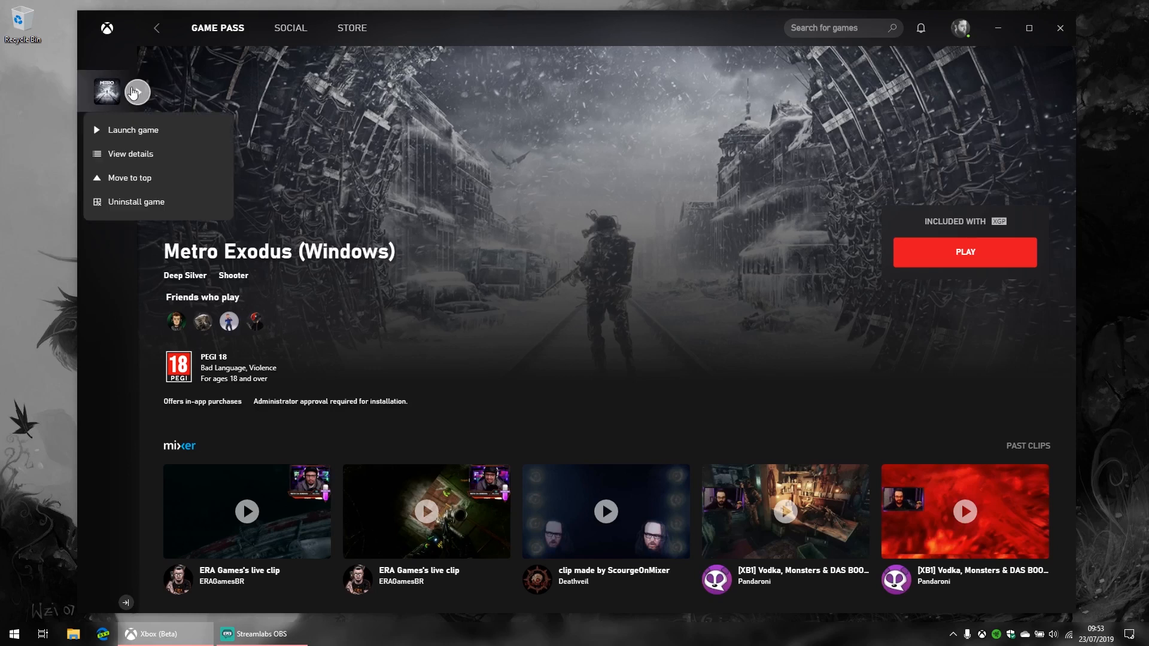
pyautogui.moveTo(137, 201)
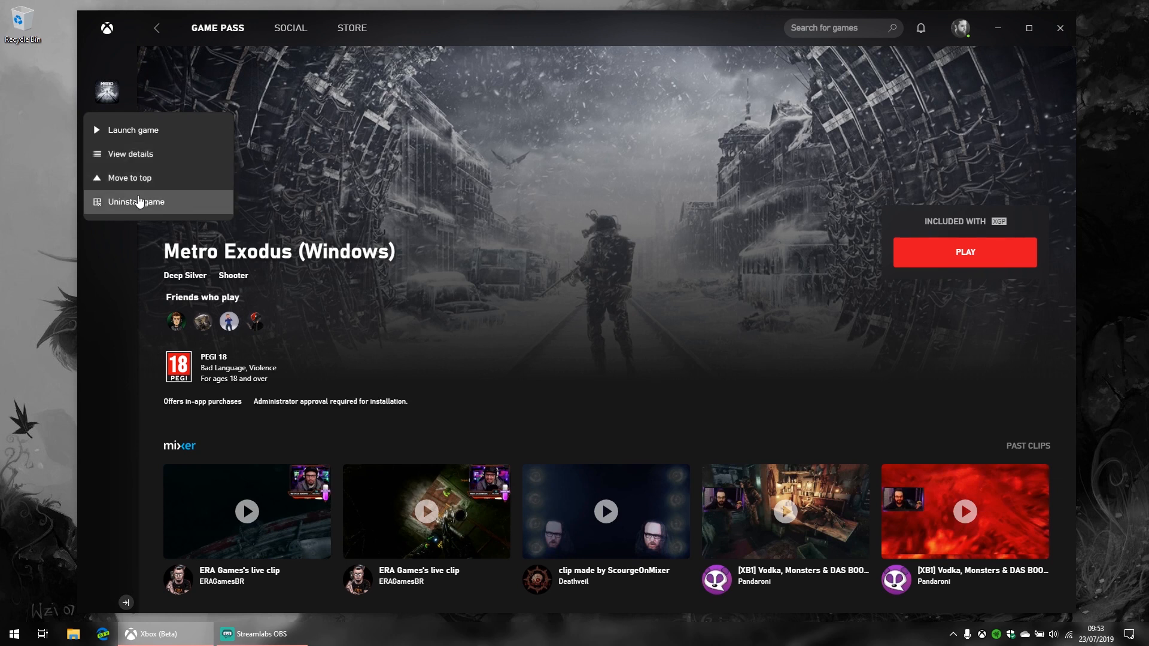
pyautogui.moveTo(115, 126)
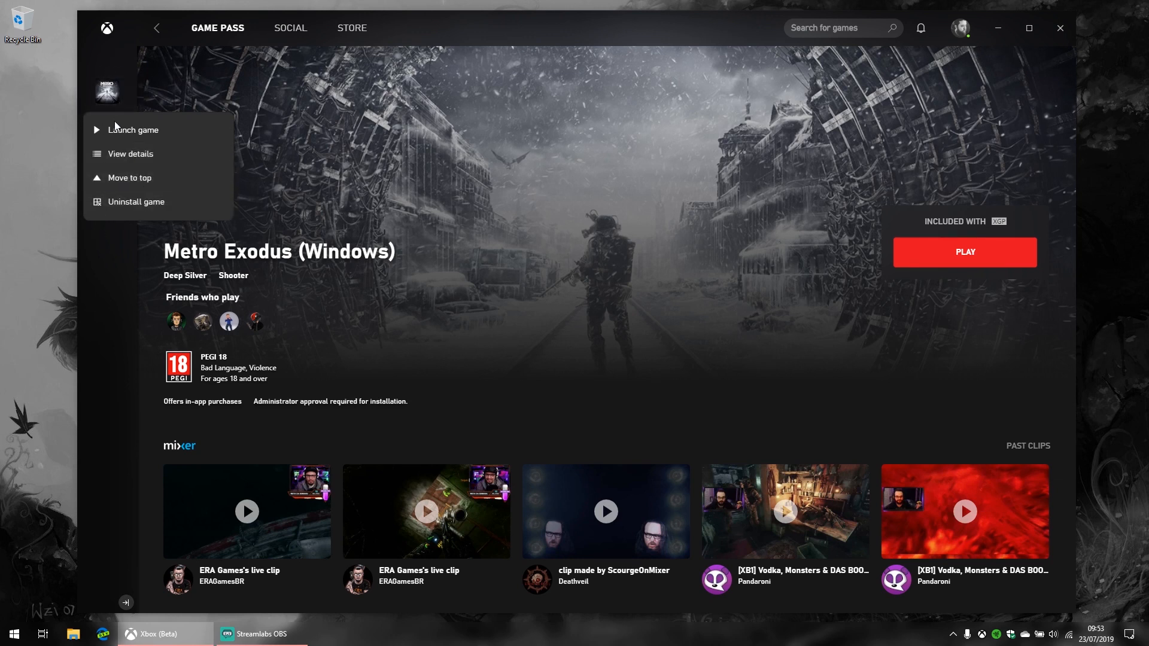
pyautogui.click(135, 201)
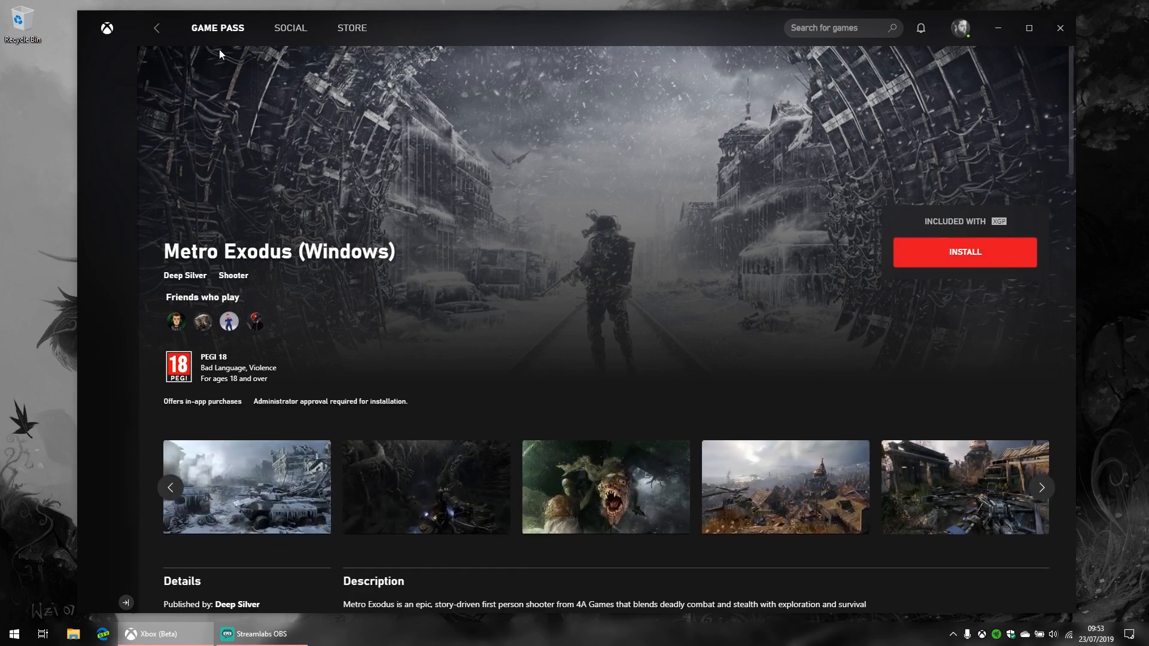
pyautogui.click(217, 27)
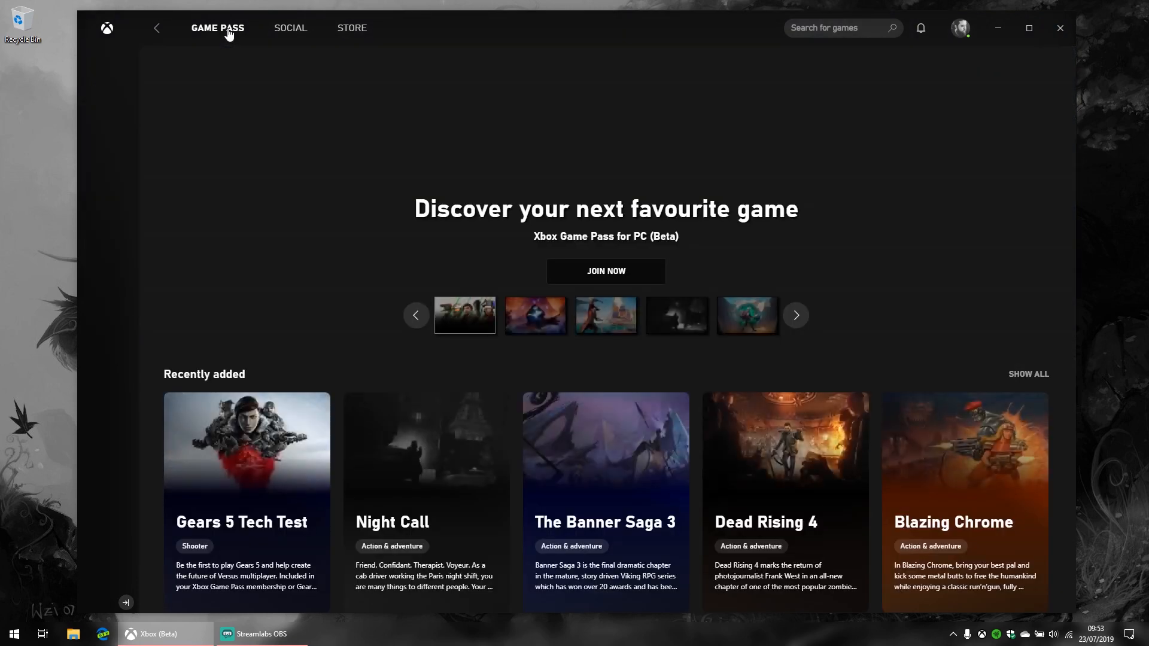
pyautogui.scroll(-3)
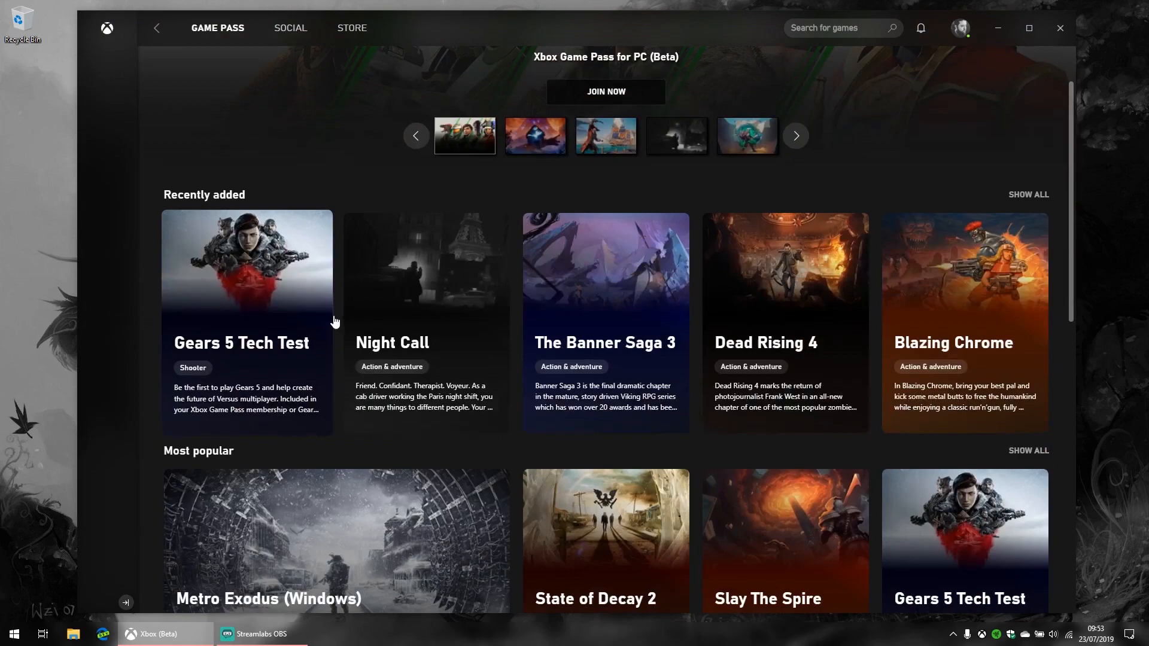
pyautogui.scroll(-3)
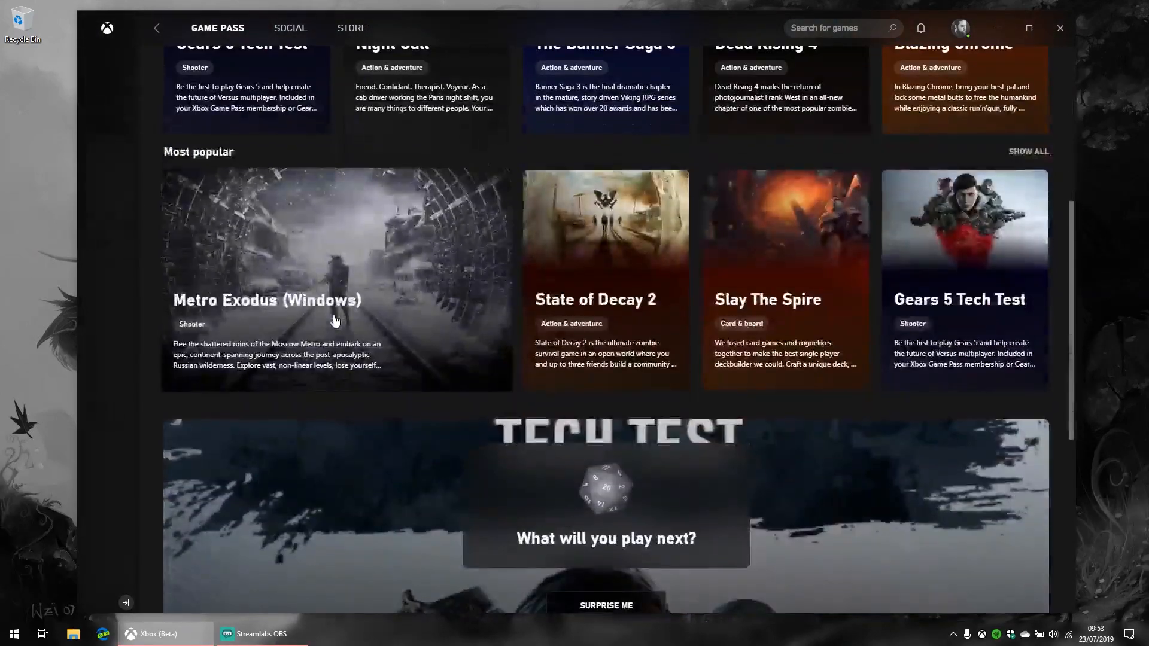
pyautogui.scroll(3)
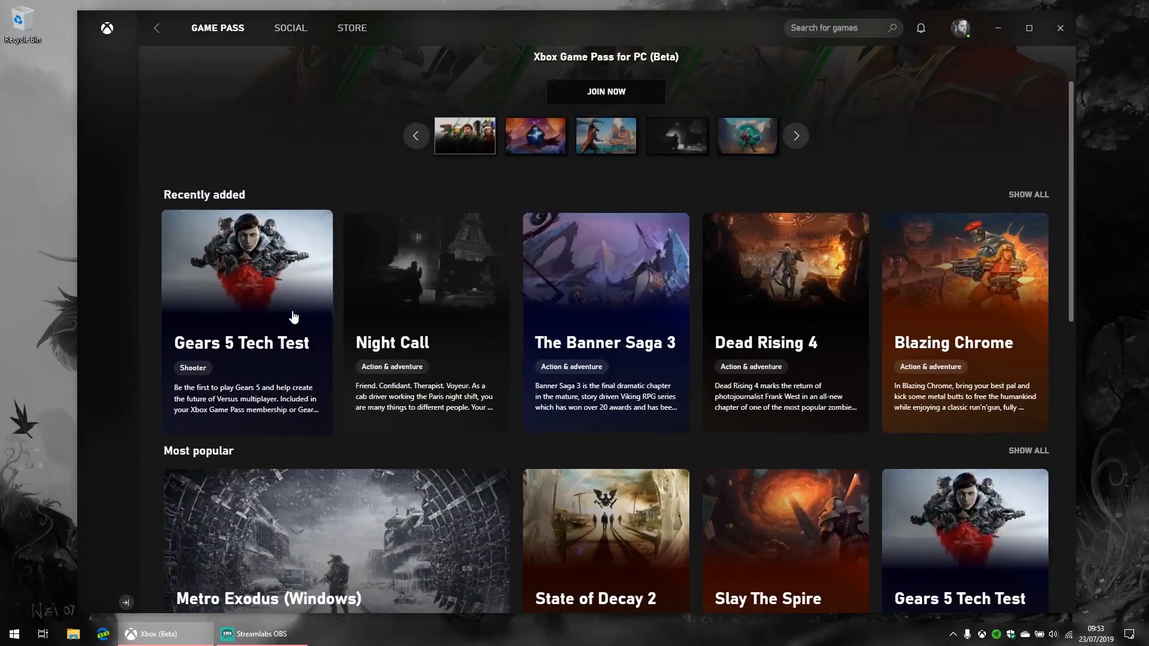
pyautogui.scroll(-3)
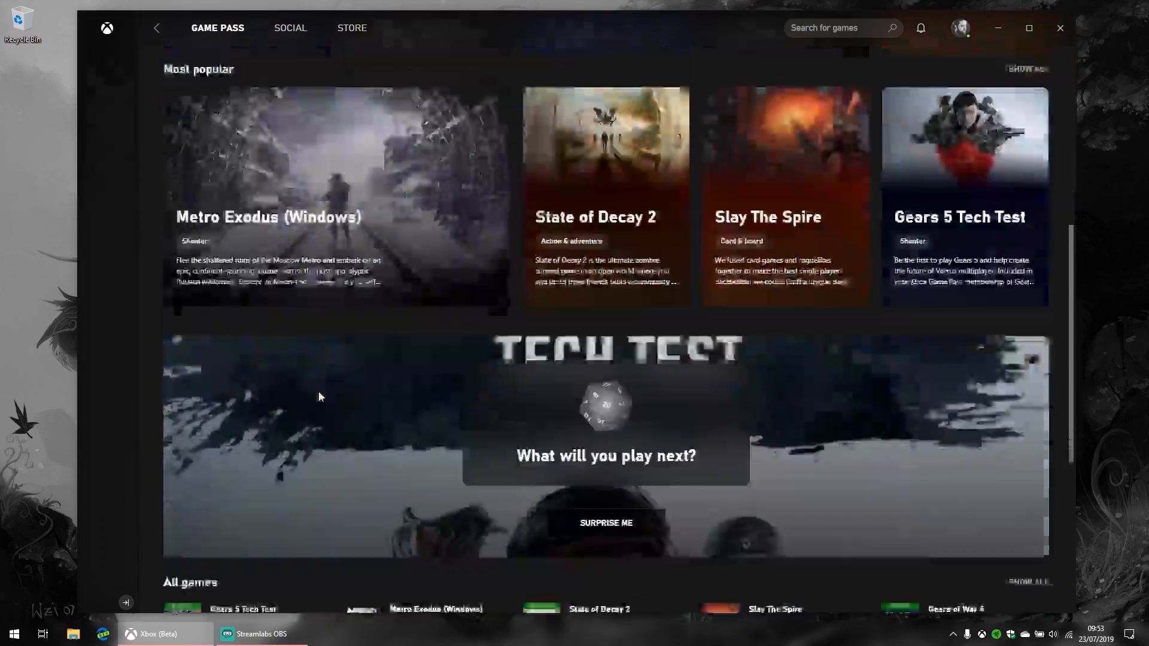
pyautogui.scroll(-3)
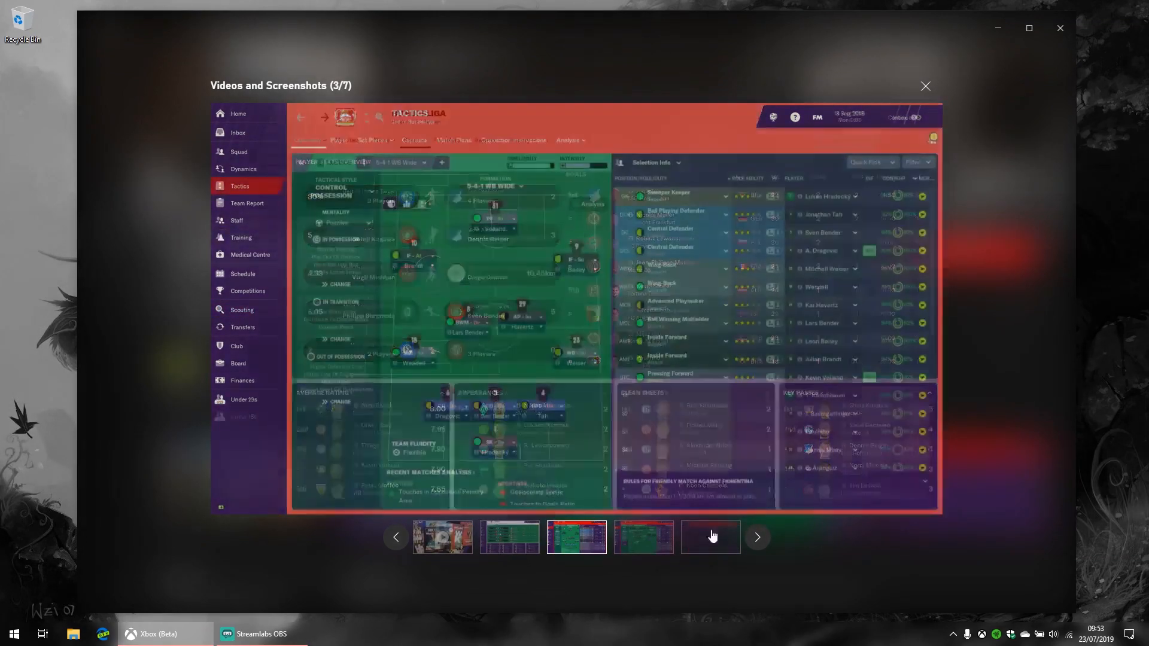
pyautogui.click(925, 86)
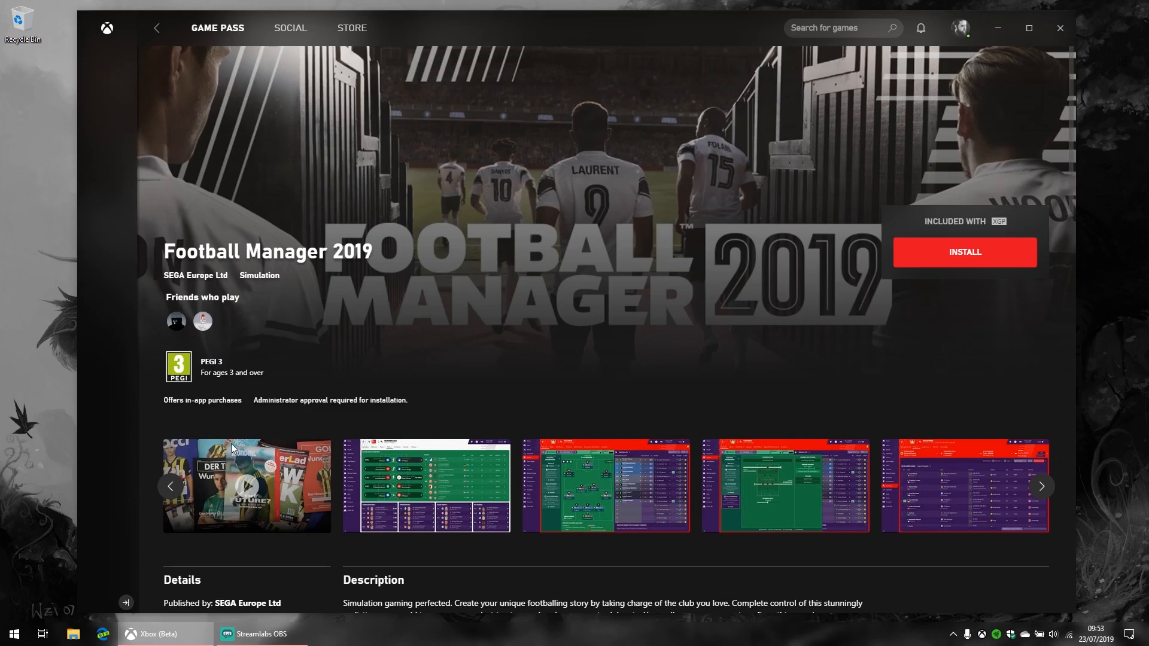
pyautogui.moveTo(1053, 204)
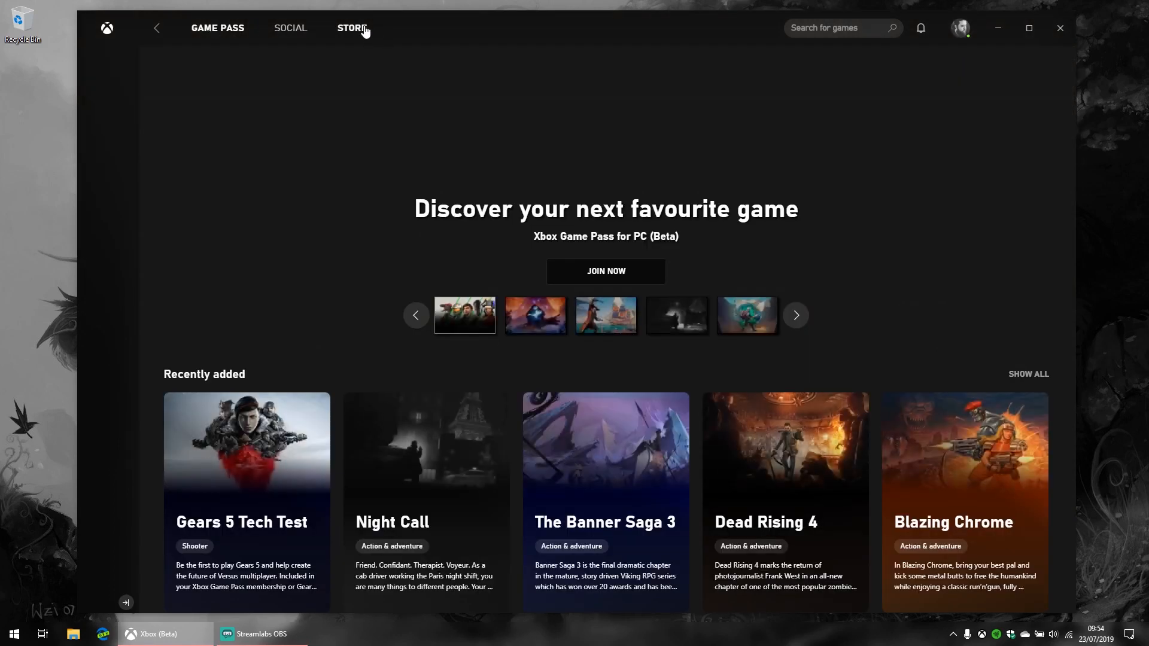
# Browse the Store's featured deals and its best-selling, best-rated and multiplayer game rows.
pyautogui.click(351, 27)
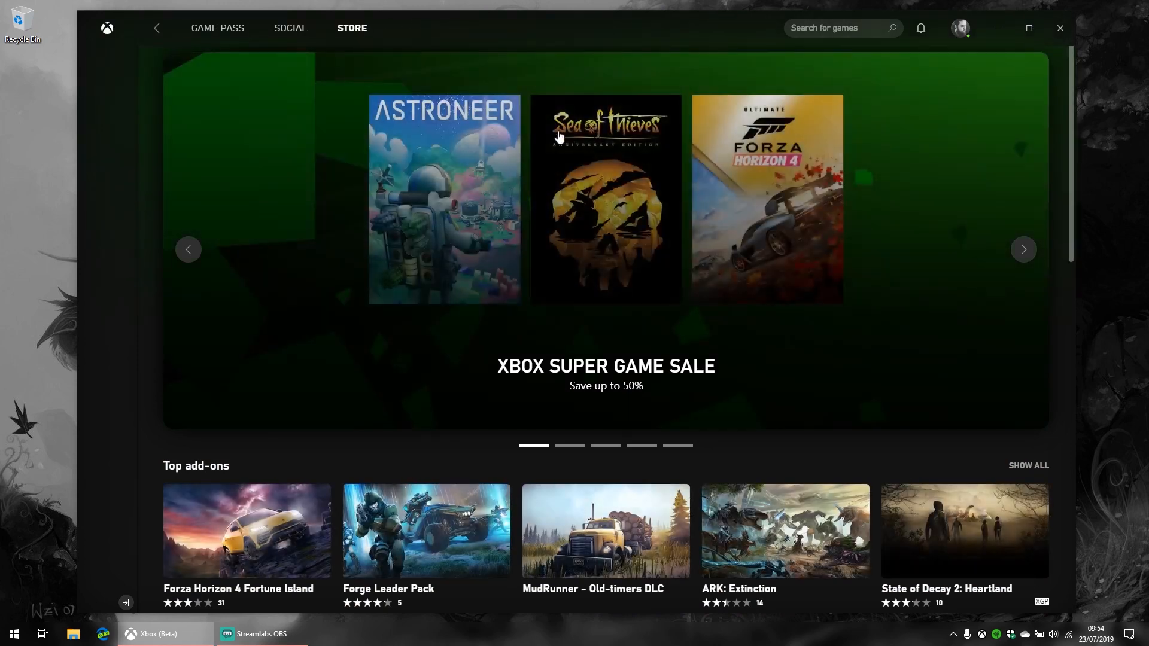
pyautogui.click(1023, 249)
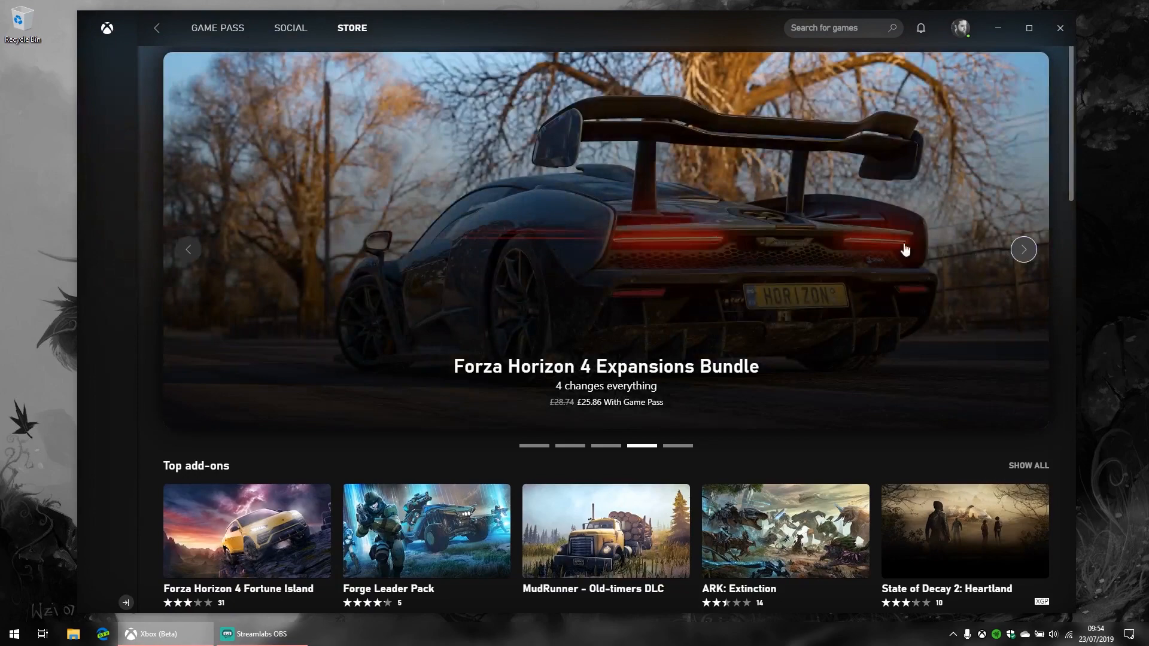
pyautogui.scroll(-3)
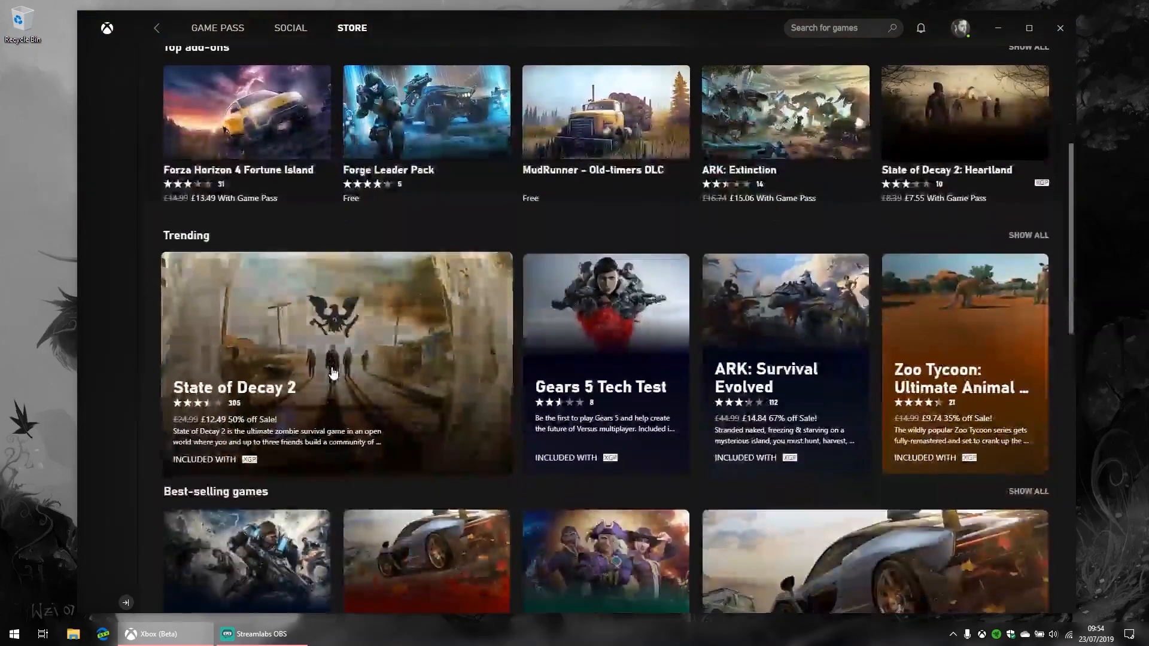
pyautogui.scroll(-3)
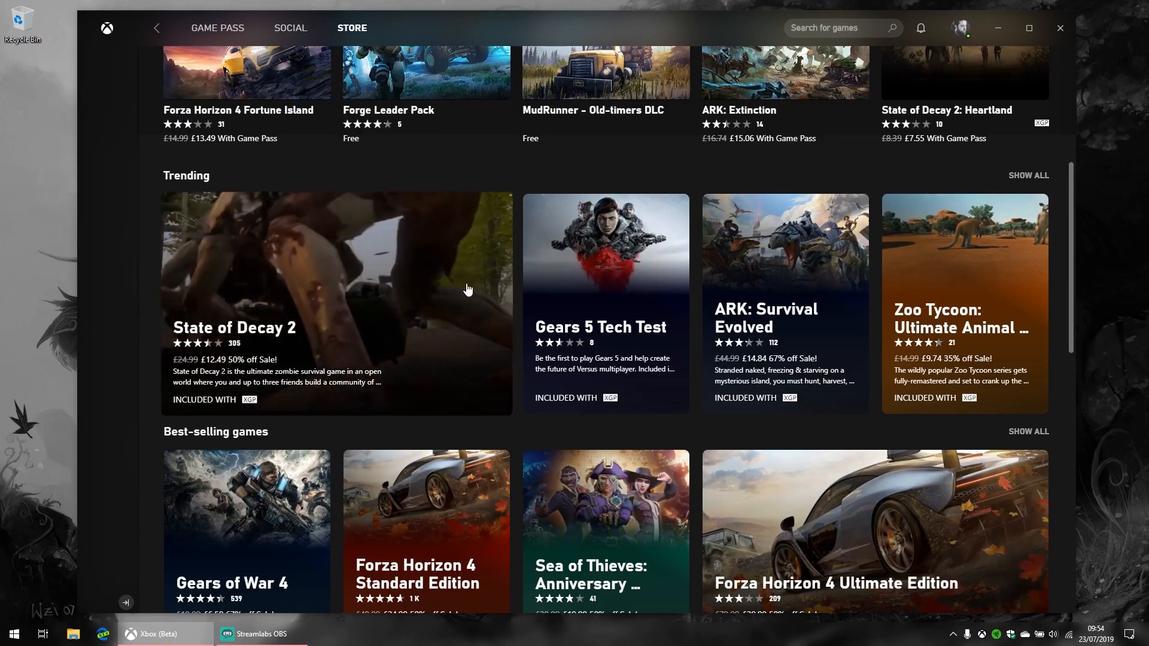
pyautogui.scroll(-3)
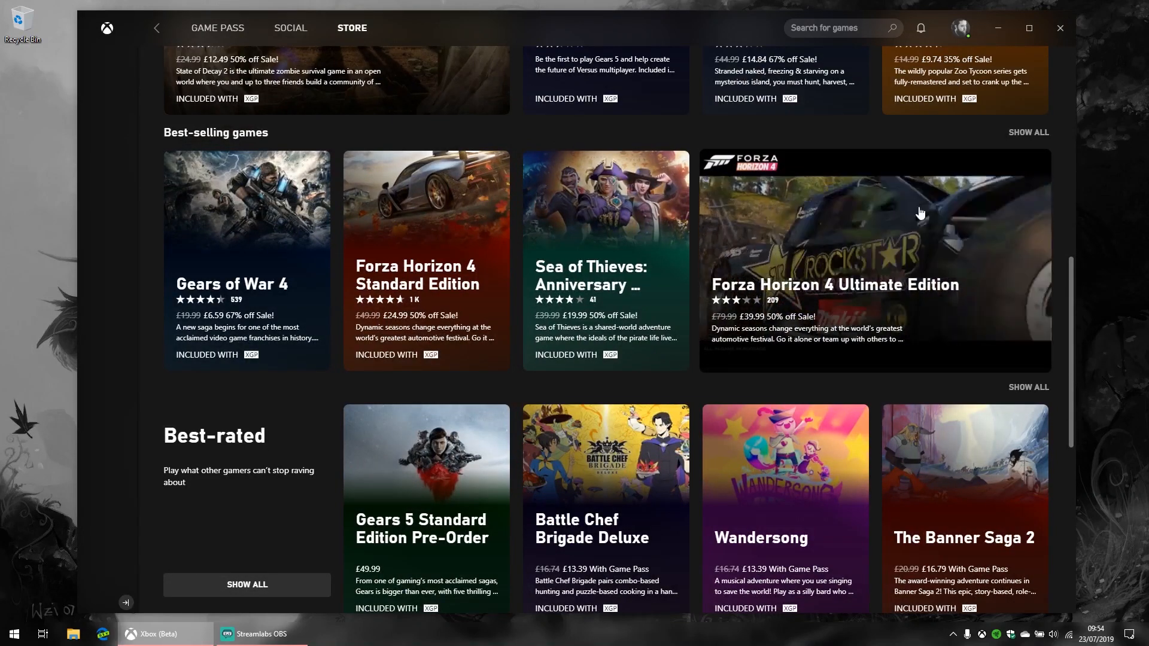
pyautogui.scroll(-3)
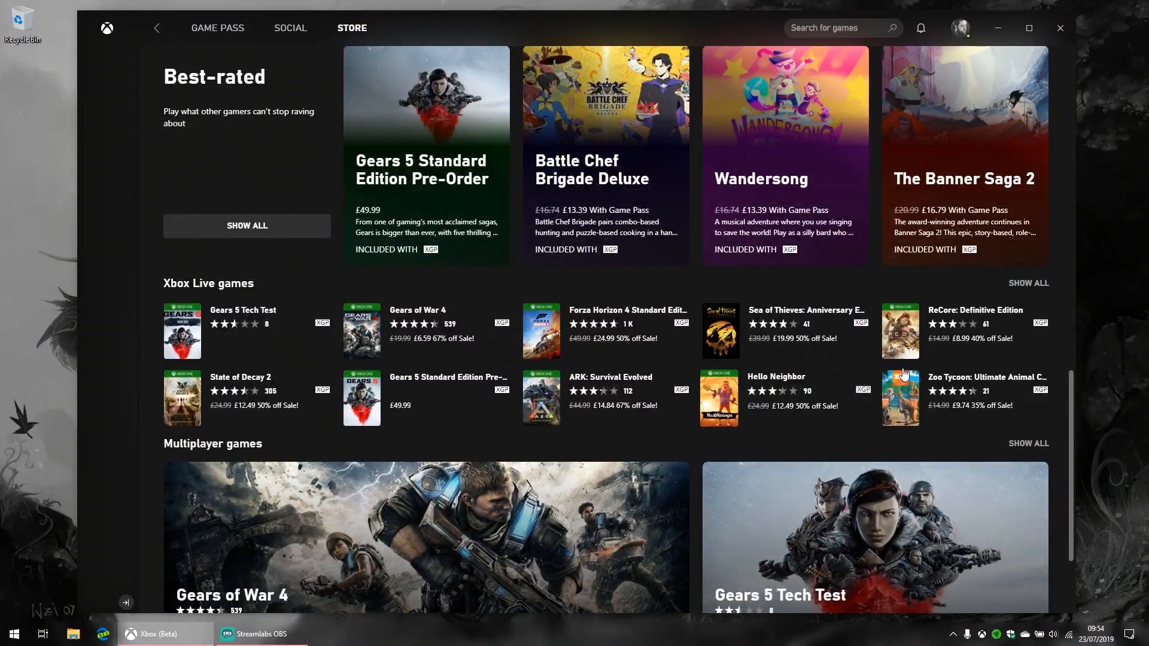
# Bring up the complete All games list and scroll through it.
pyautogui.scroll(-3)
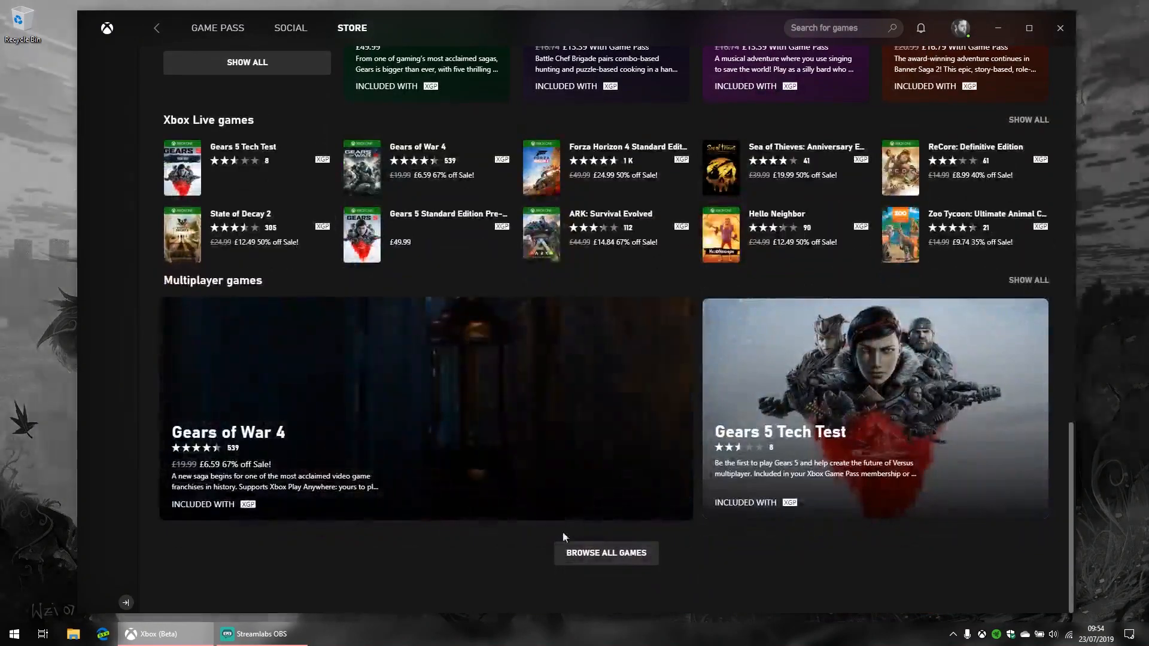
pyautogui.click(606, 553)
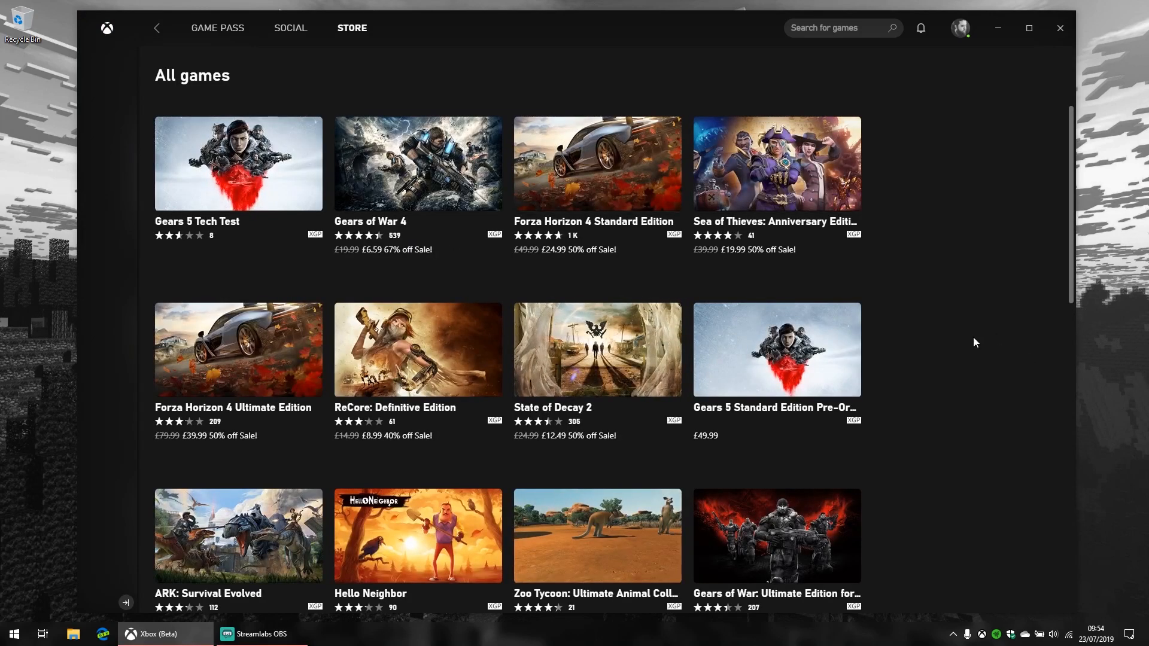
pyautogui.scroll(-3)
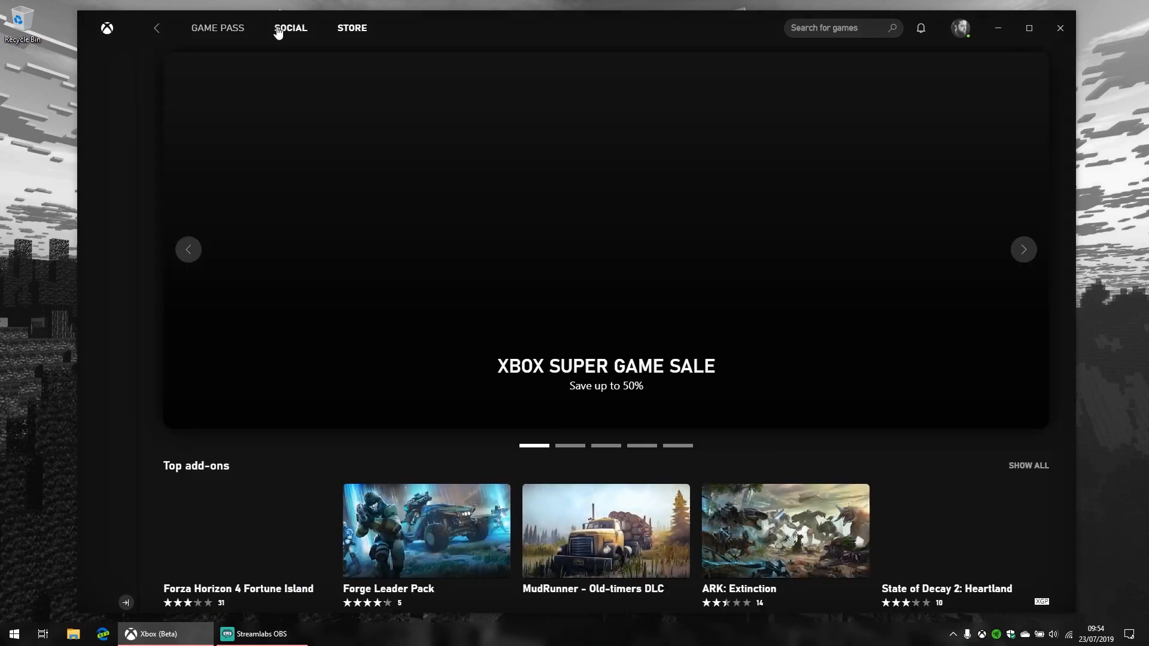
# In Social, switch to the Friends list and start a conversation with a friend.
pyautogui.click(289, 27)
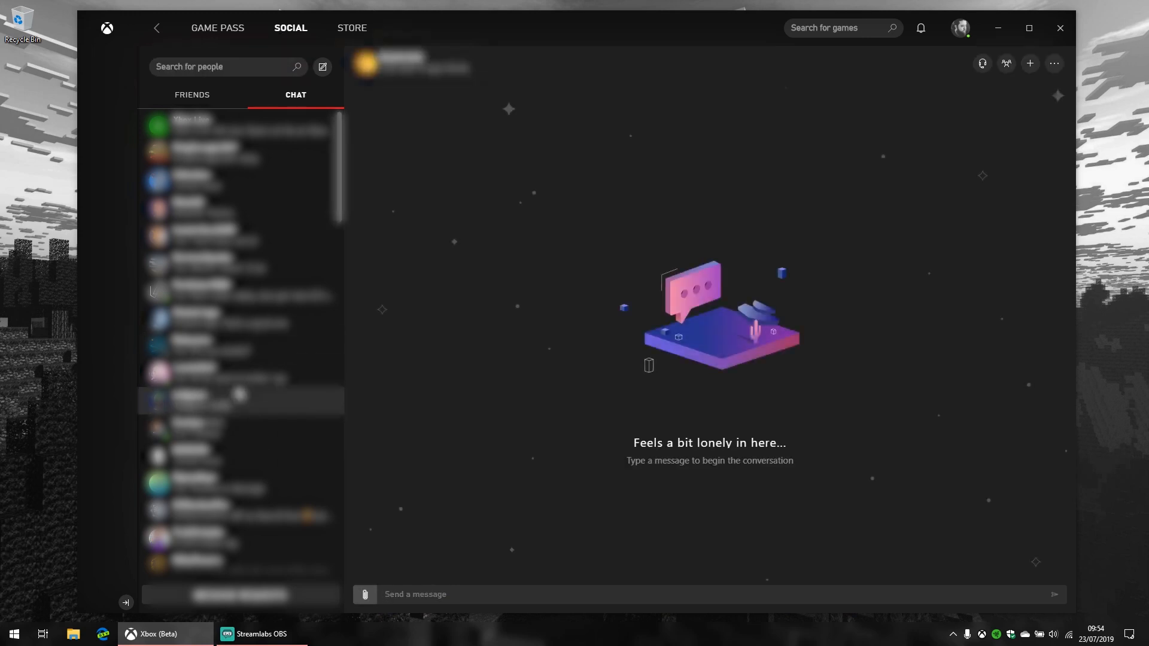
pyautogui.click(191, 94)
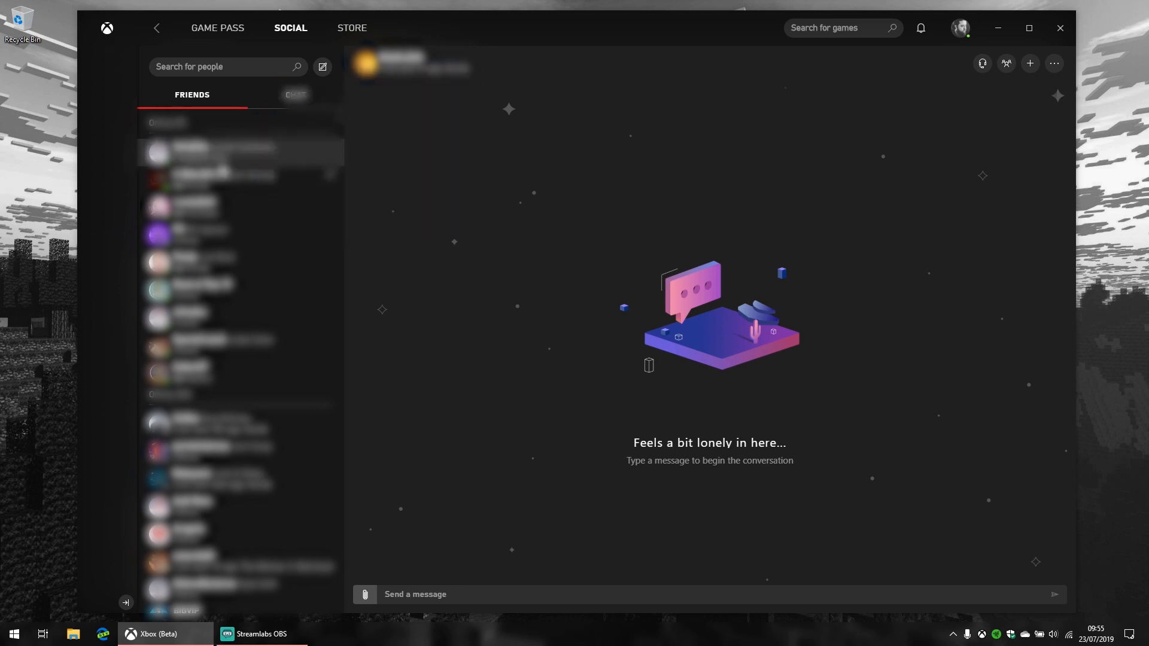
pyautogui.rightClick(188, 151)
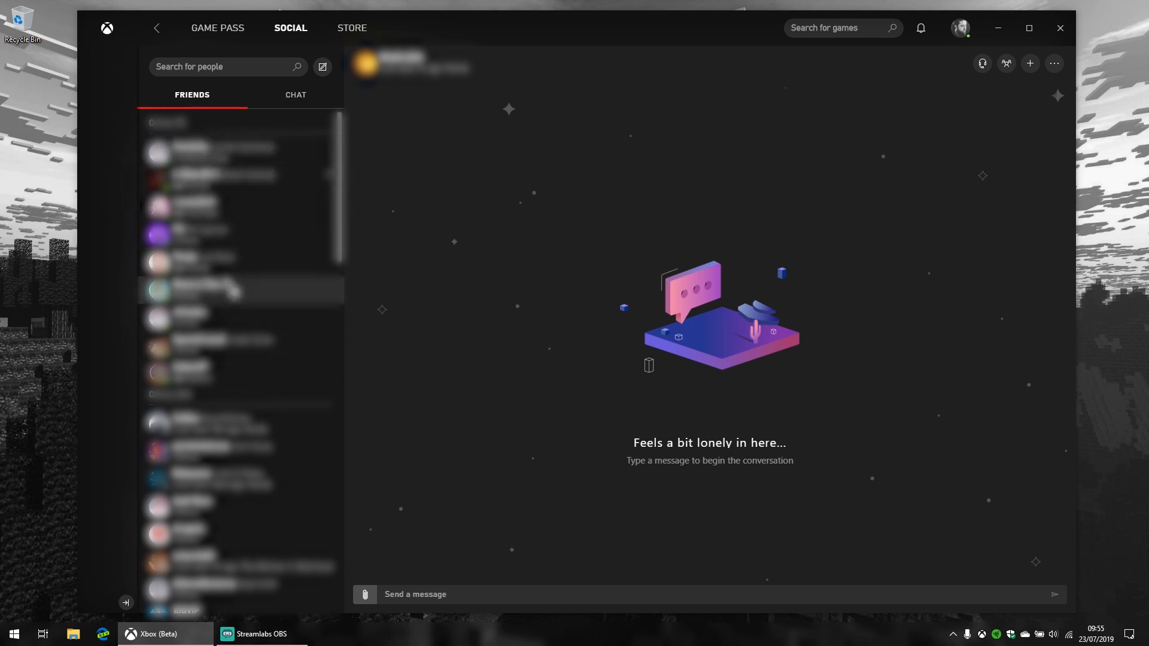
pyautogui.click(238, 289)
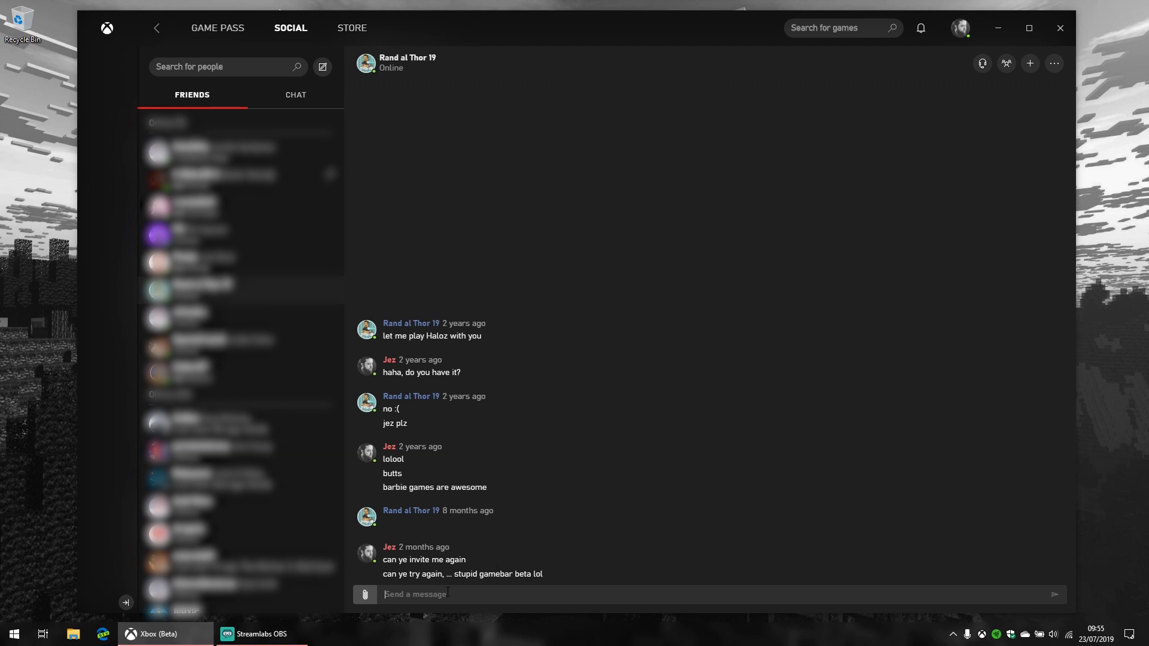
# Send the friend a 'Hi' message about testing the Xbox app for Windows 10.
pyautogui.write("Hi Rand, I'm testing")
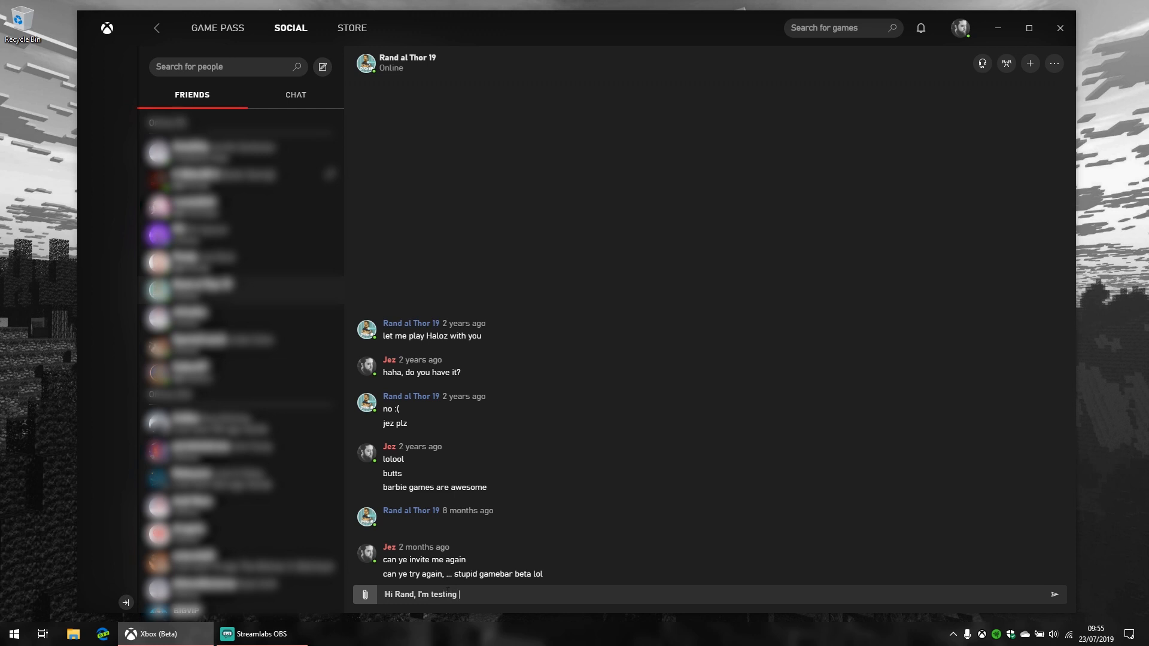
pyautogui.write('the Xbox app for Windows 10 and sending')
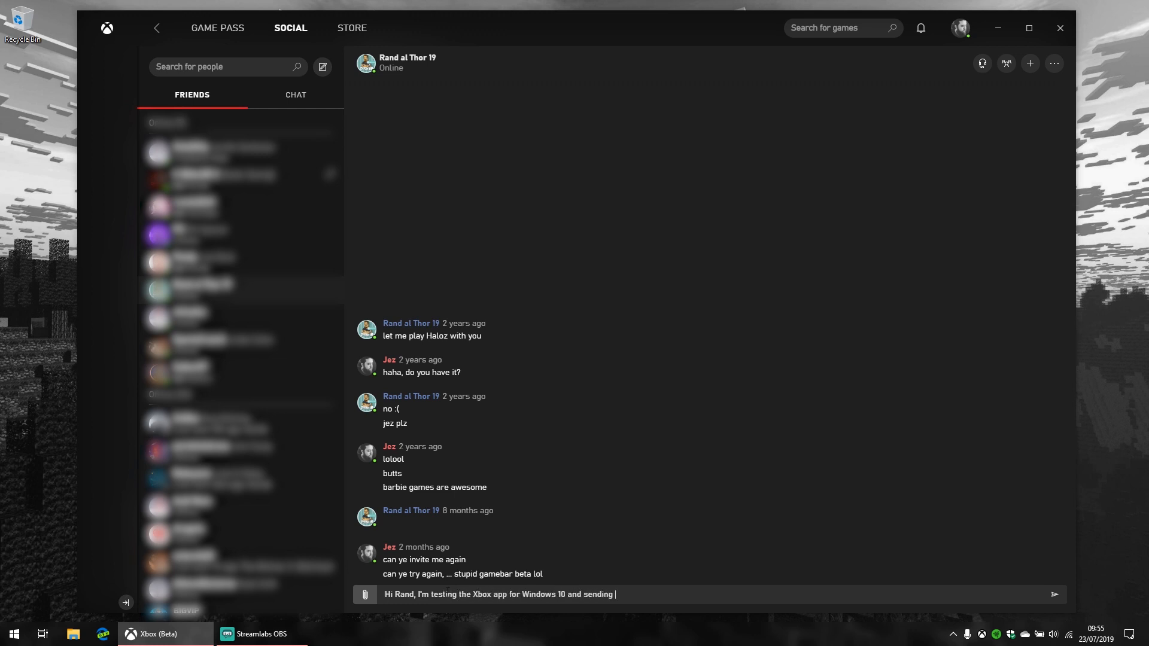
pyautogui.write('you this nice e')
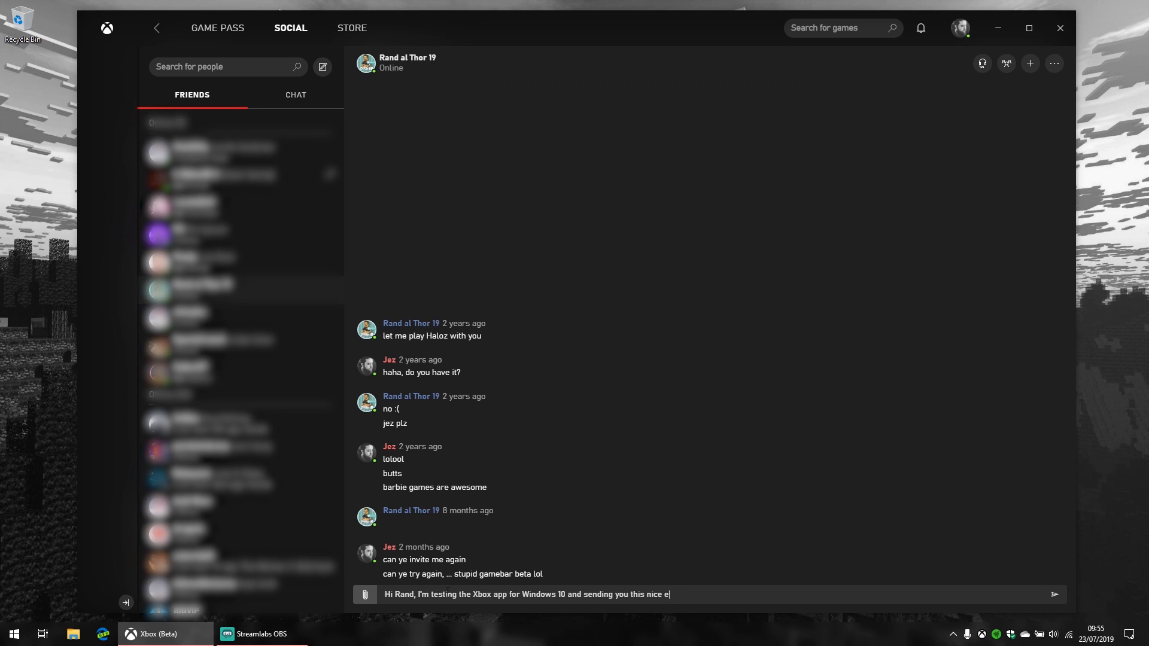
pyautogui.write('essage lololol')
pyautogui.press('enter')
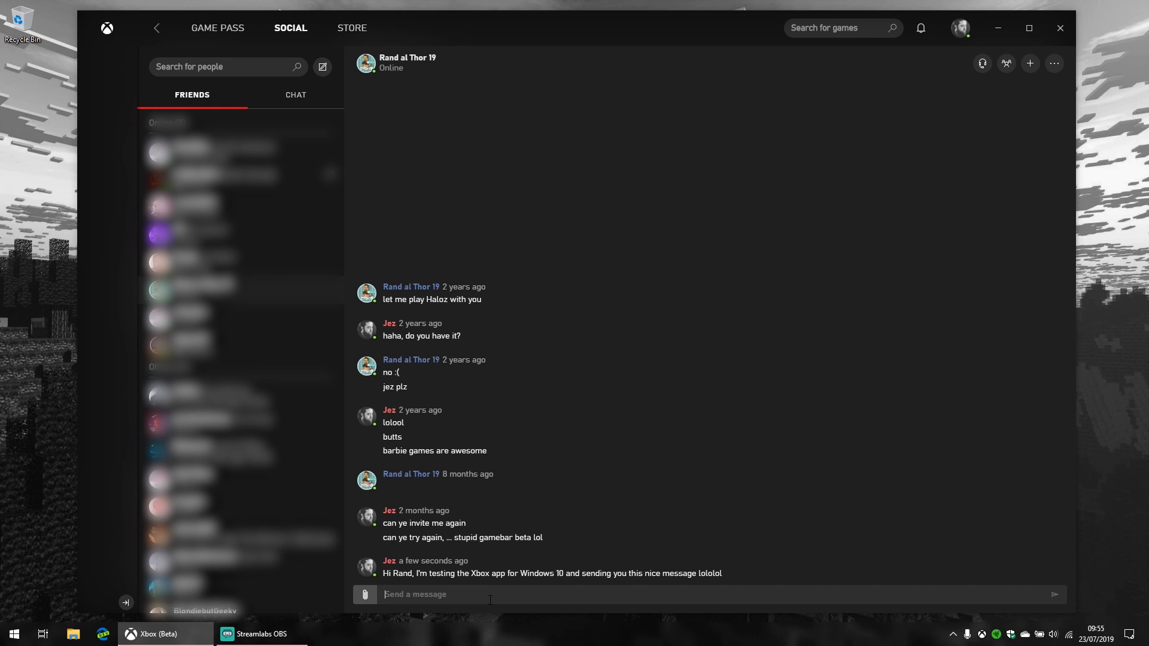
pyautogui.moveTo(298, 57)
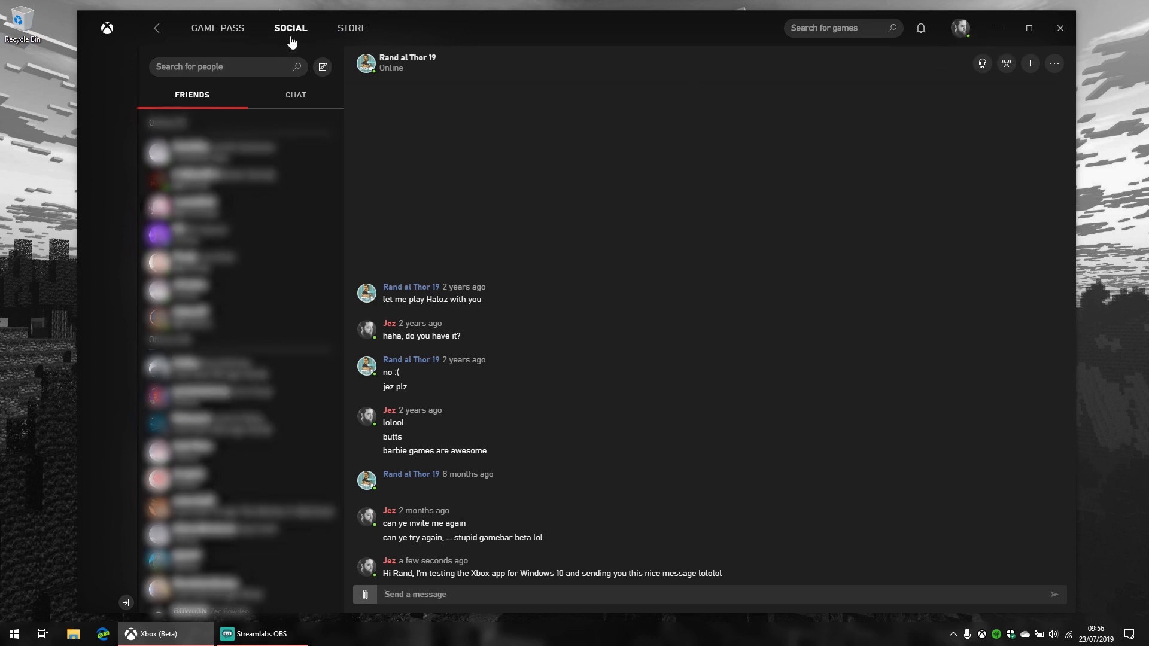
# Check the notifications panel shows nothing unread, then bring up the account menu.
pyautogui.click(958, 28)
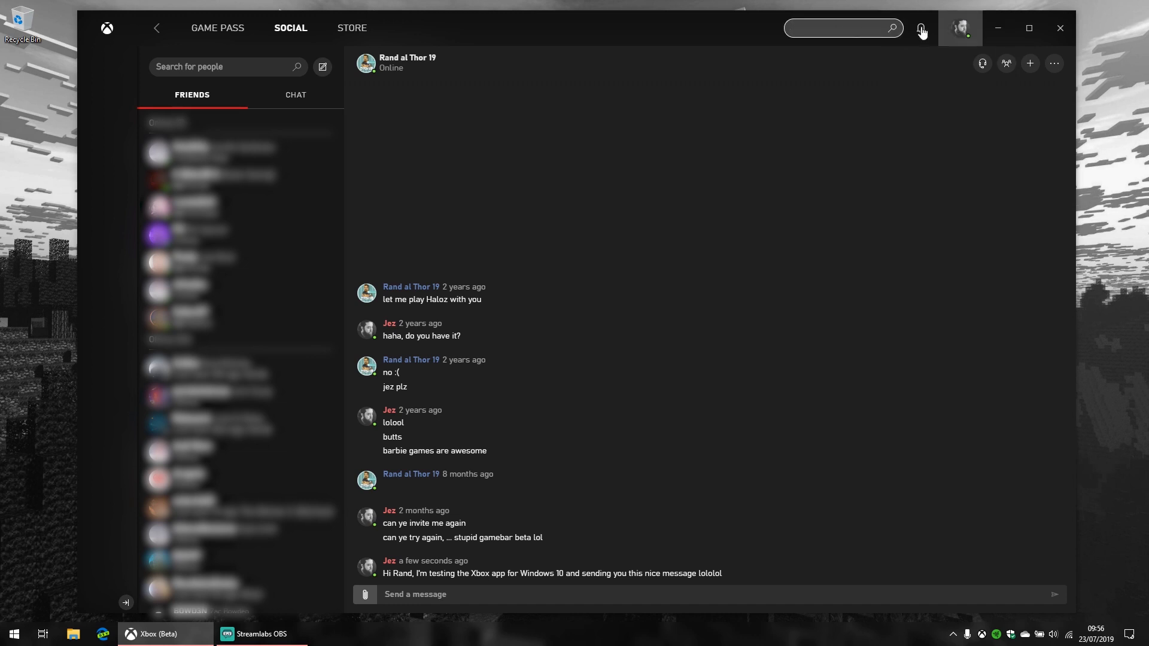
pyautogui.click(920, 28)
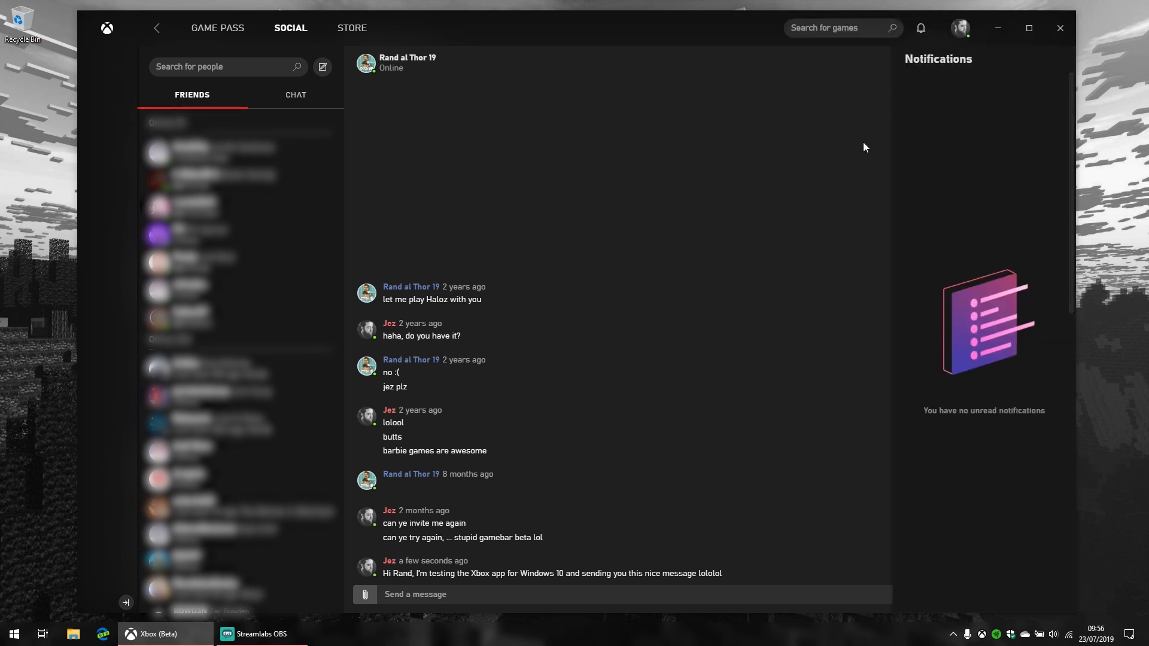
pyautogui.click(958, 27)
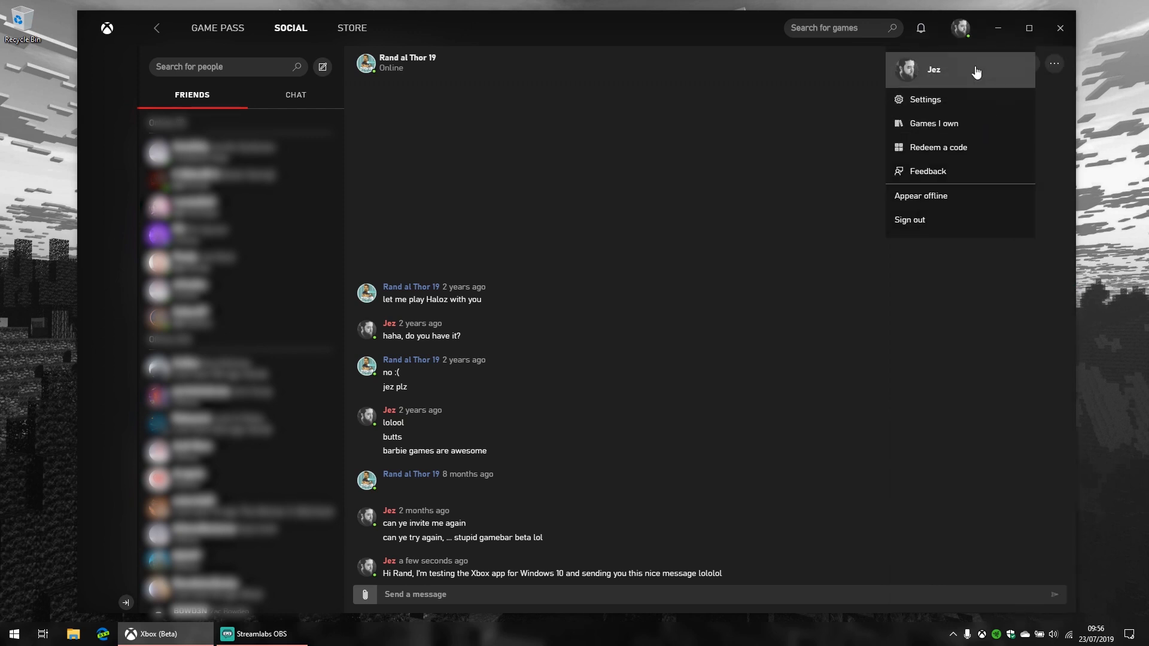
# Review the Settings pages for General, Notifications, Account and Audio unchanged, then close Settings.
pyautogui.click(923, 100)
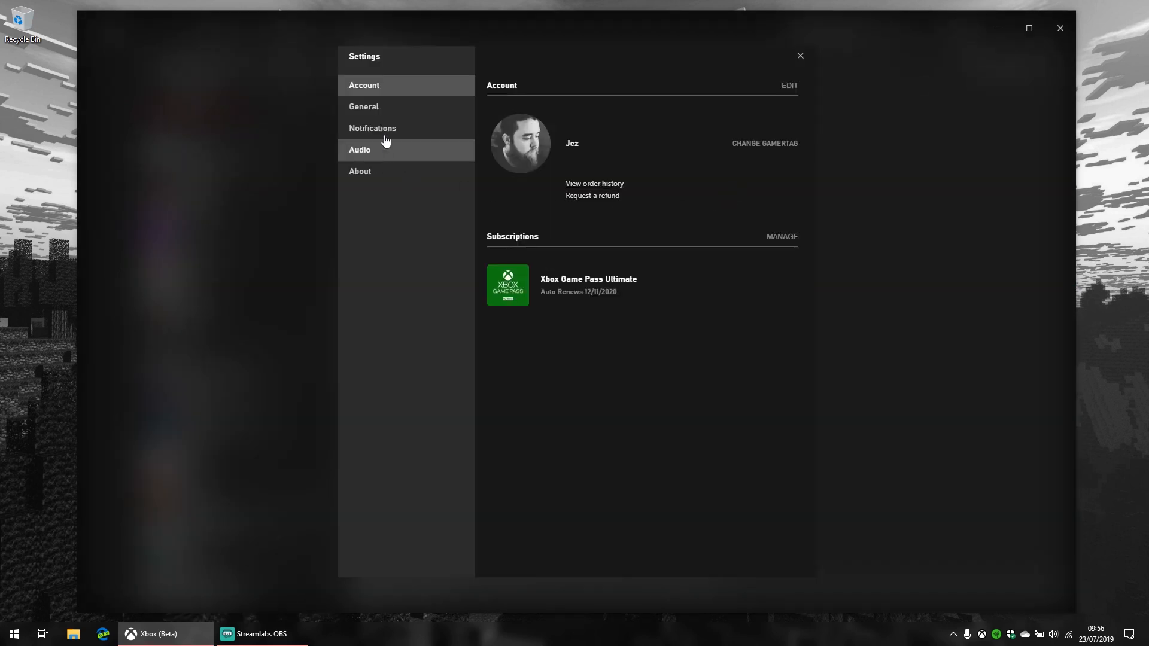
pyautogui.click(362, 106)
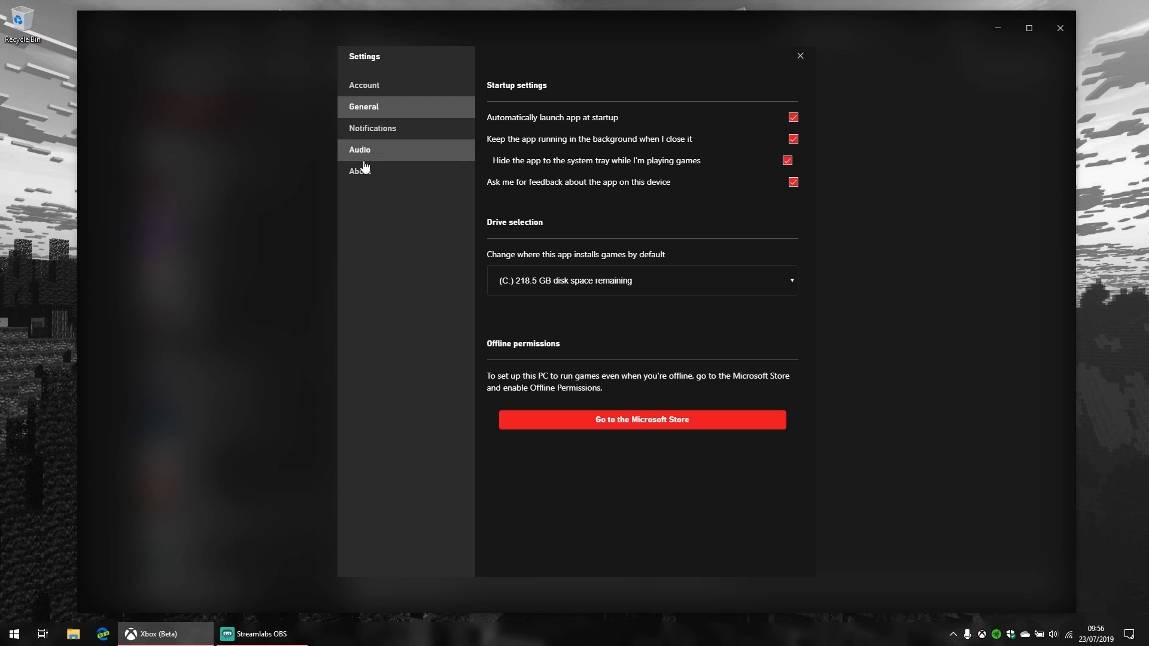
pyautogui.click(360, 150)
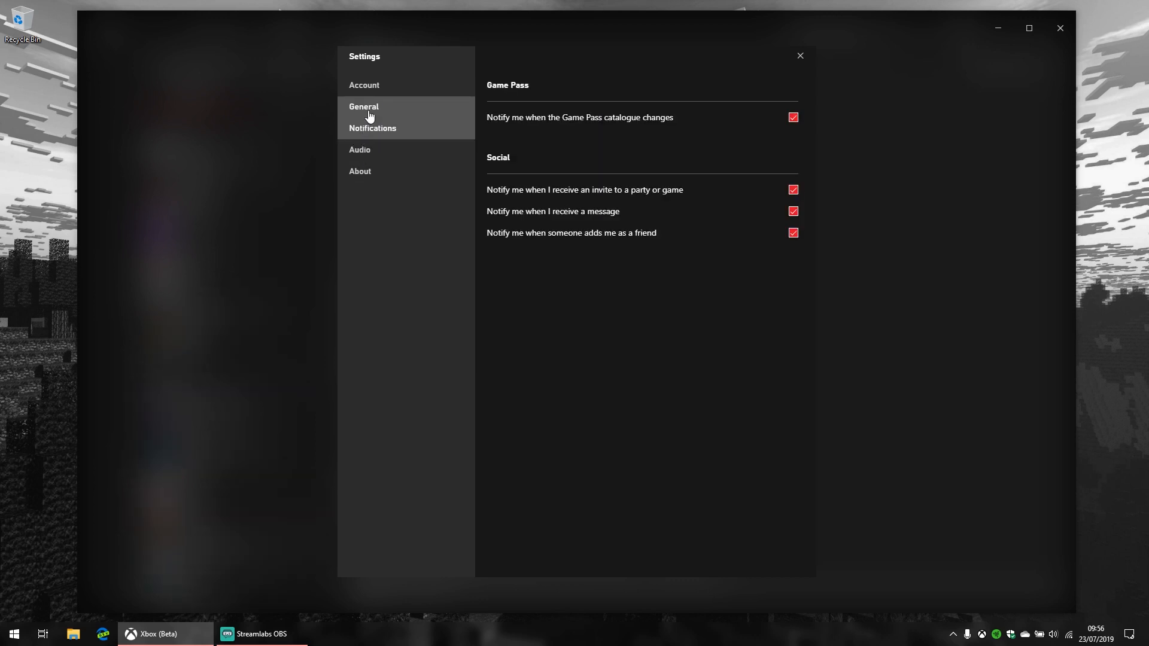
pyautogui.click(364, 107)
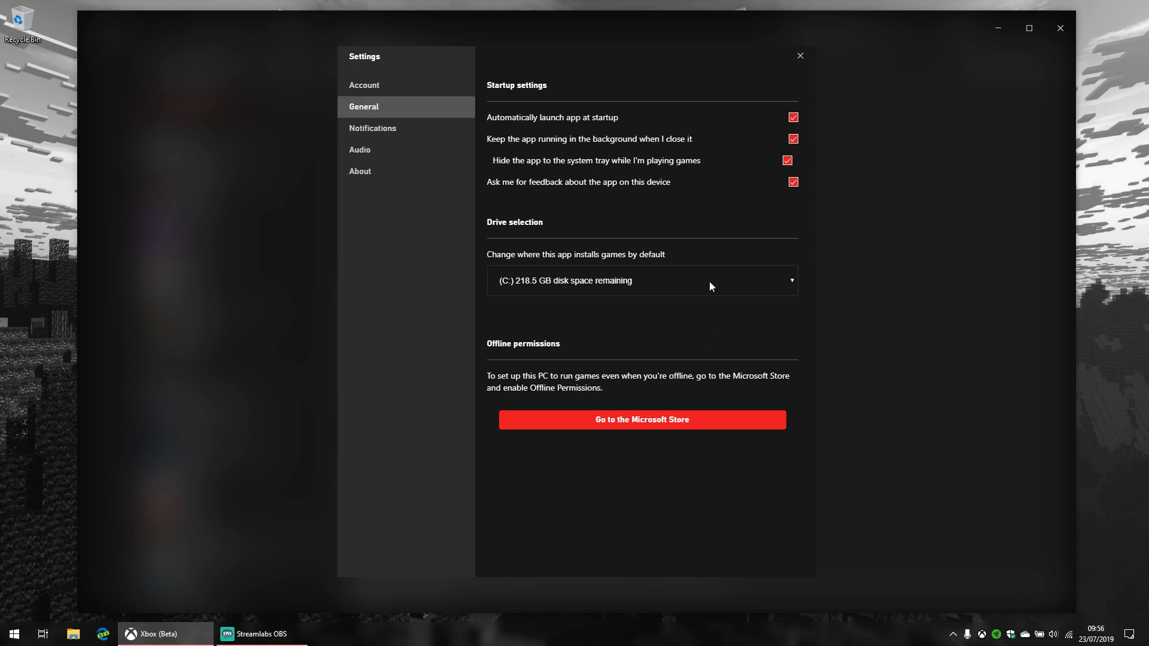
pyautogui.click(364, 85)
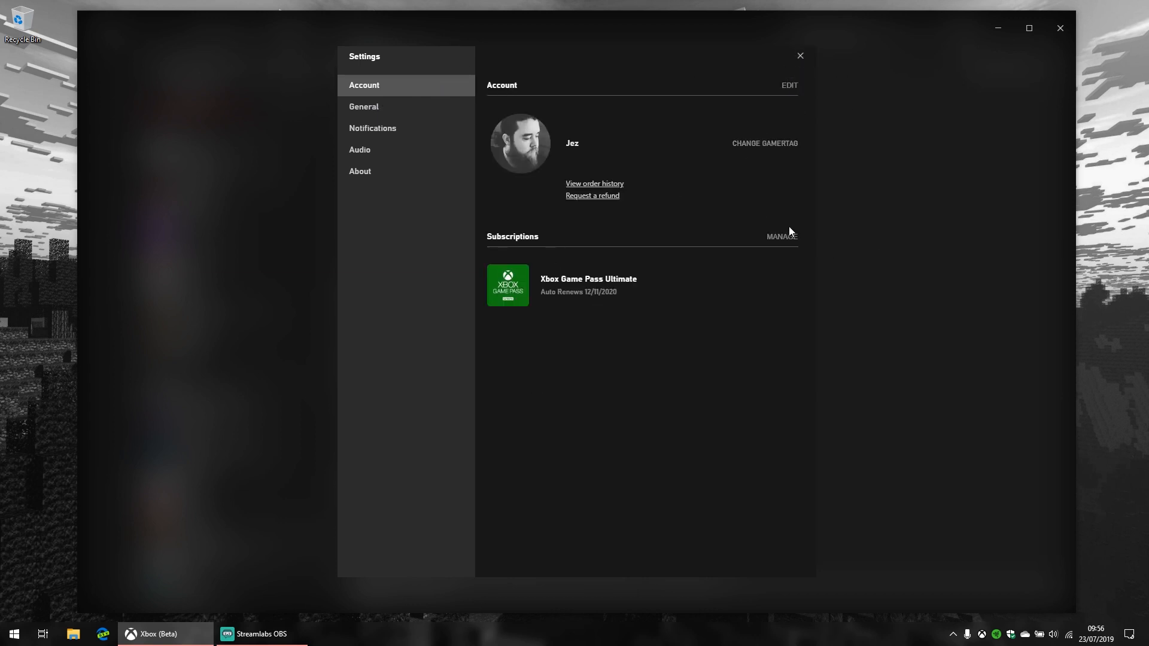
pyautogui.click(363, 106)
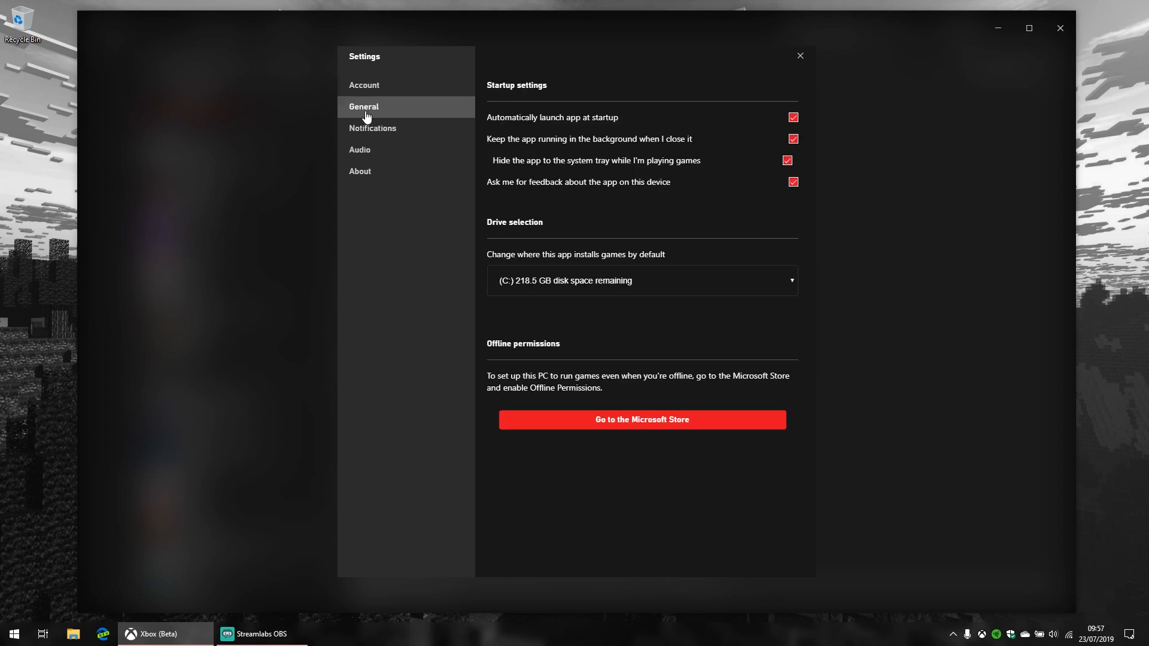
pyautogui.moveTo(687, 286)
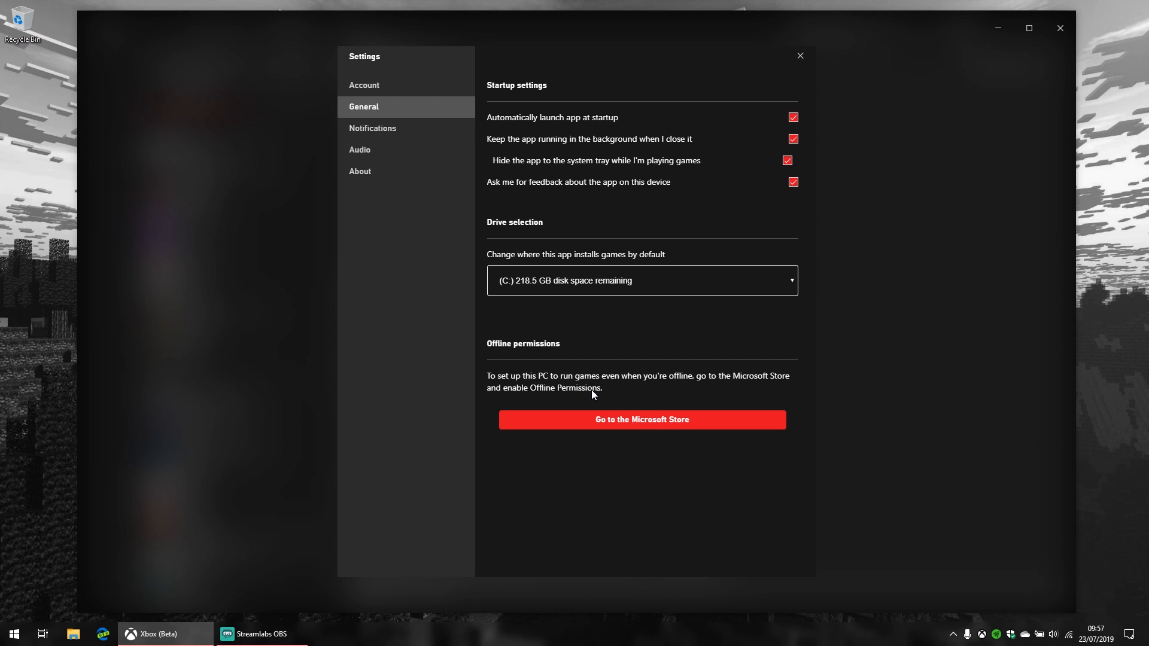
pyautogui.moveTo(547, 343)
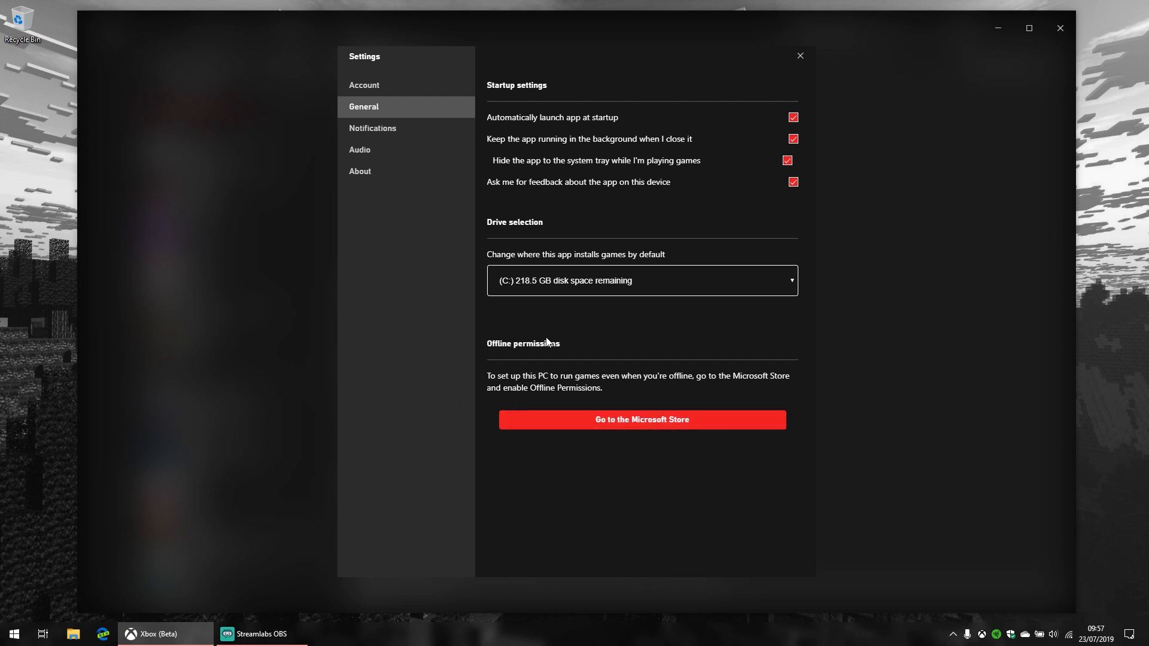
pyautogui.click(372, 128)
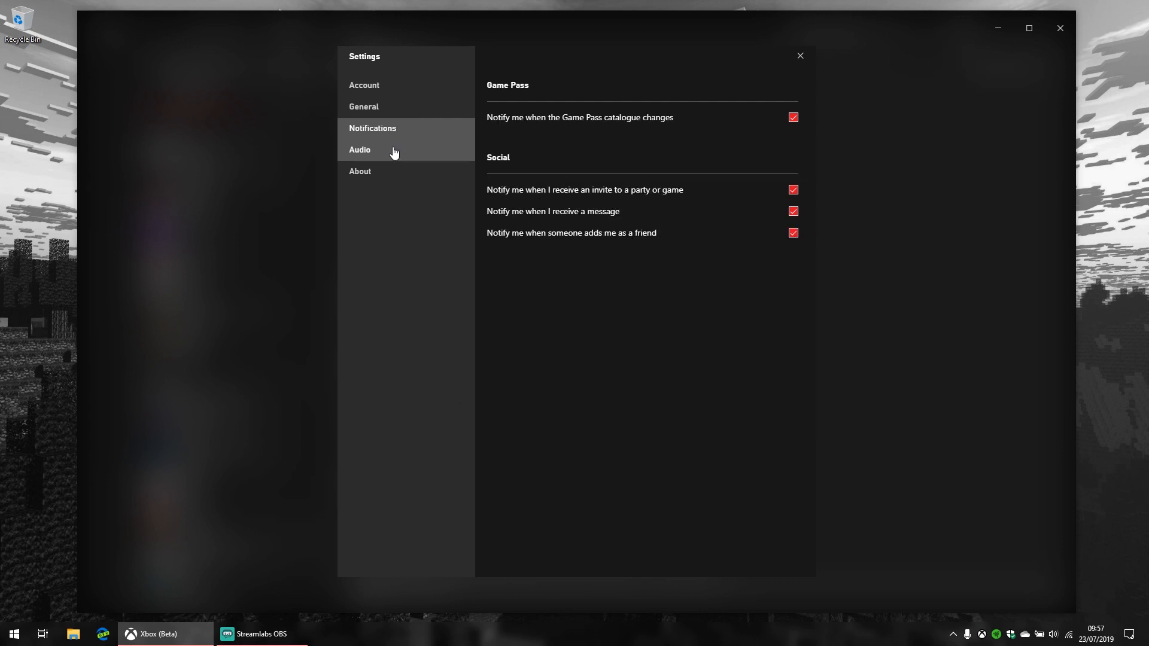
pyautogui.click(360, 149)
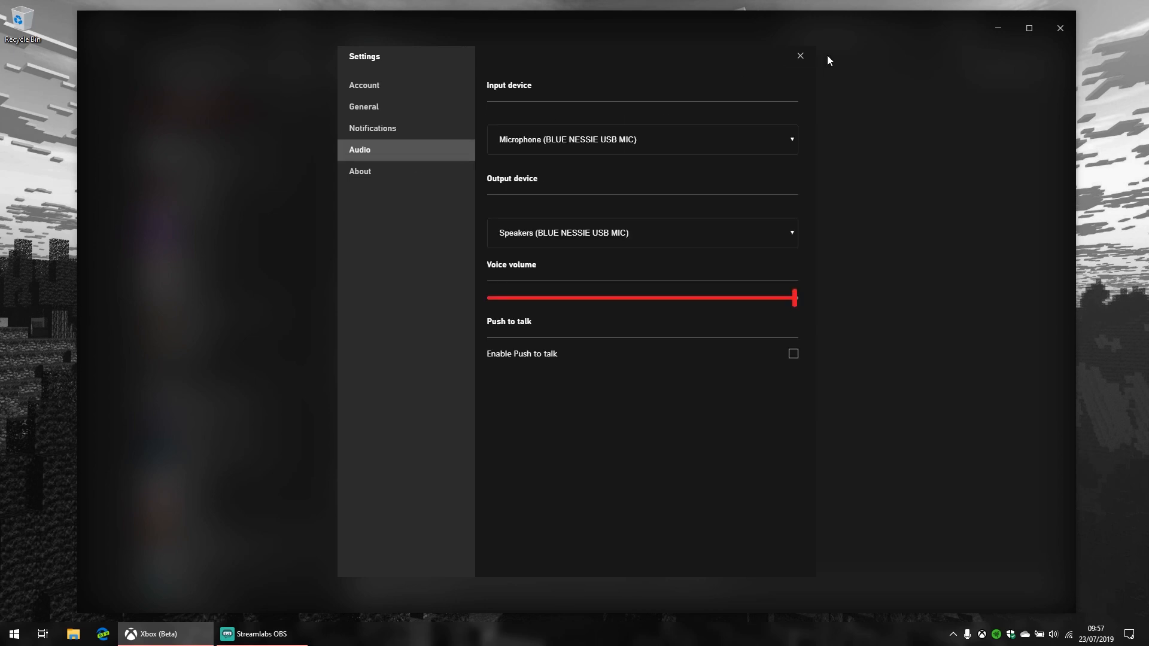
pyautogui.moveTo(846, 112)
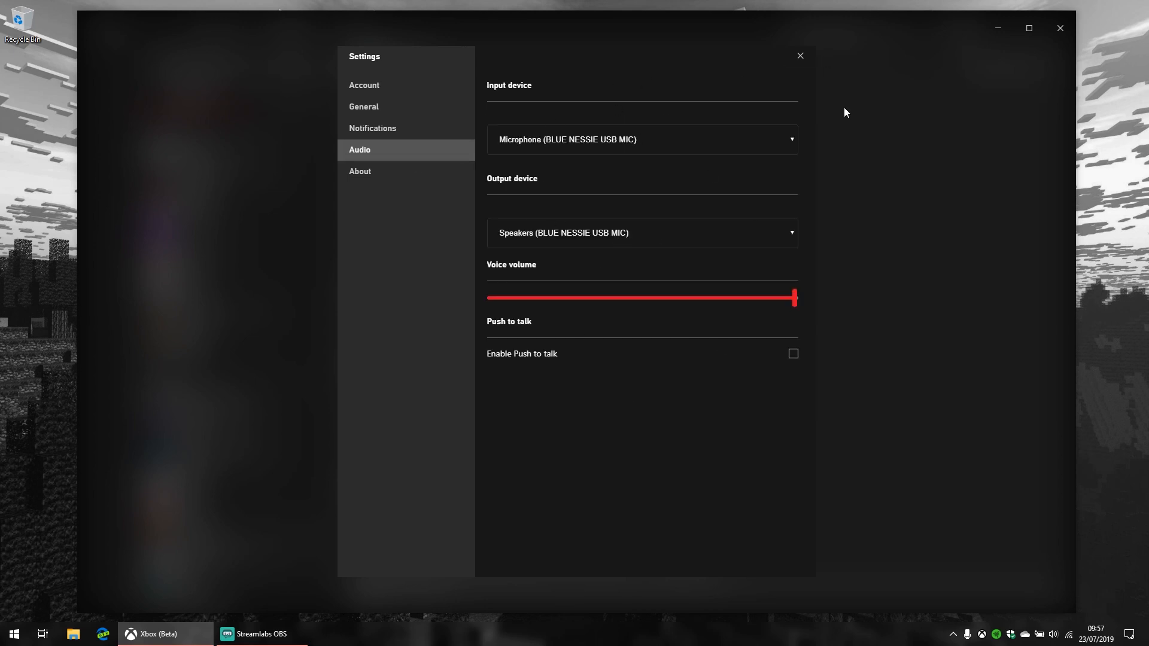
pyautogui.click(798, 56)
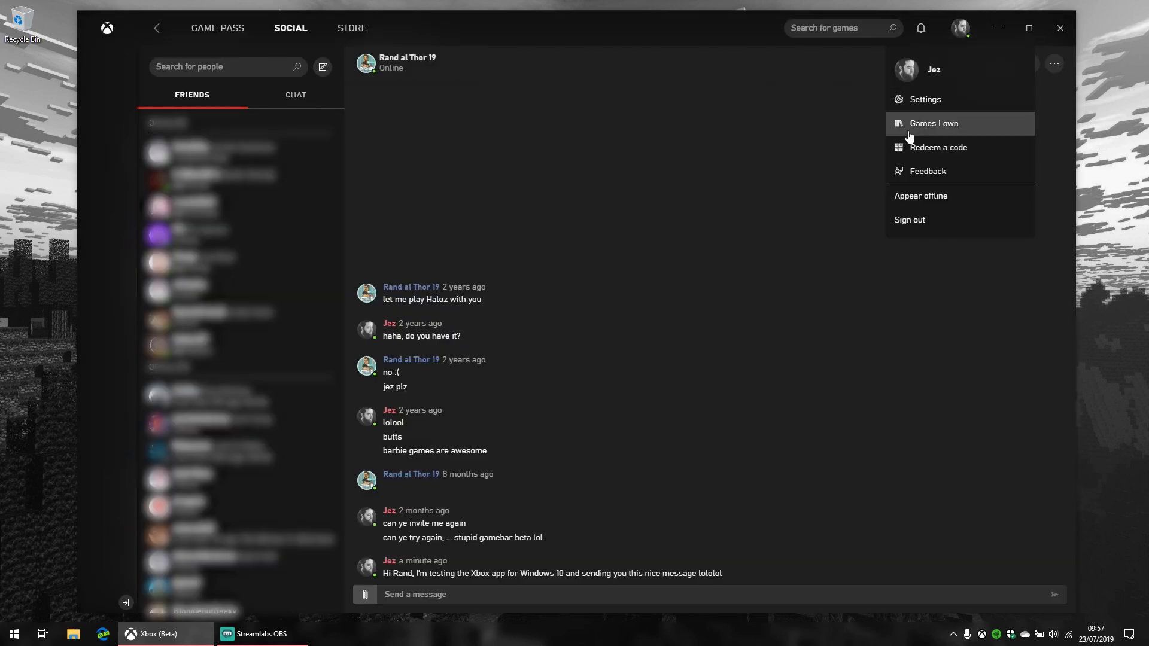
pyautogui.moveTo(985, 626)
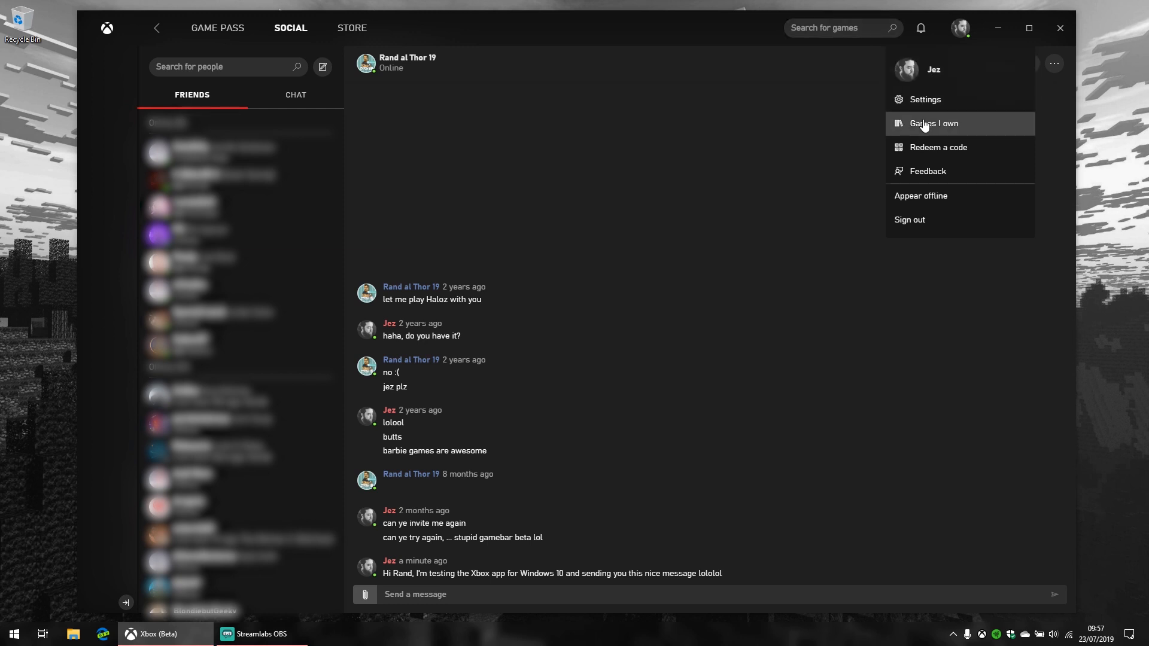
pyautogui.moveTo(925, 123)
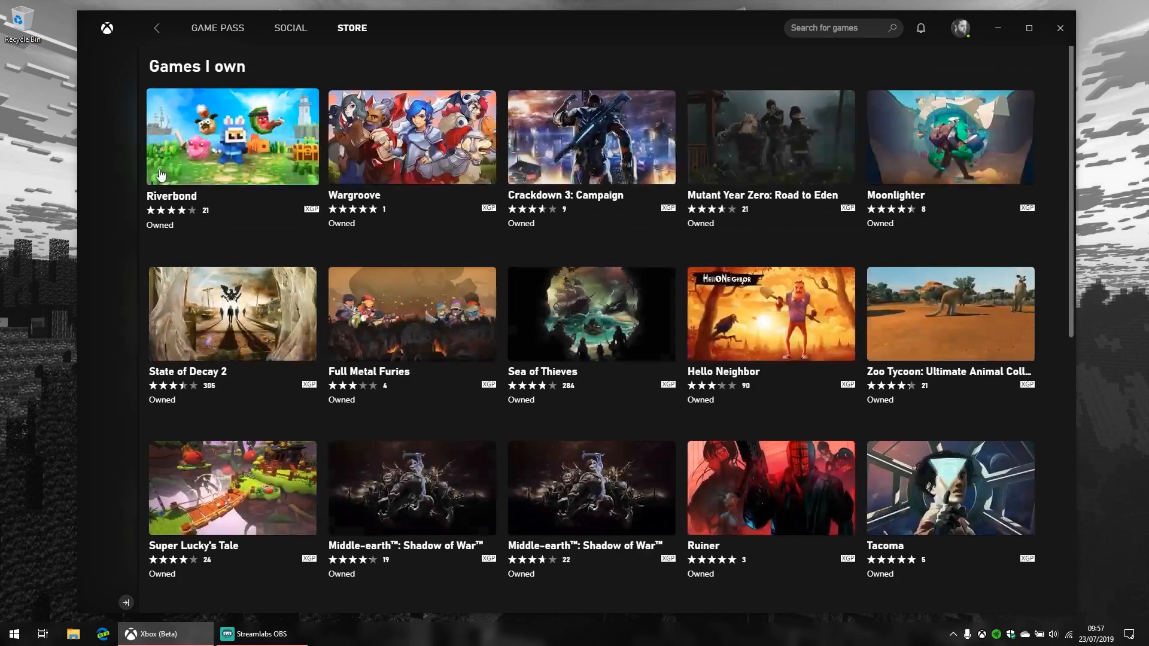
pyautogui.scroll(-3)
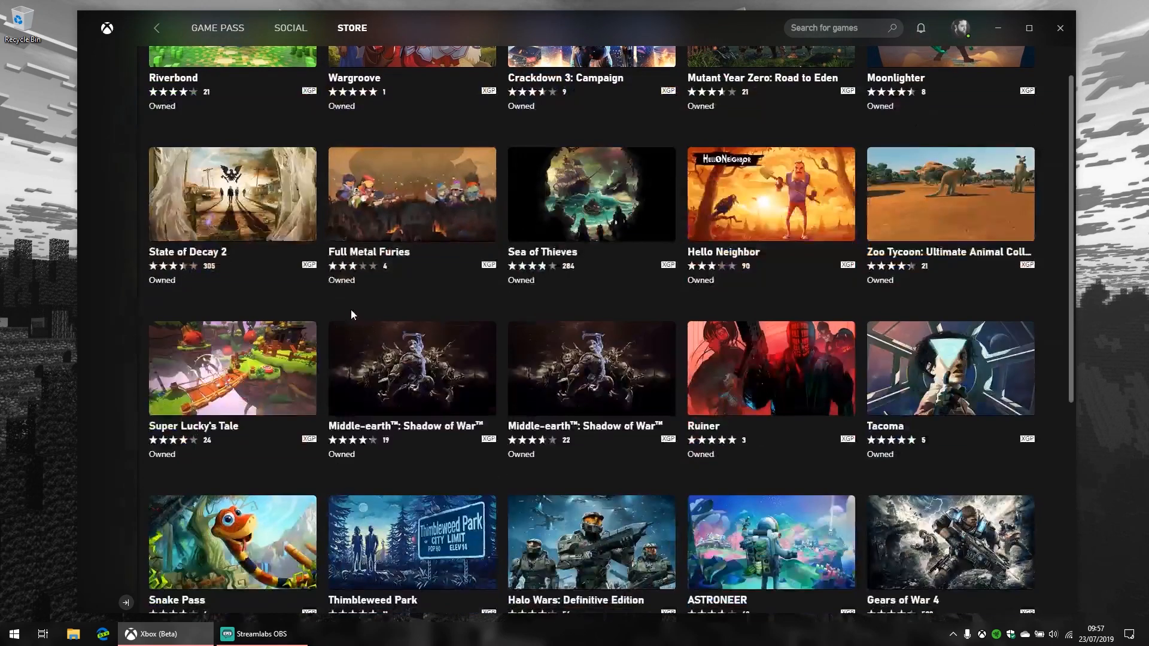
pyautogui.scroll(-3)
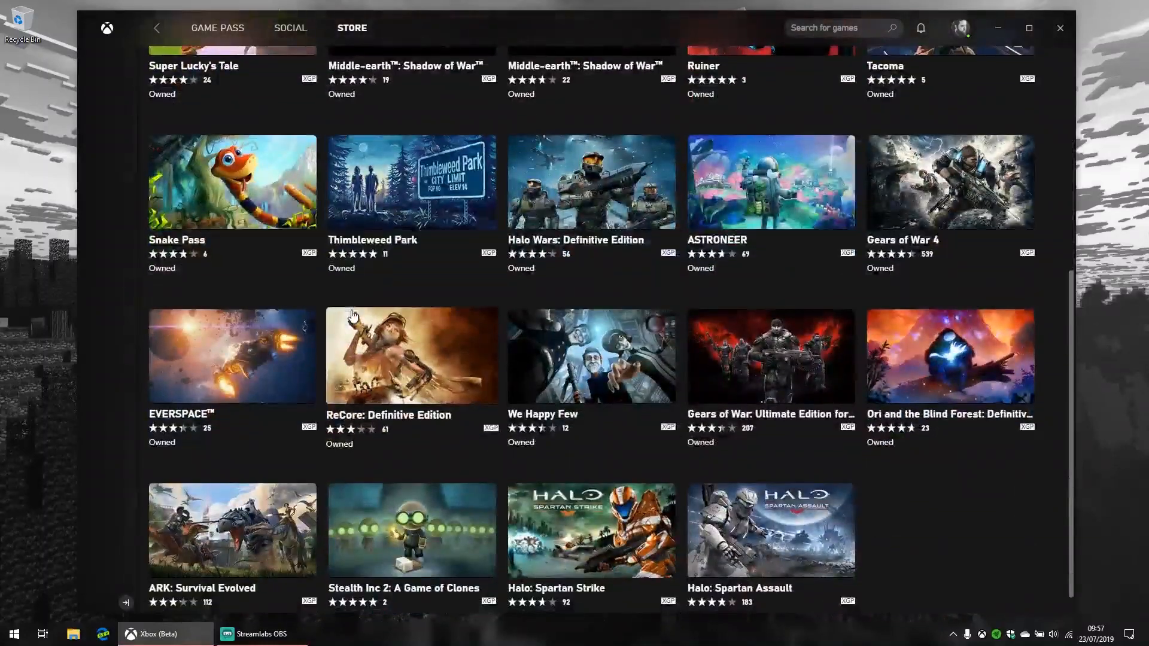
pyautogui.scroll(-3)
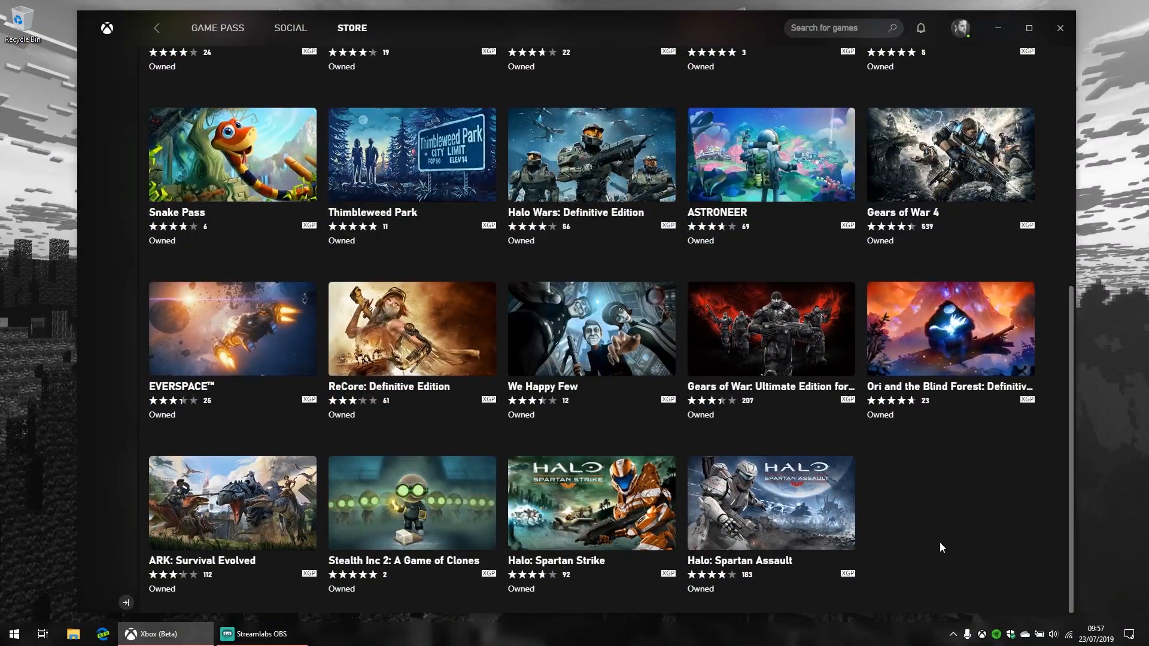
pyautogui.scroll(3)
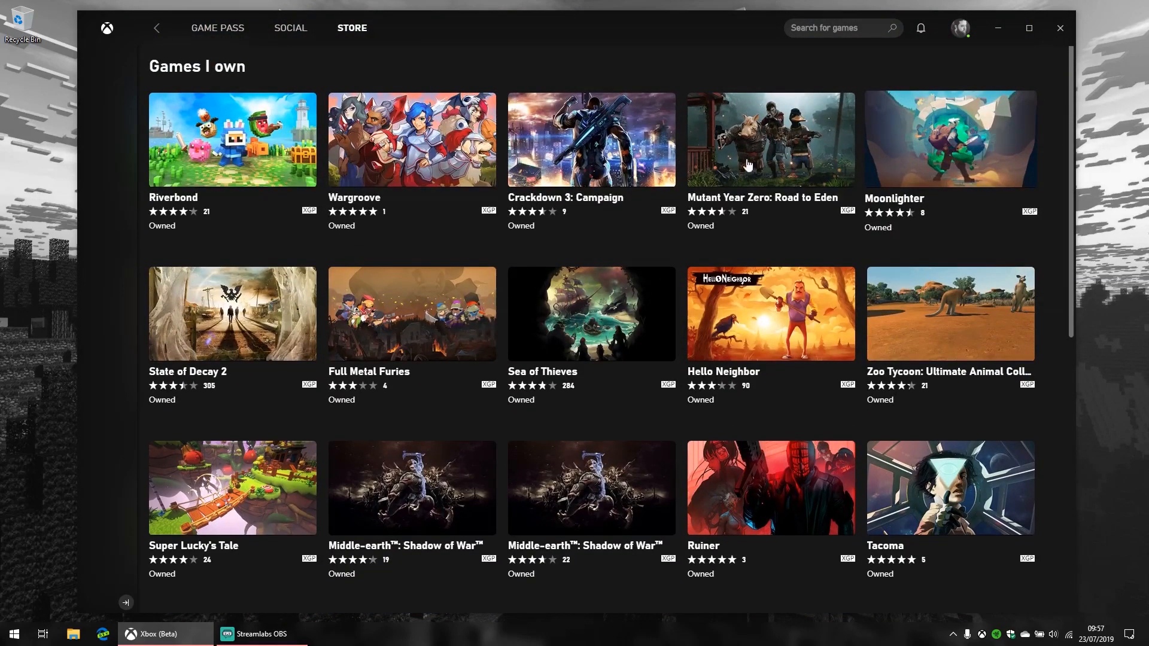
pyautogui.scroll(-3)
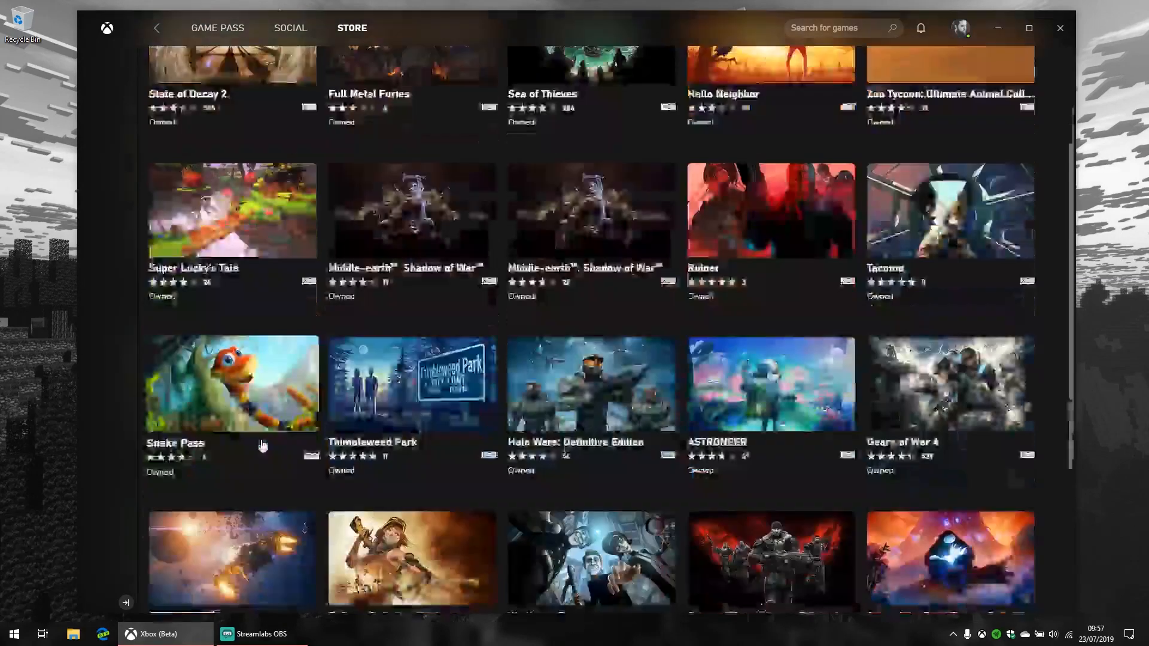
pyautogui.scroll(-3)
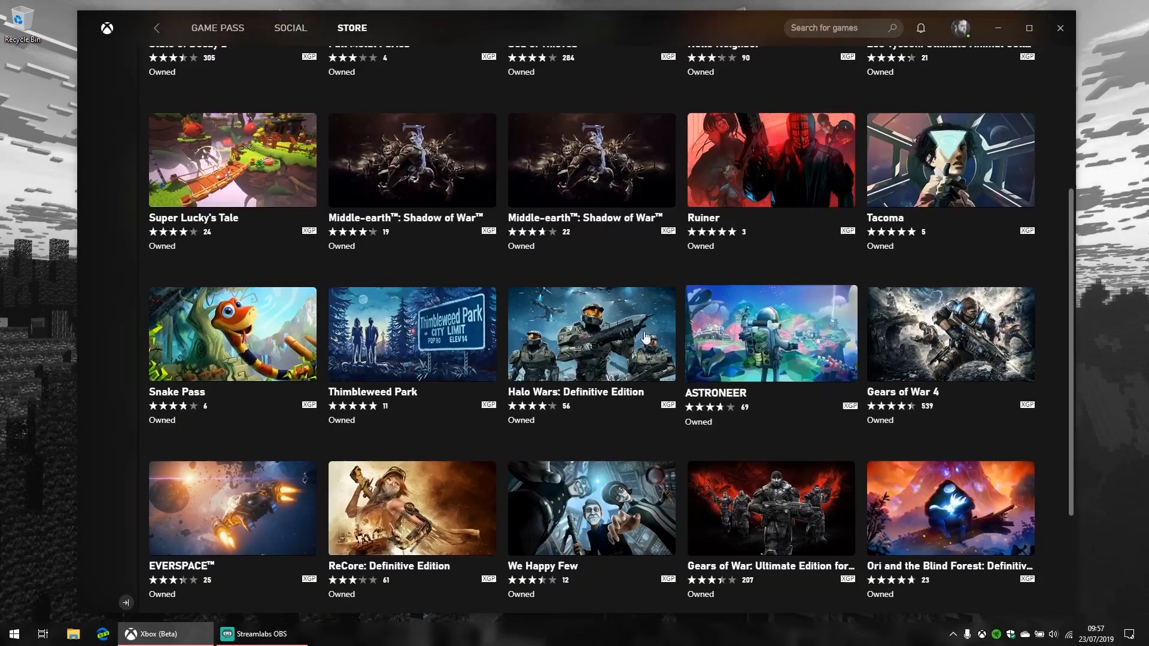
pyautogui.scroll(3)
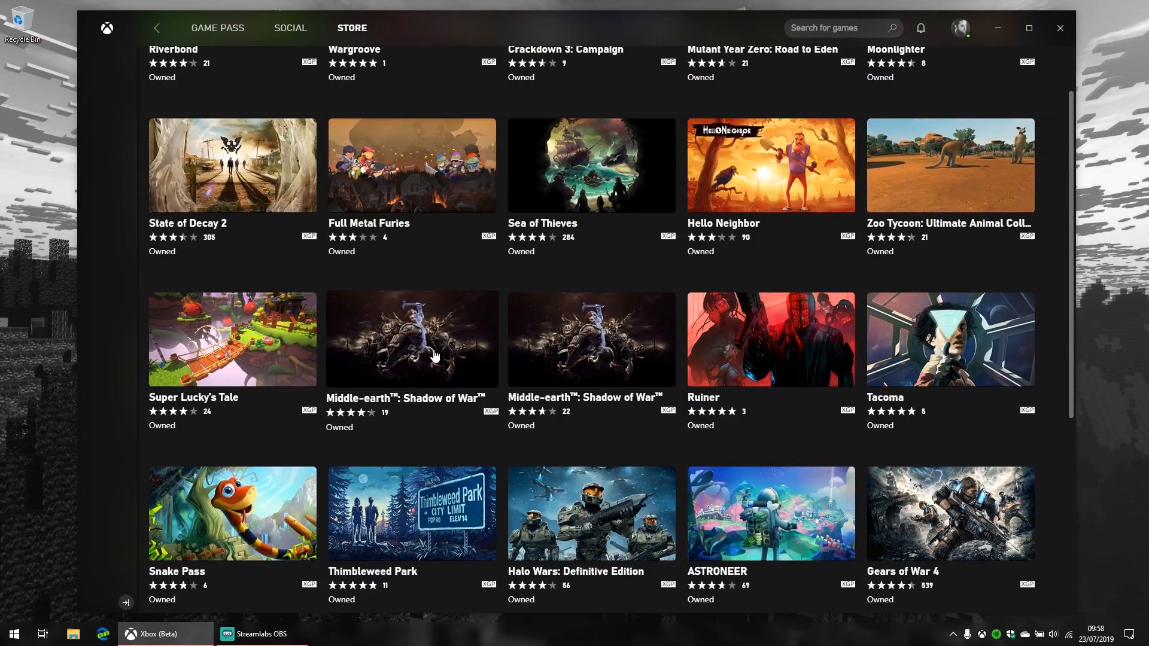
pyautogui.moveTo(612, 366)
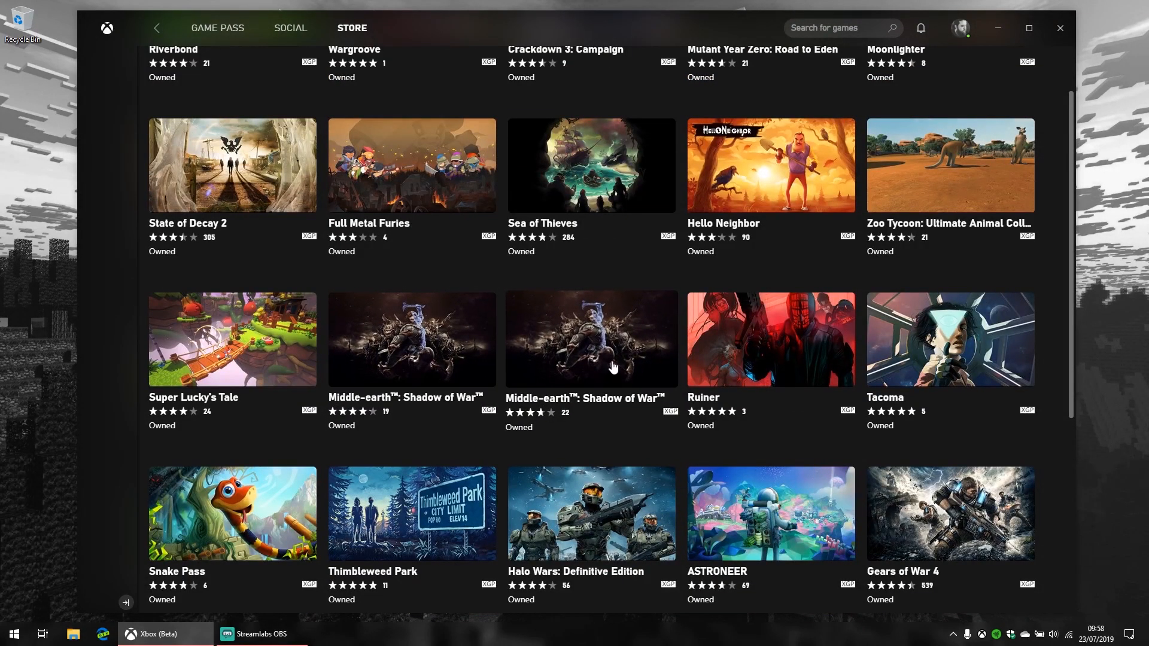
pyautogui.moveTo(592, 426)
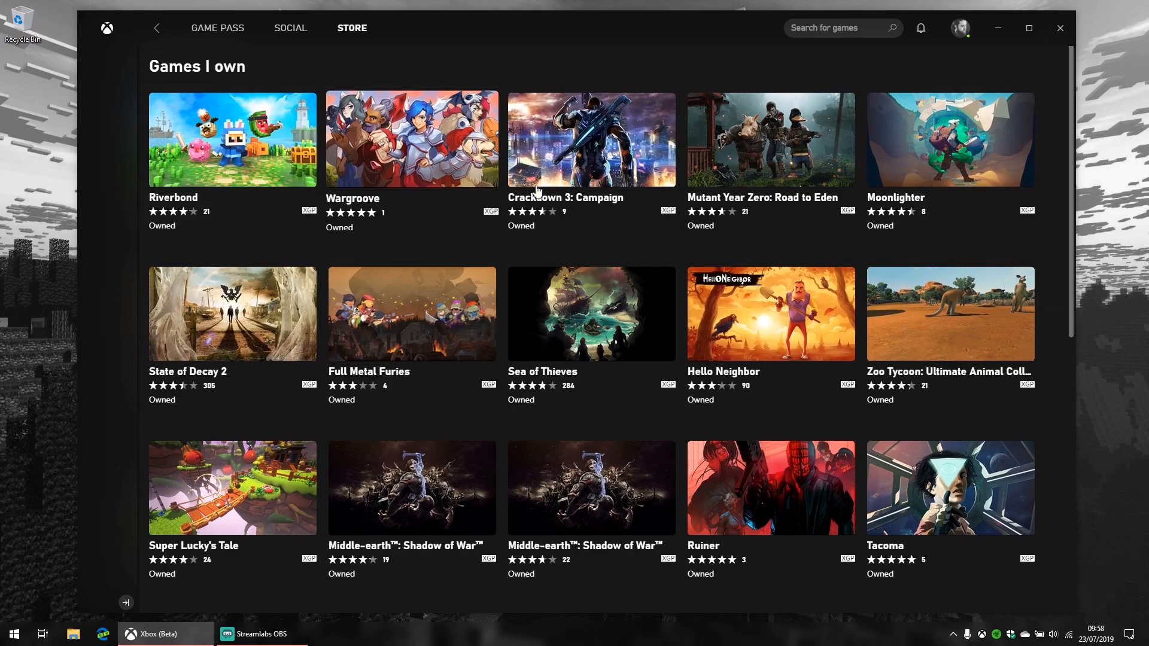
pyautogui.scroll(-3)
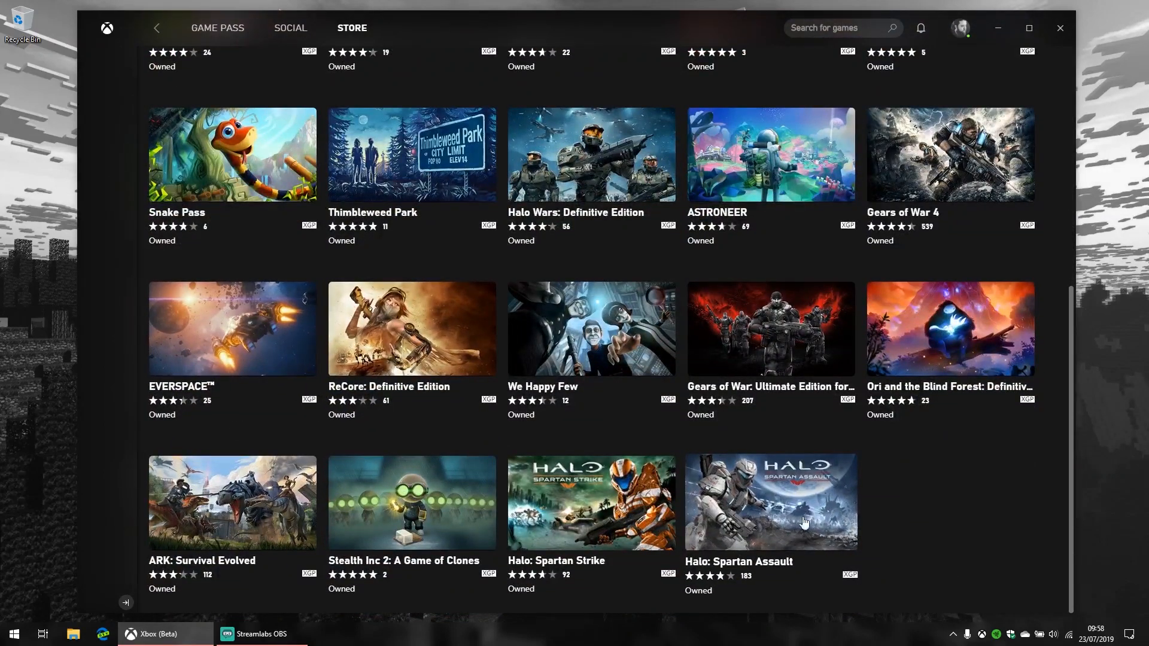
pyautogui.scroll(3)
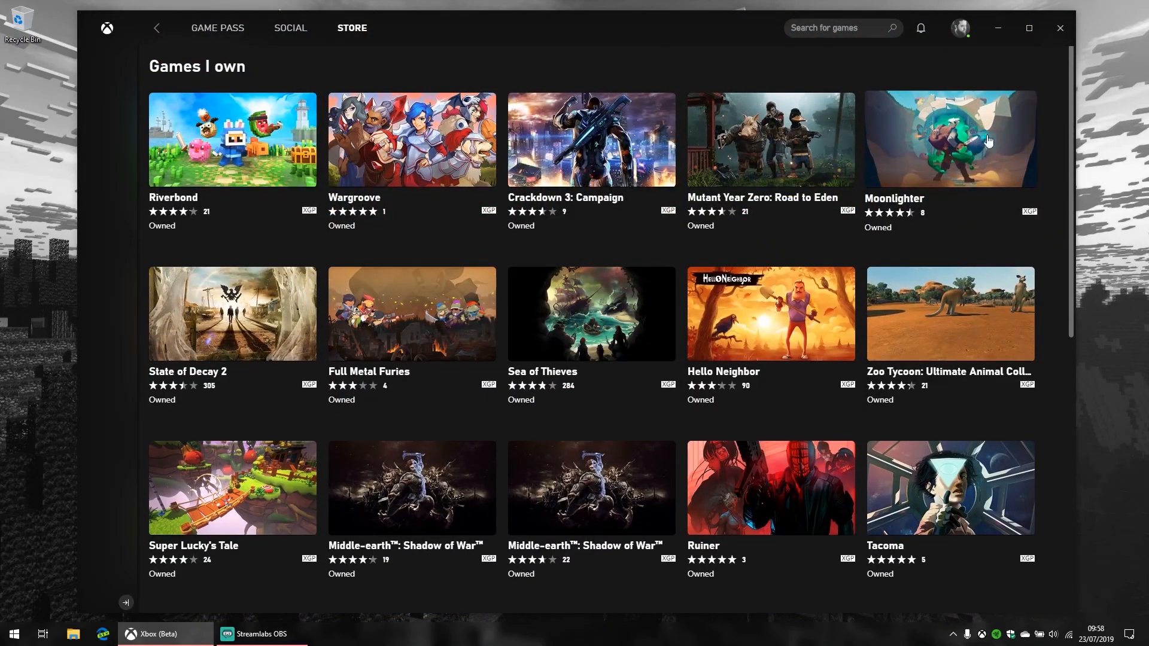
pyautogui.scroll(-3)
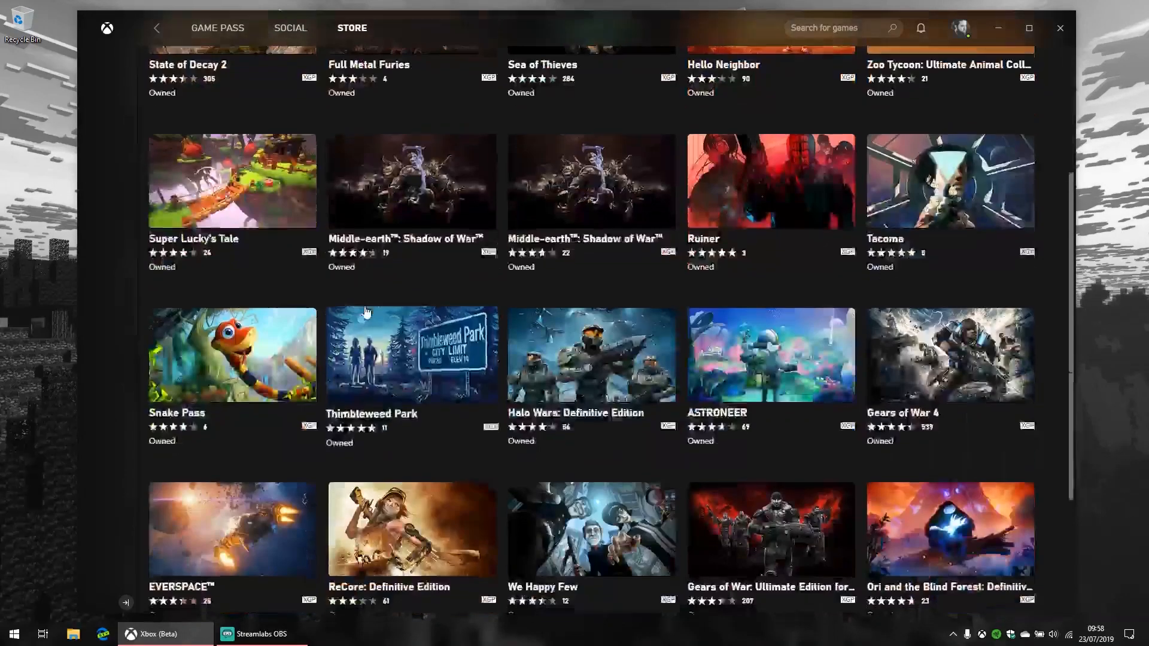
pyautogui.scroll(-3)
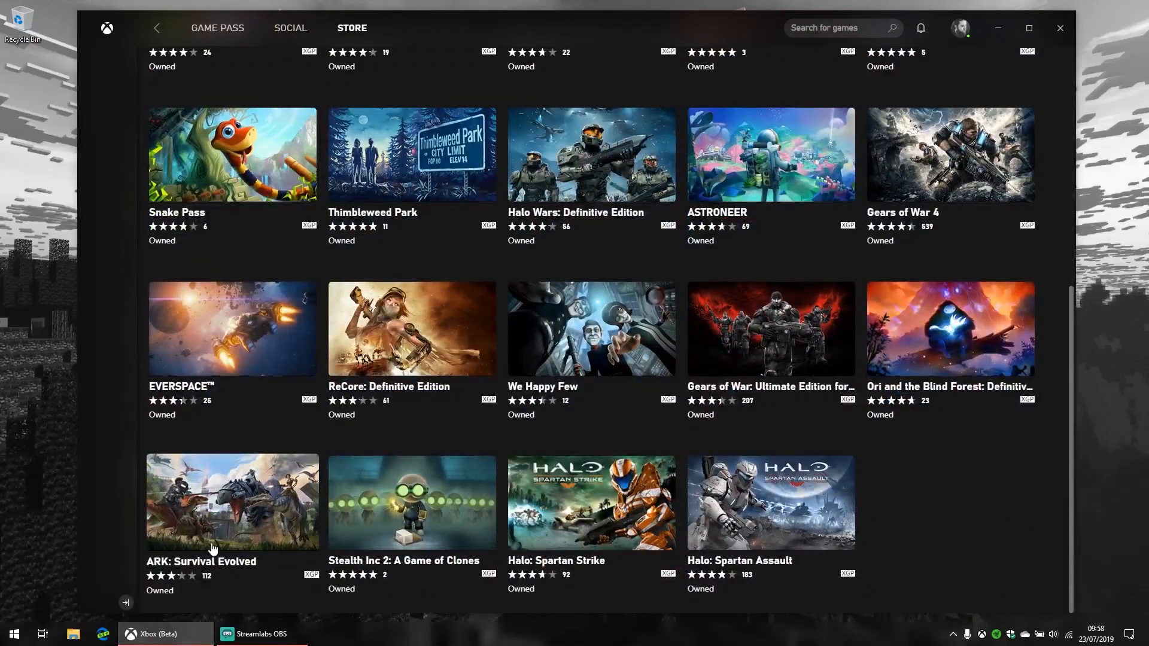
pyautogui.moveTo(670, 235)
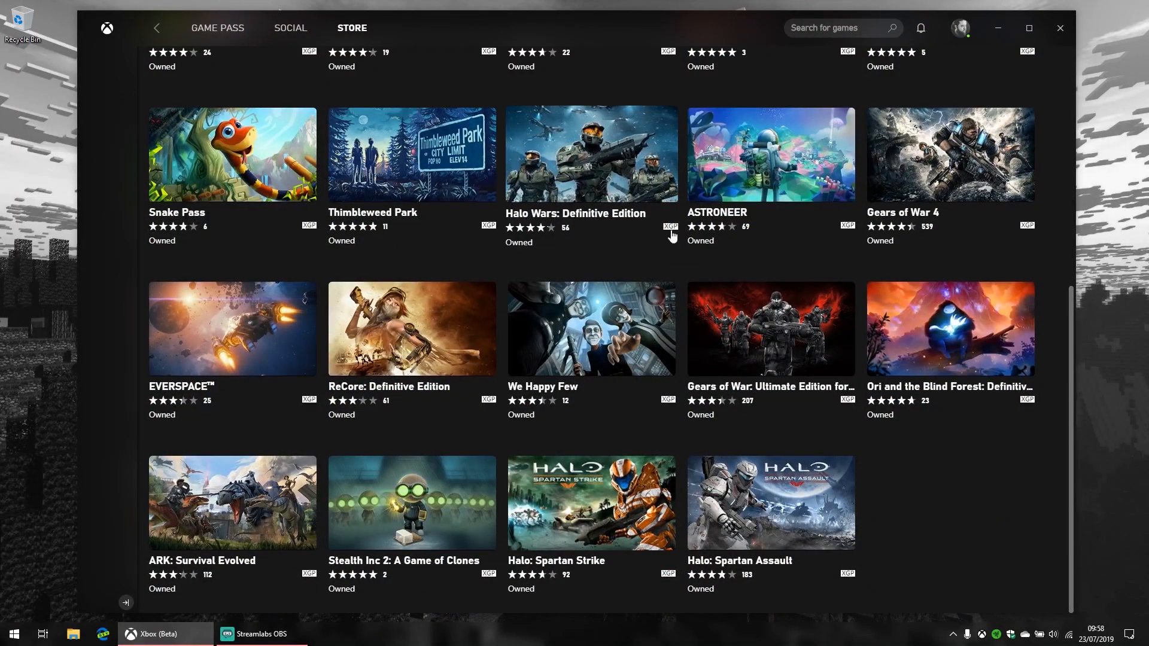
pyautogui.scroll(3)
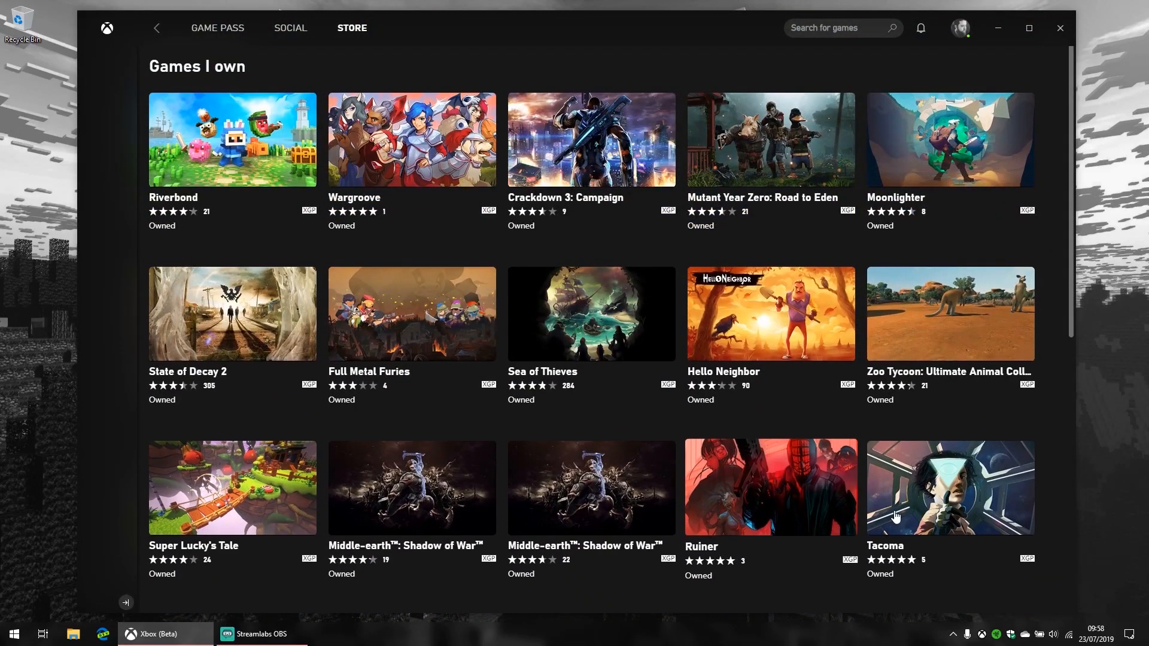
pyautogui.scroll(-3)
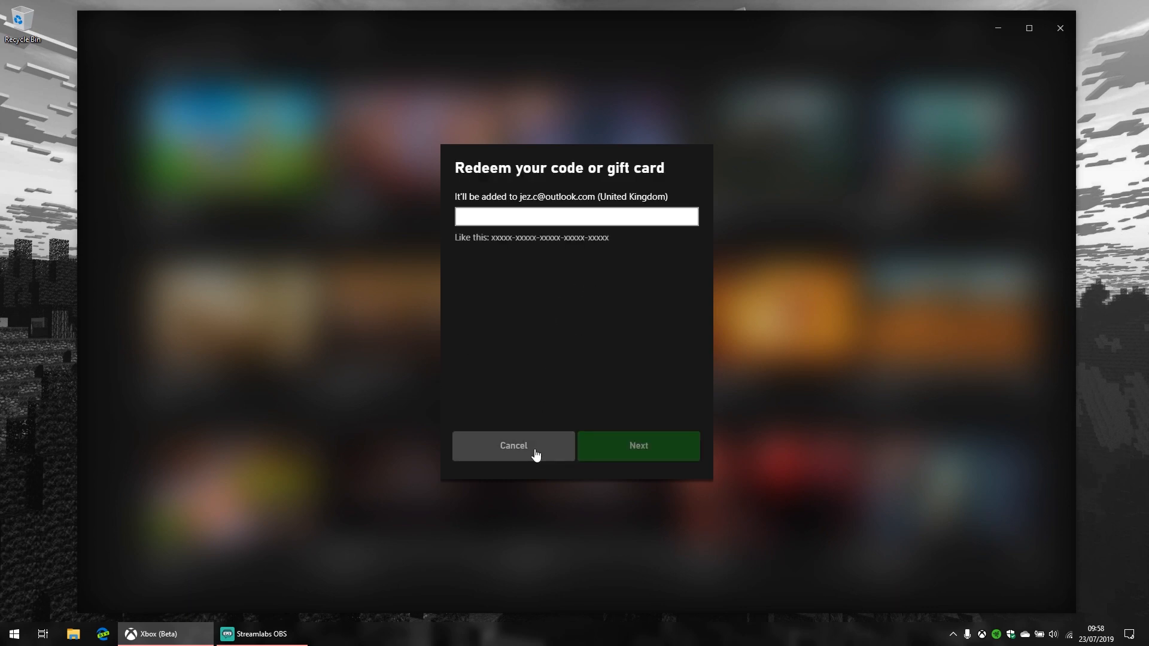
pyautogui.moveTo(547, 313)
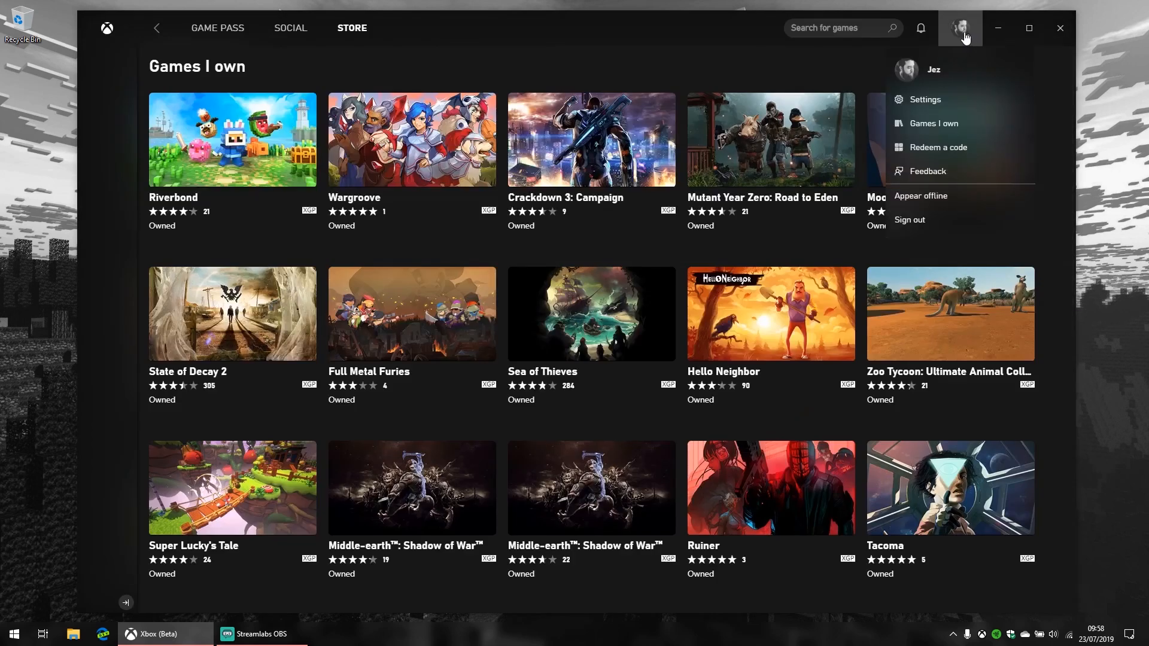
pyautogui.moveTo(927, 171)
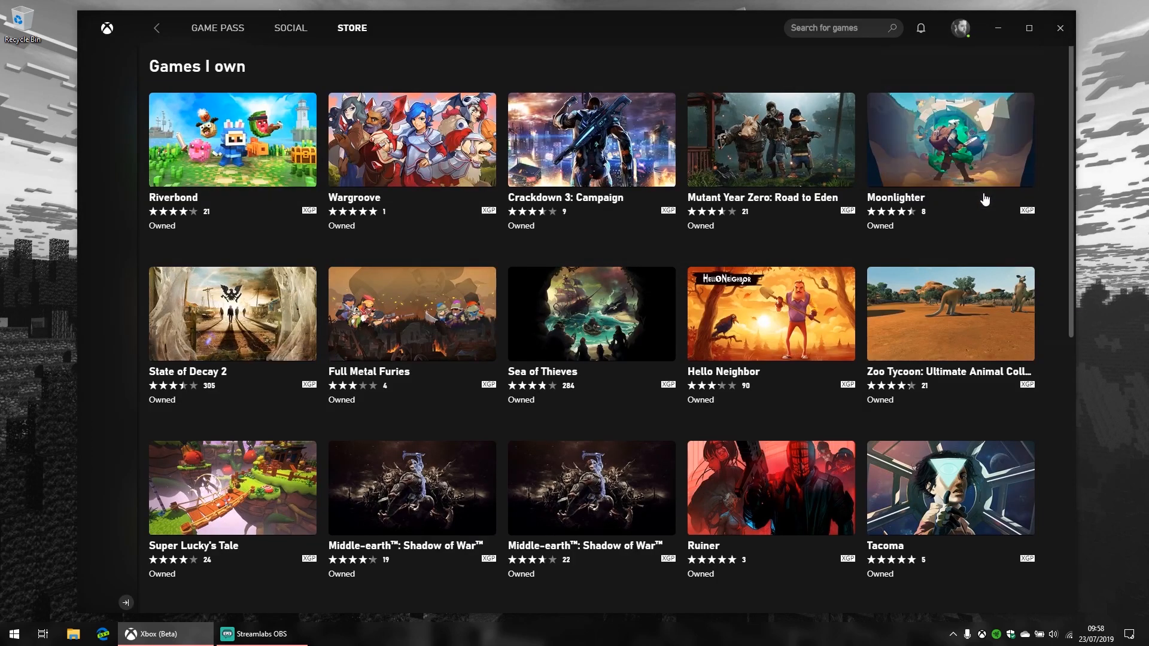
pyautogui.moveTo(791, 180)
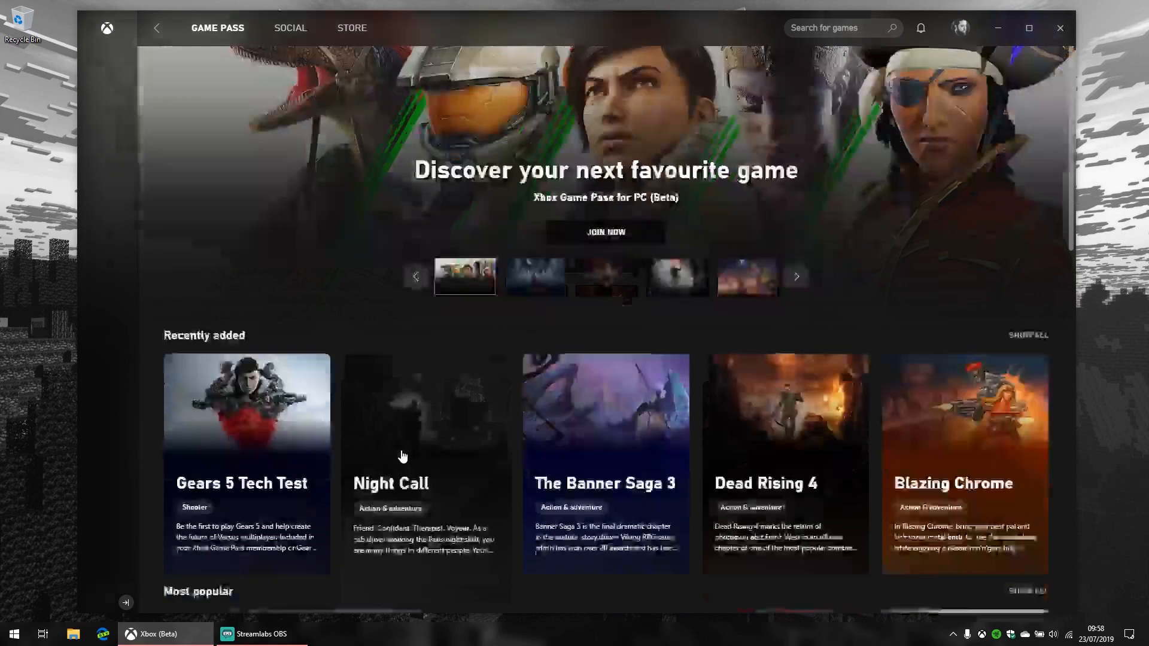
# Go to the Game Pass page and browse down through it, then return to the top.
pyautogui.scroll(-3)
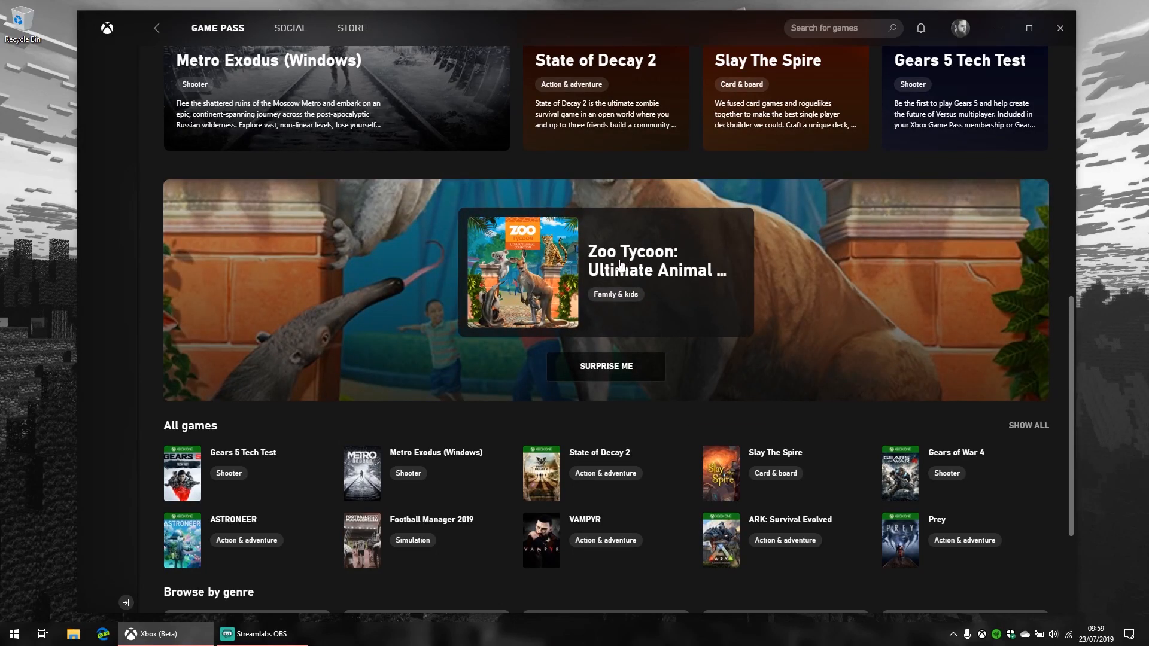
pyautogui.click(521, 272)
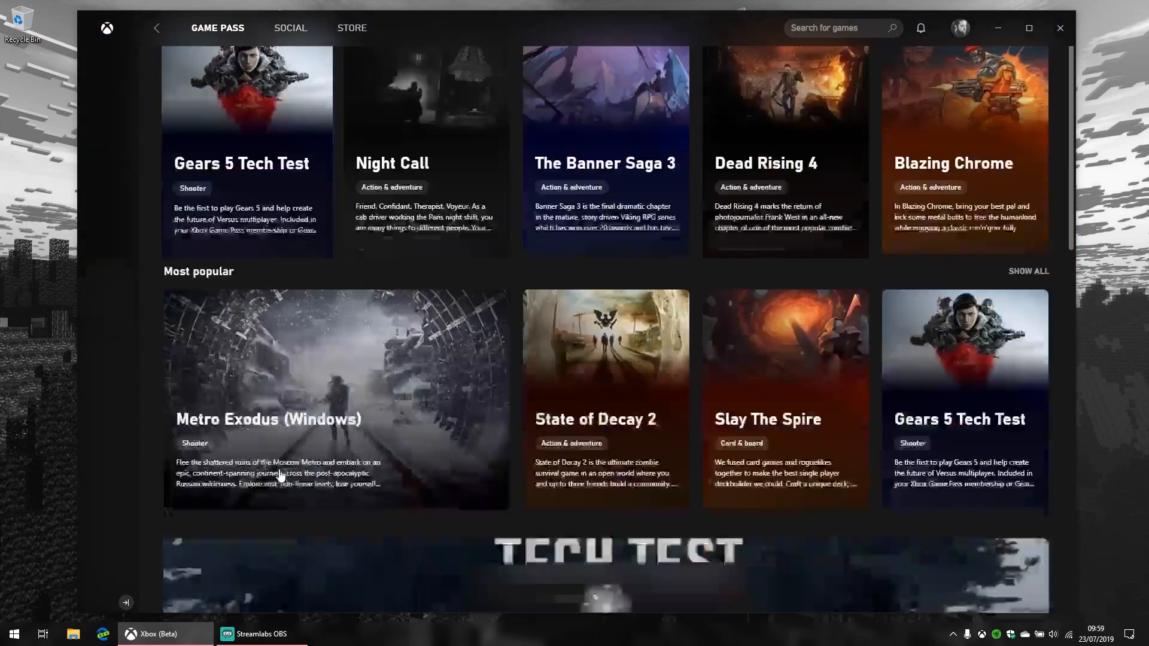
pyautogui.scroll(-3)
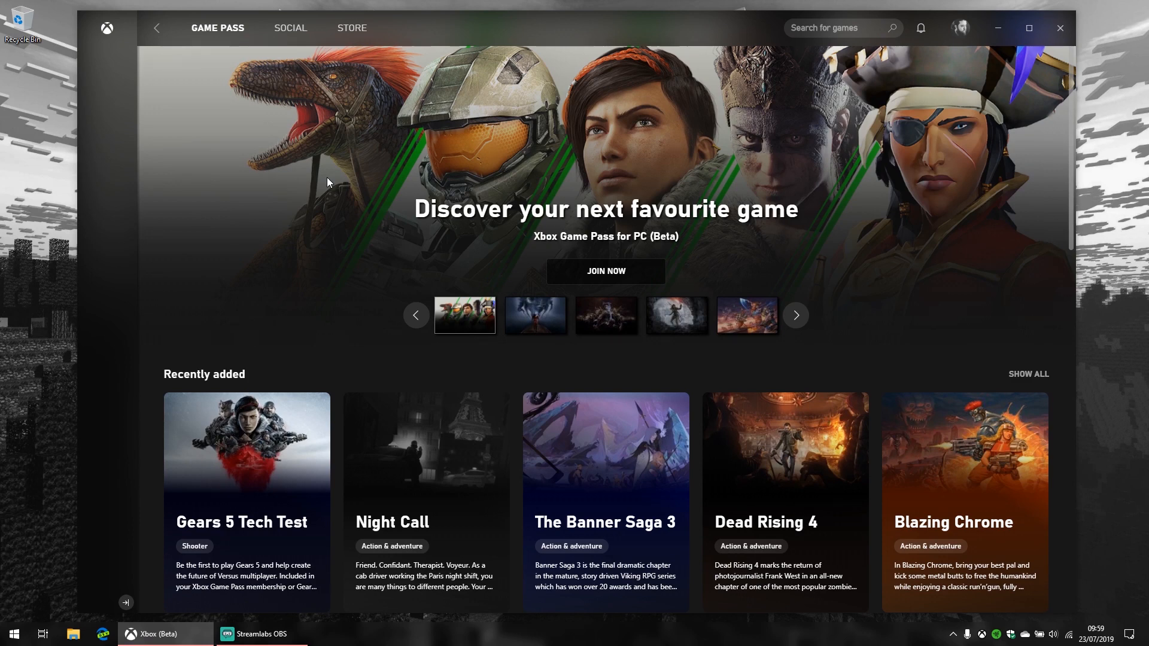
pyautogui.click(535, 315)
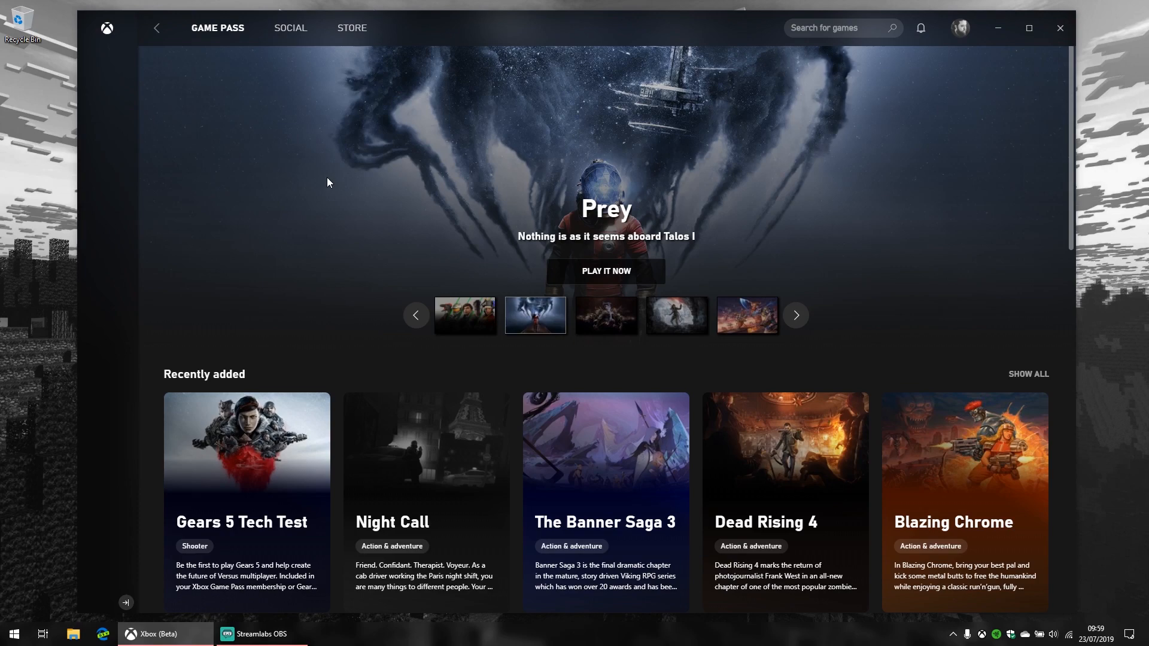
# Advance the featured carousel three times to show Rise of the Tomb Raider.
pyautogui.click(795, 314)
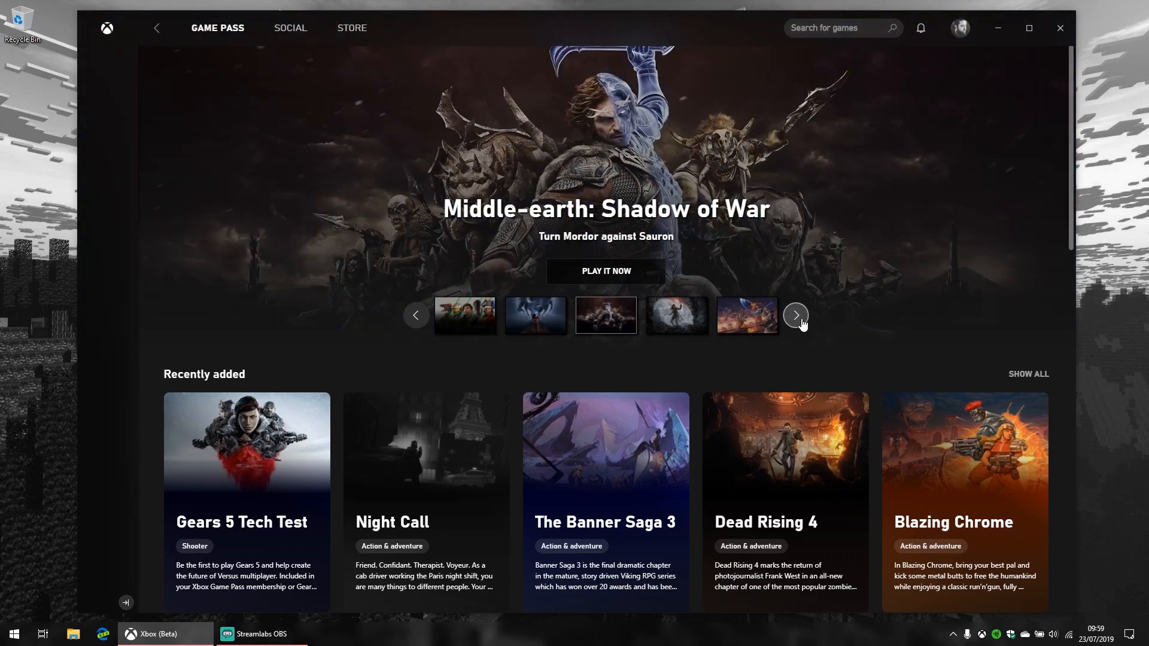
pyautogui.click(795, 315)
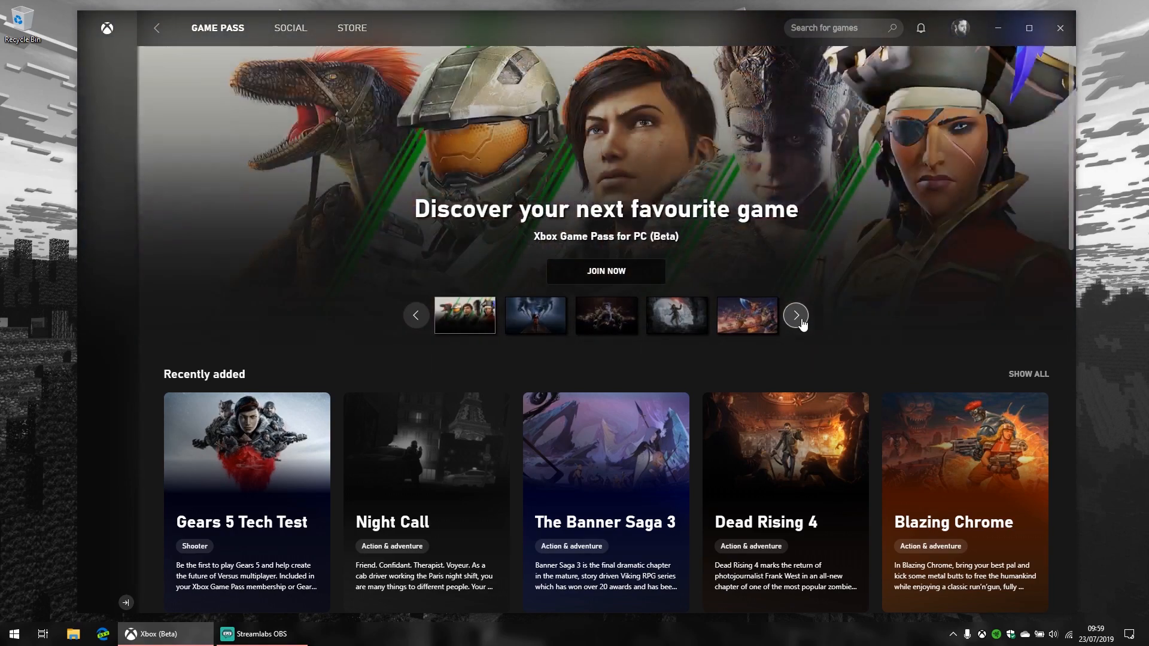
pyautogui.click(795, 315)
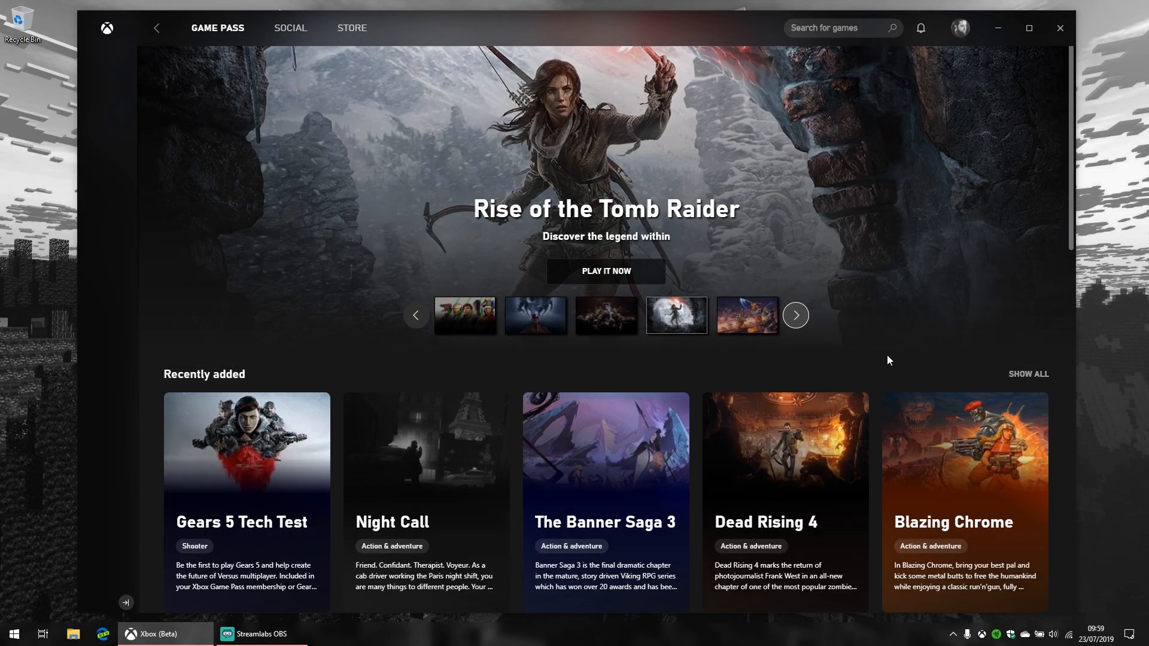